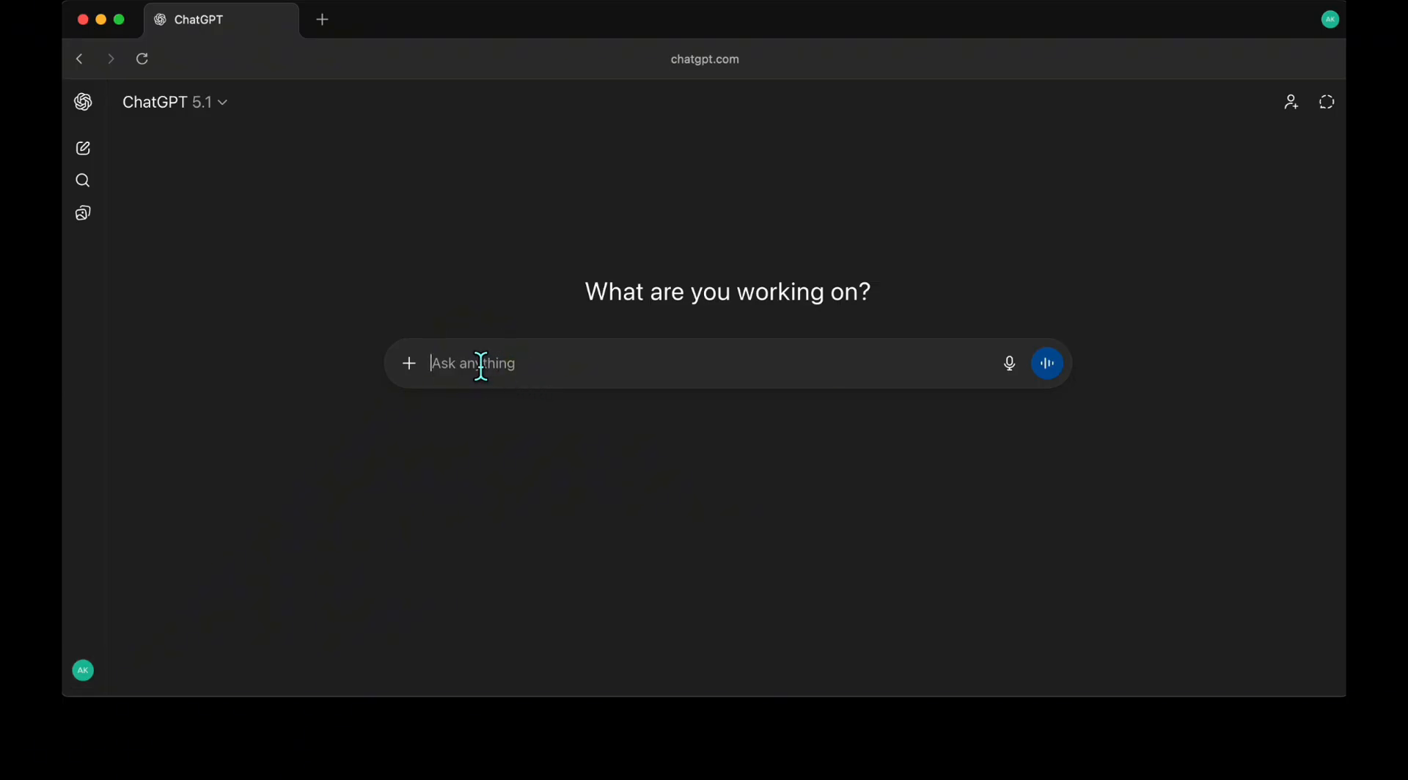
Request a sixty-second emotional story about a child and a futuristic creature.
text(write a sixty second emotional story about a child and a fantastic futuristic creature friend, include a clear life lesson, do not break the story into scenes)
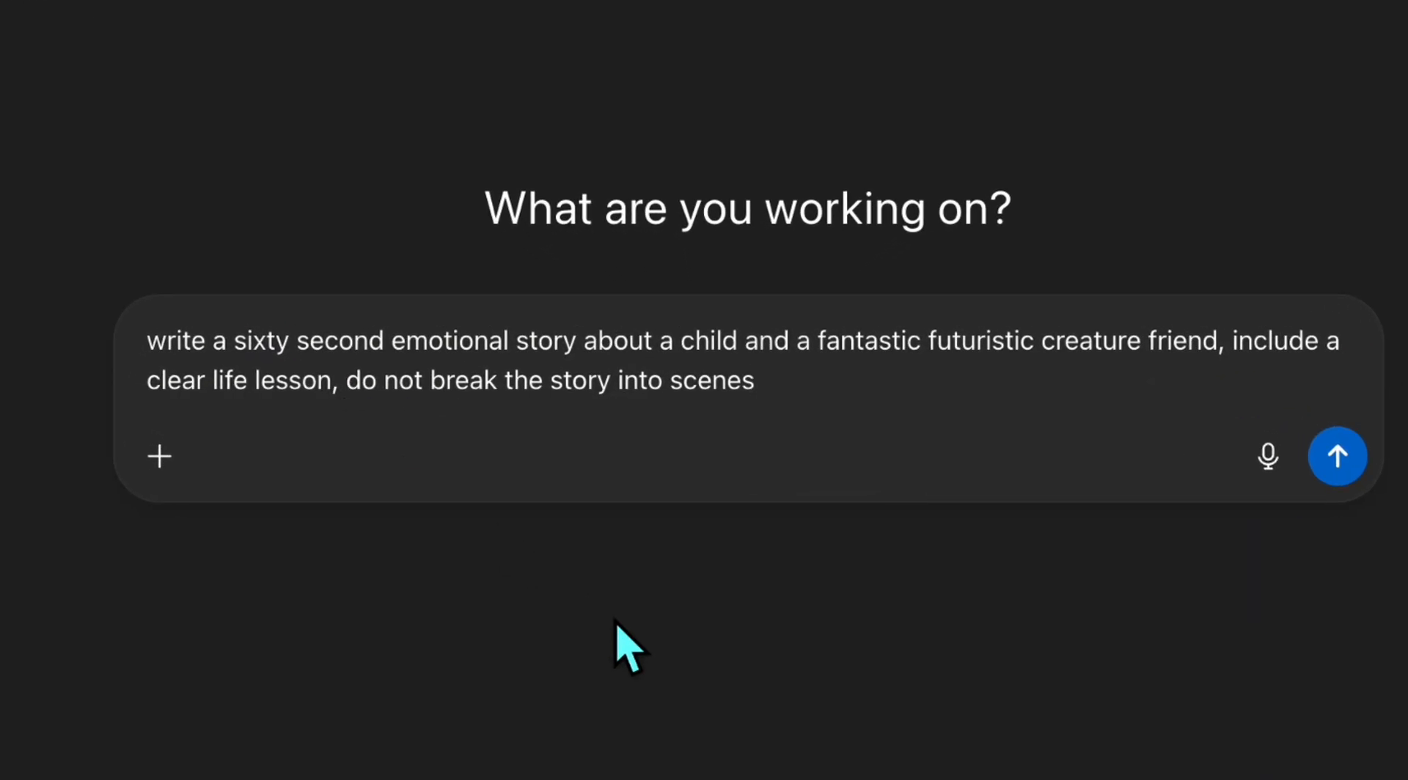
mouse_move(754, 630)
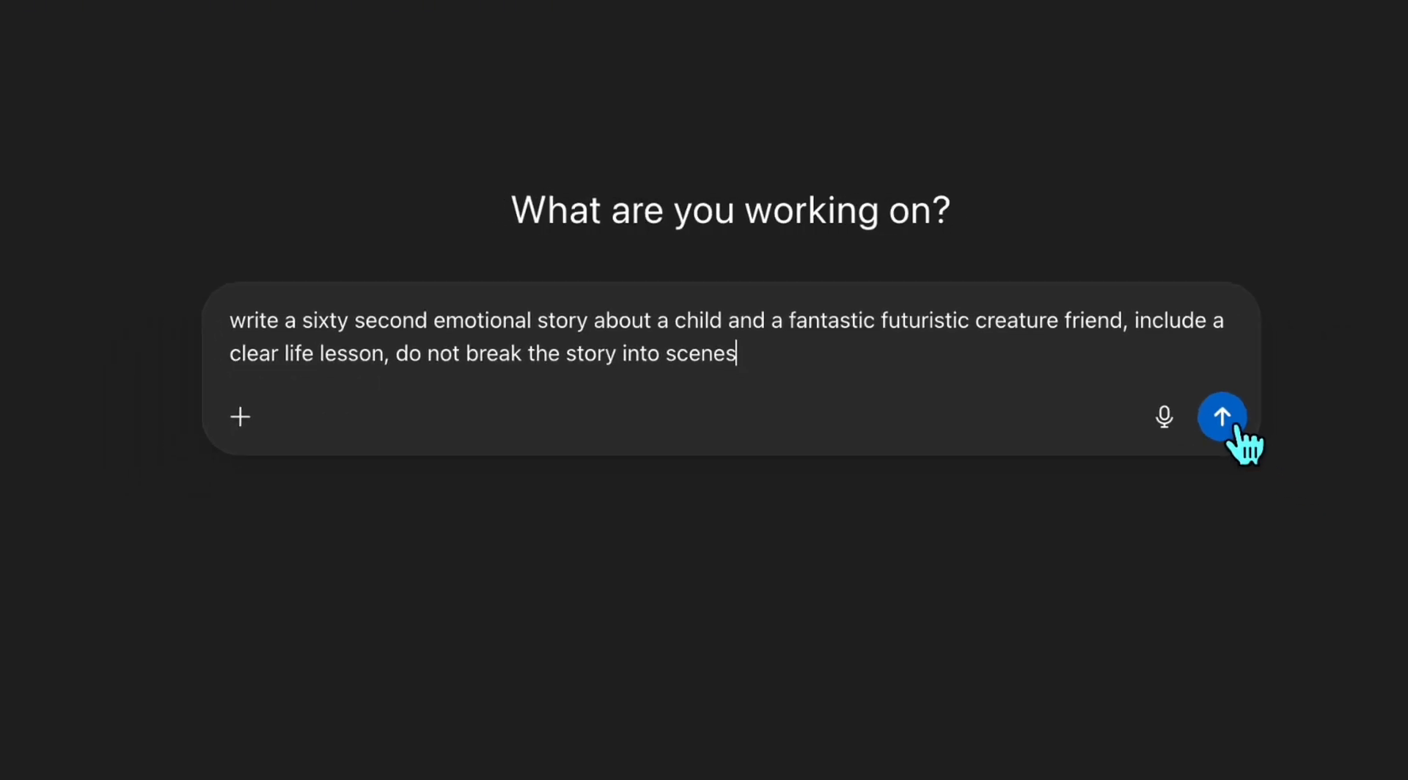
click(1222, 417)
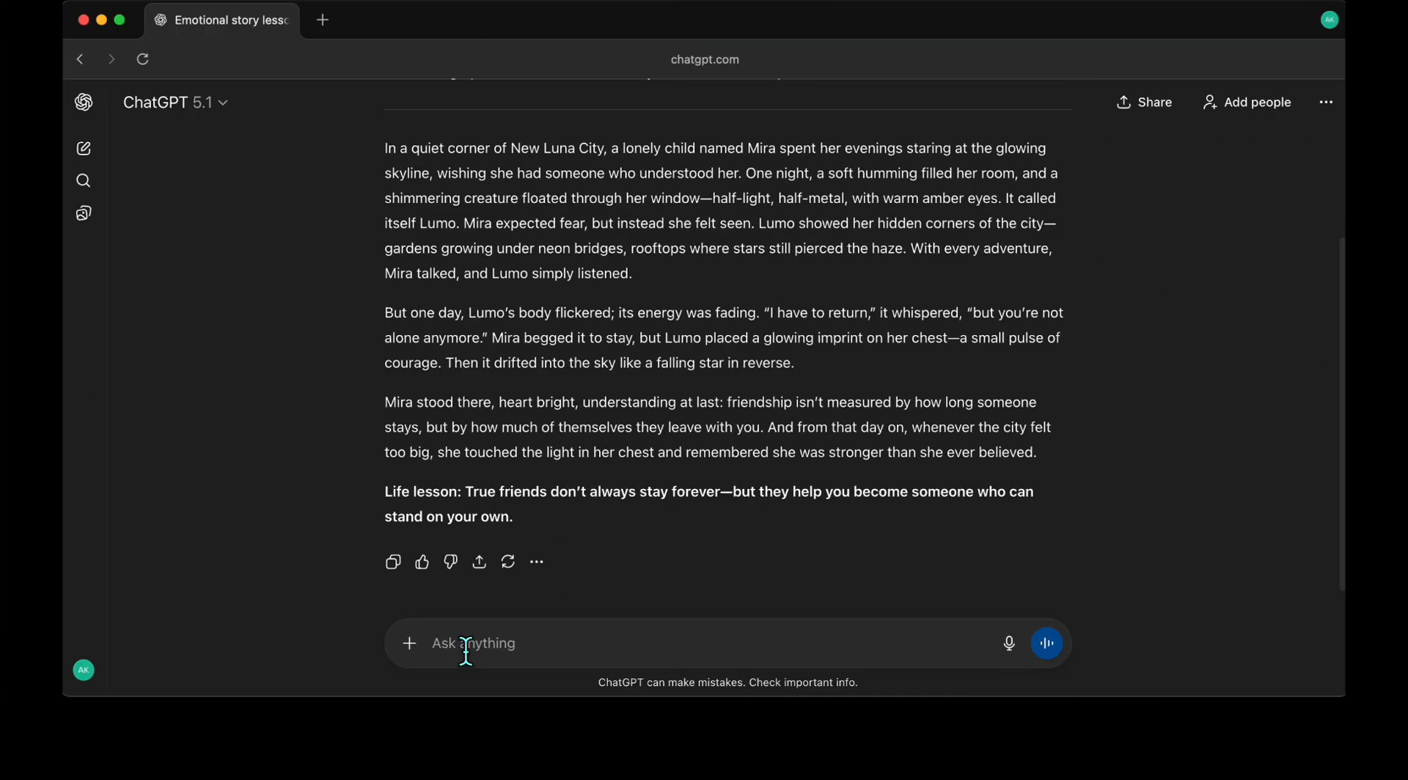
Ask ChatGPT to break the story into 12 scenes with action, emotions and setting, and read them.
text(Break this story into 12 scenes. For each scene, include:)
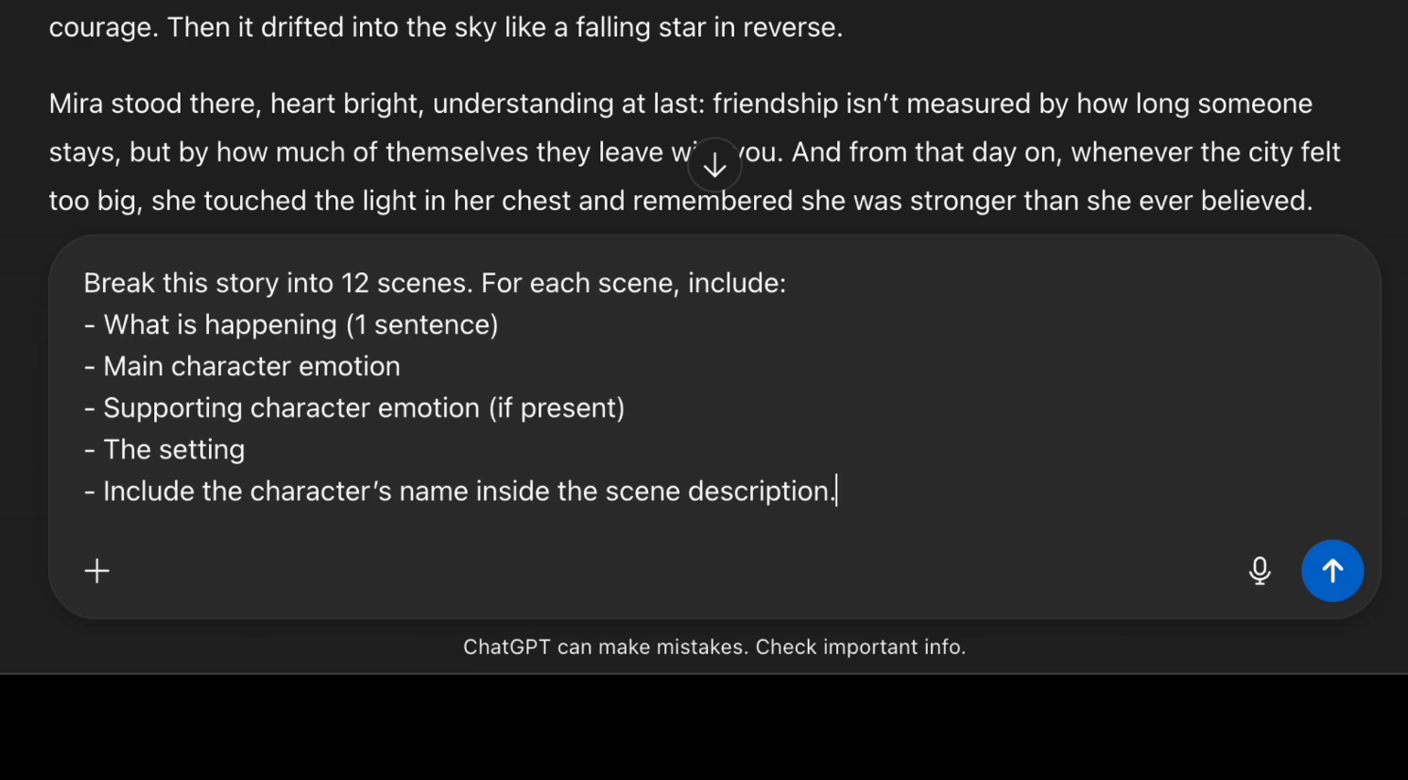
click(1333, 571)
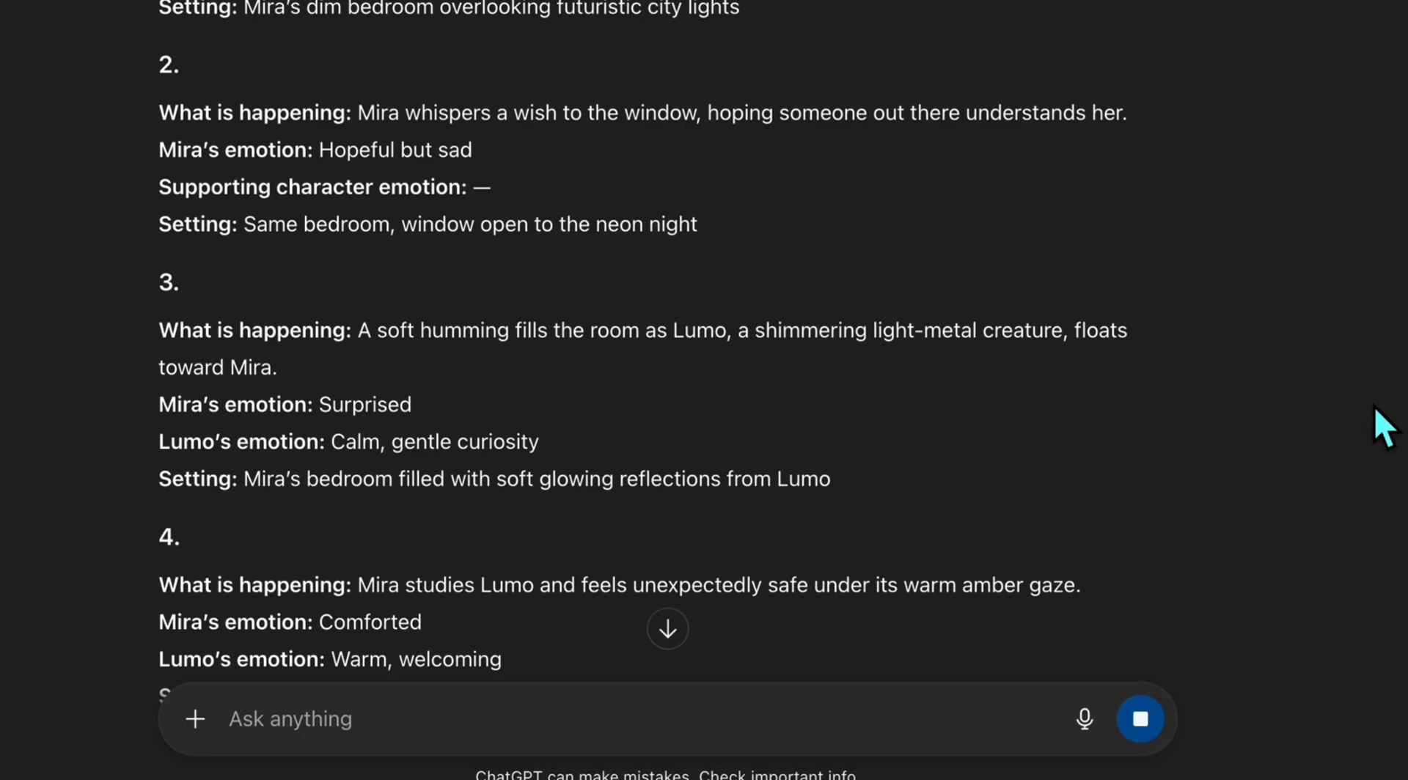
scroll(down, 3)
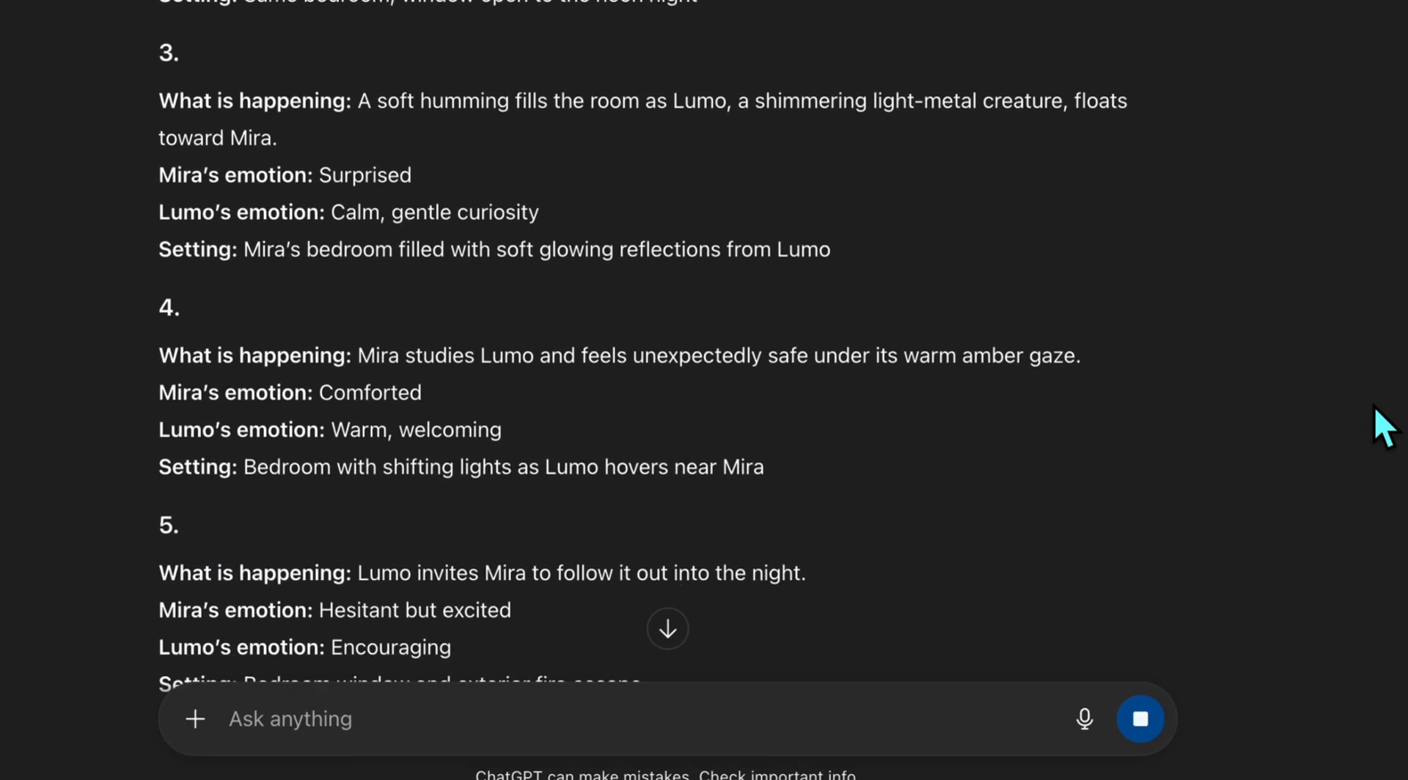
scroll(down, 3)
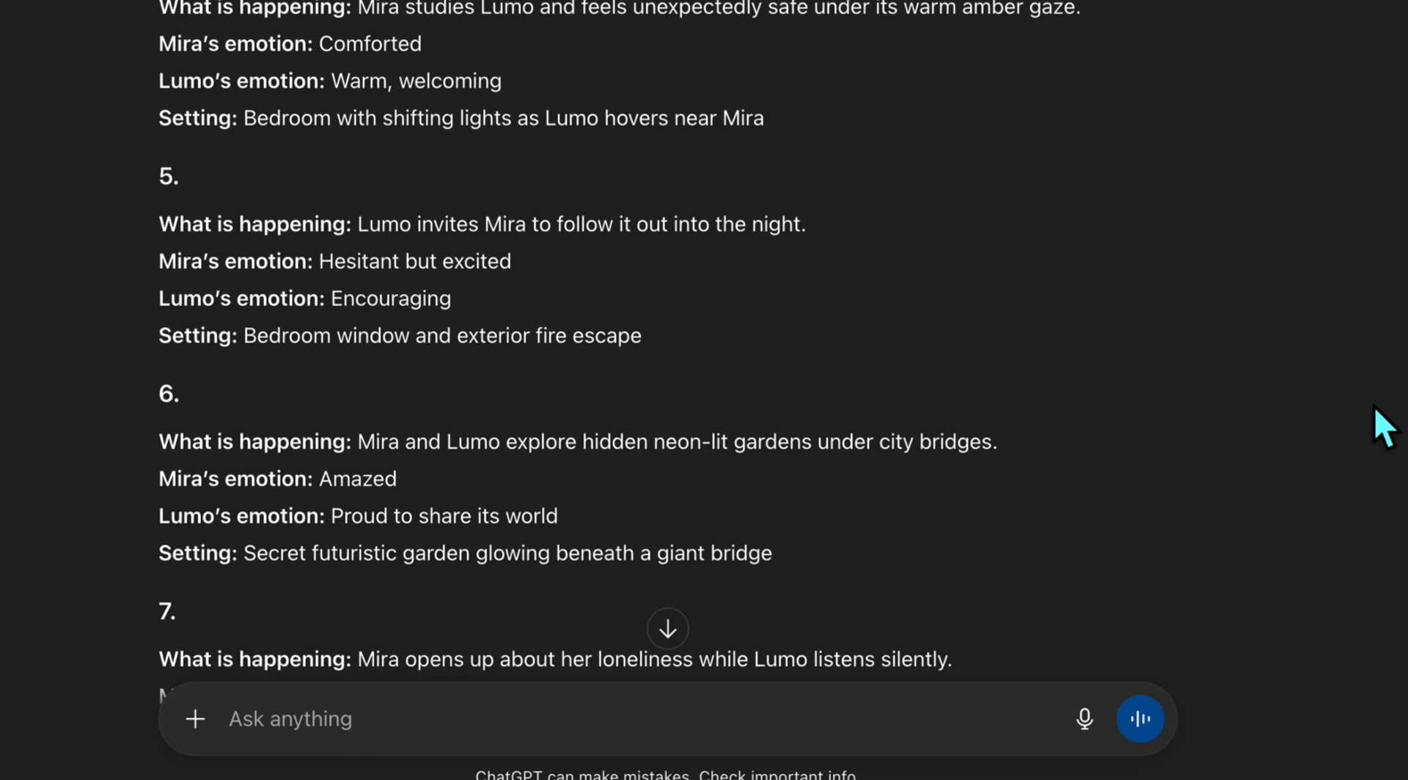
scroll(down, 3)
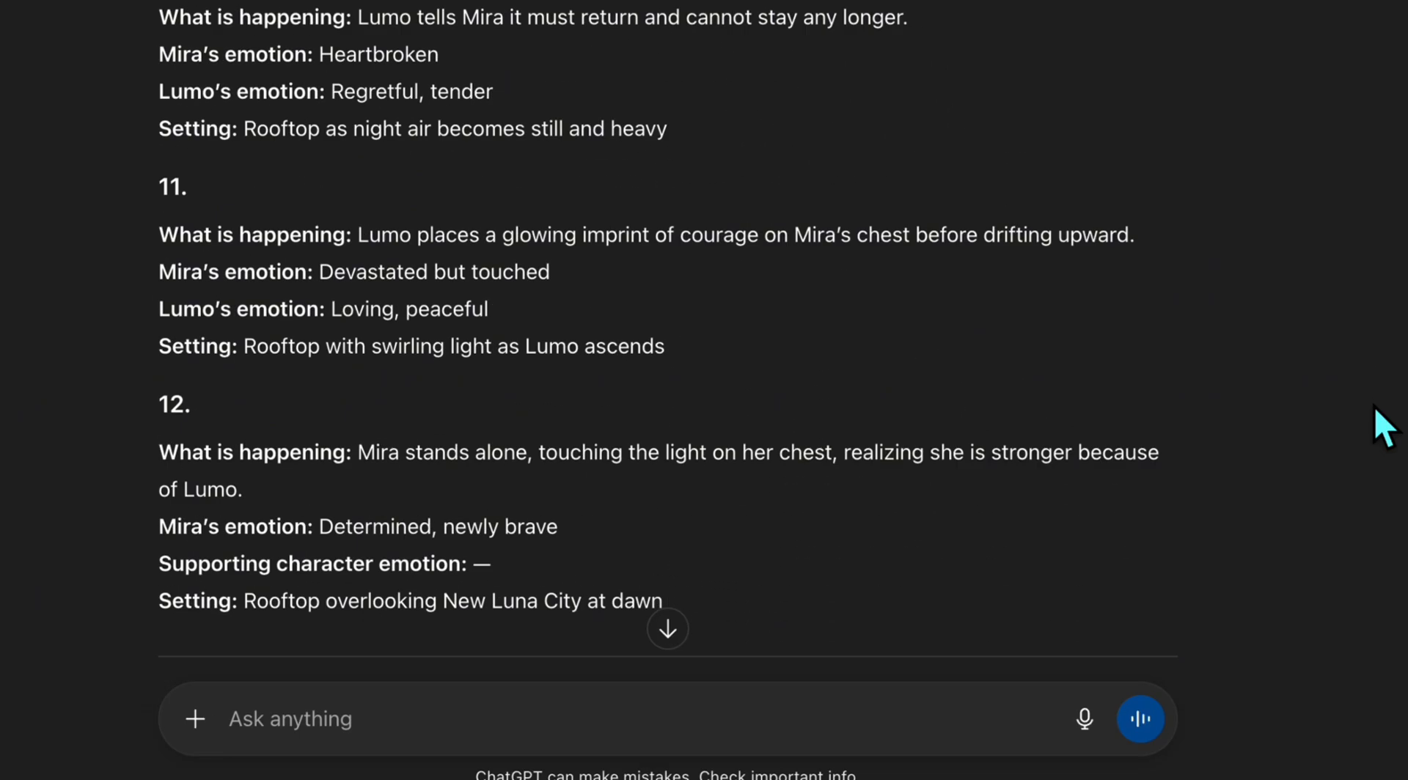
Request 150-word image-generation character descriptions and read Mira's and Lumo's.
text(Write detailed character descriptions for characters of the story for image generation. 150 word for each character. Include appearance, clothing, personality, mood range, and signature features. Do not include background details)
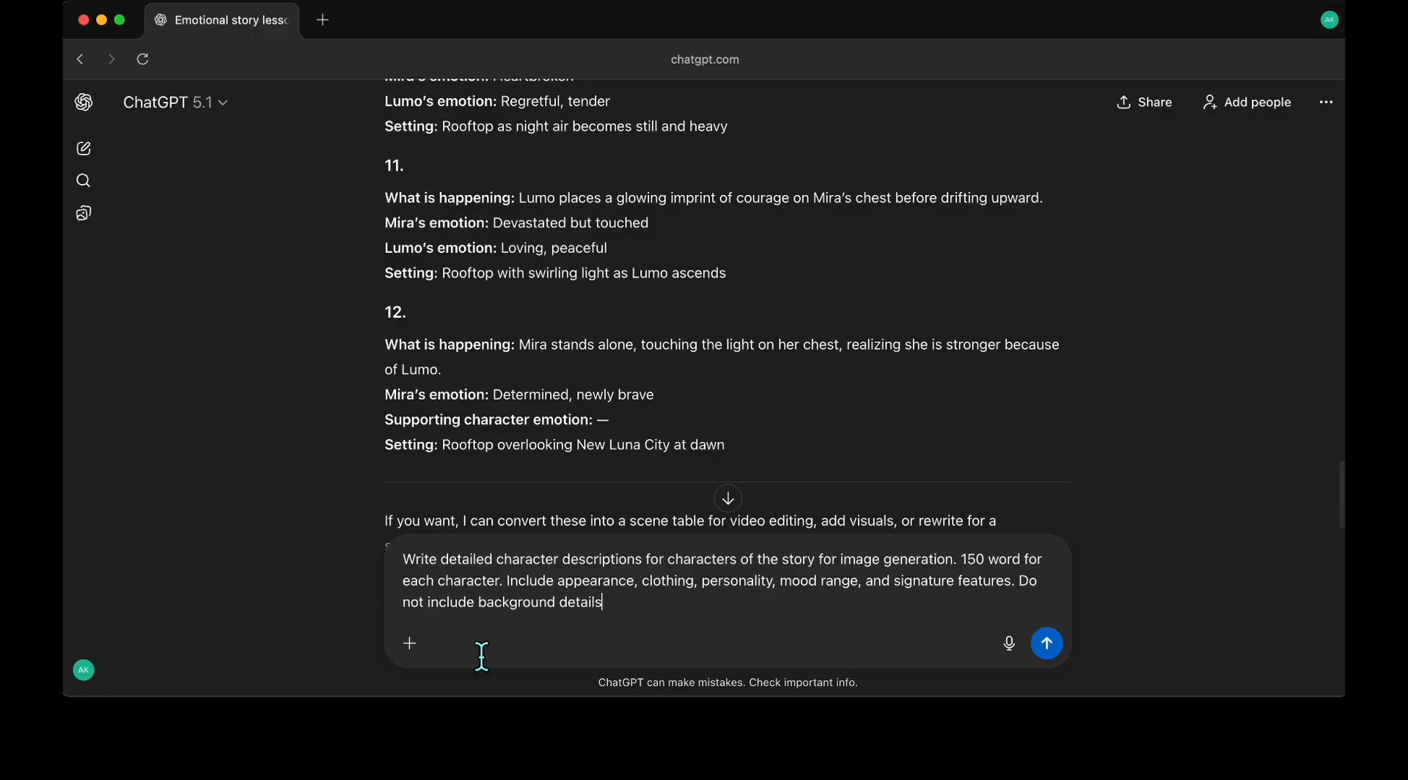
mouse_move(1167, 606)
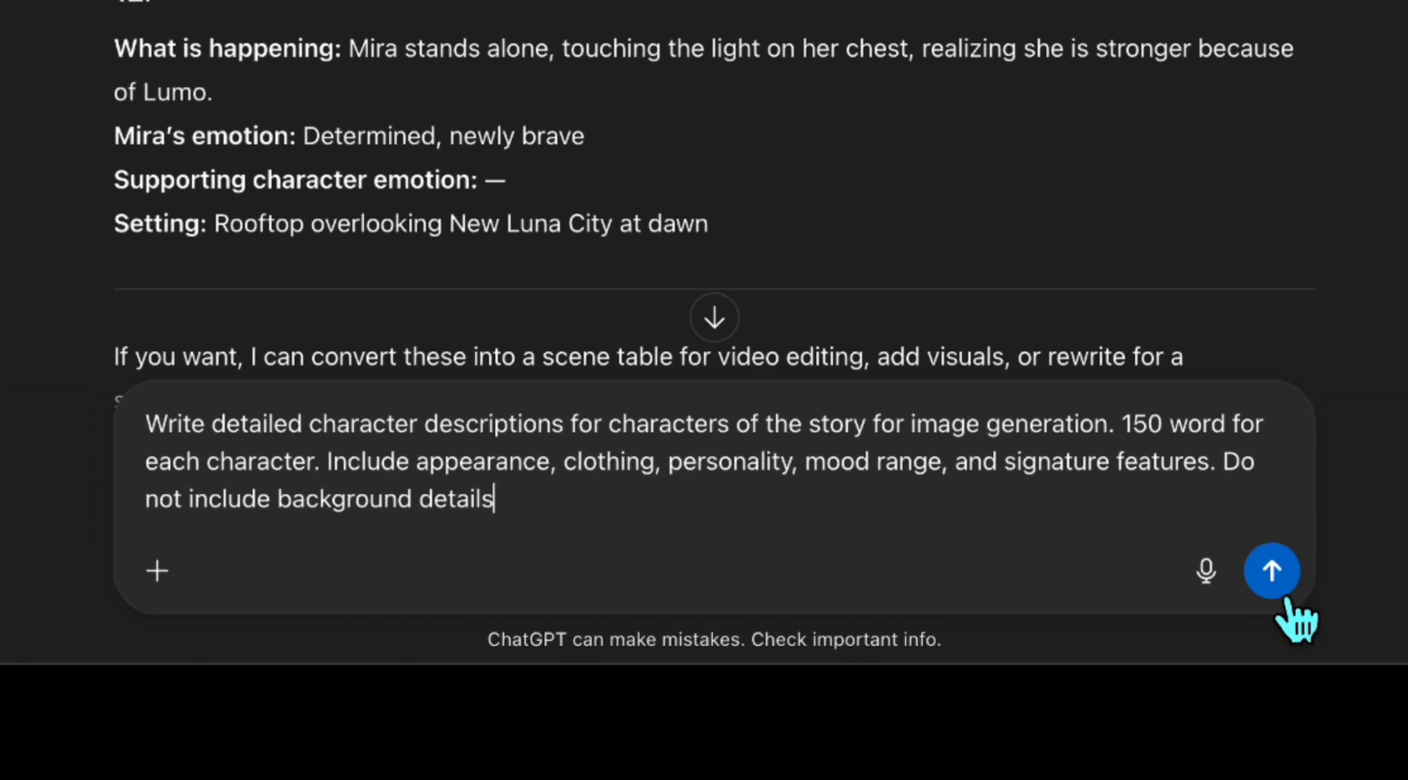
click(1272, 571)
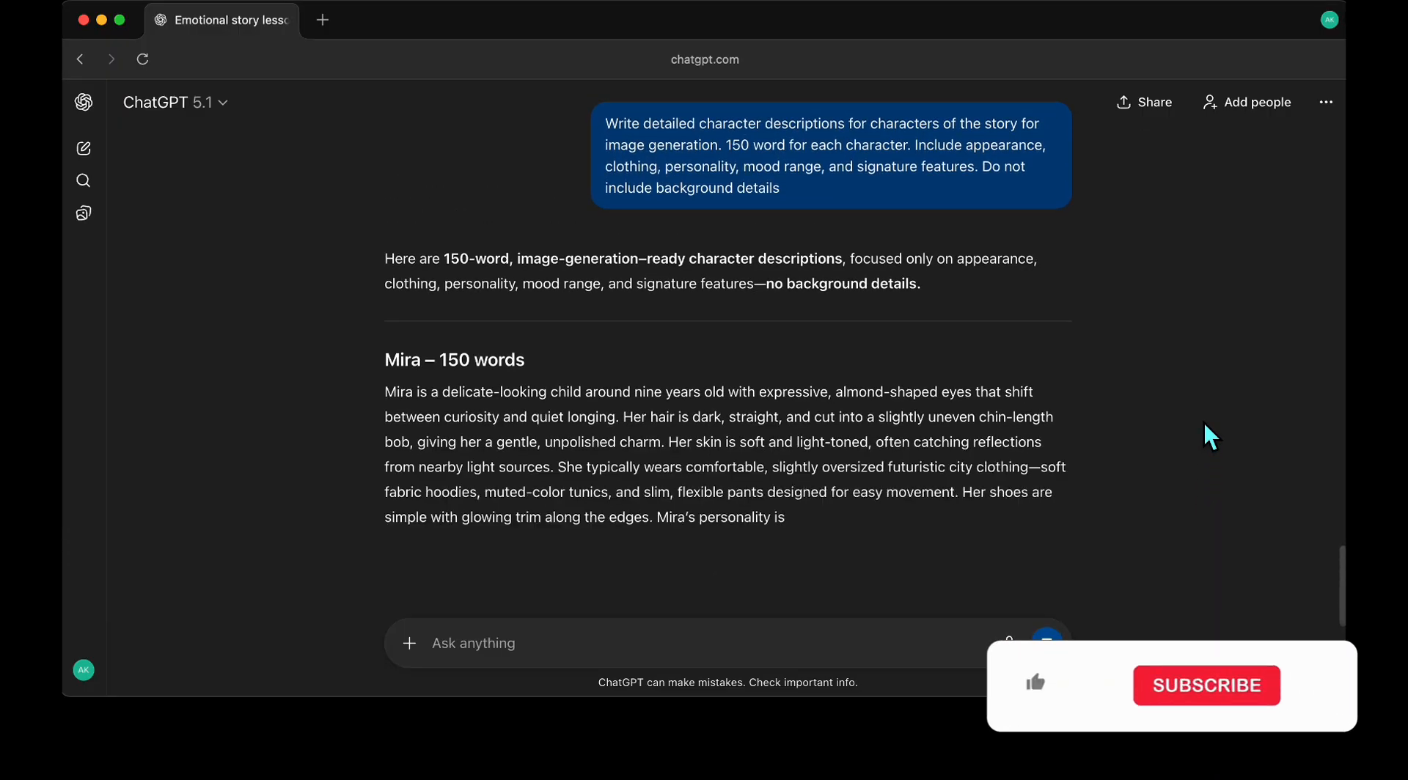
scroll(down, 3)
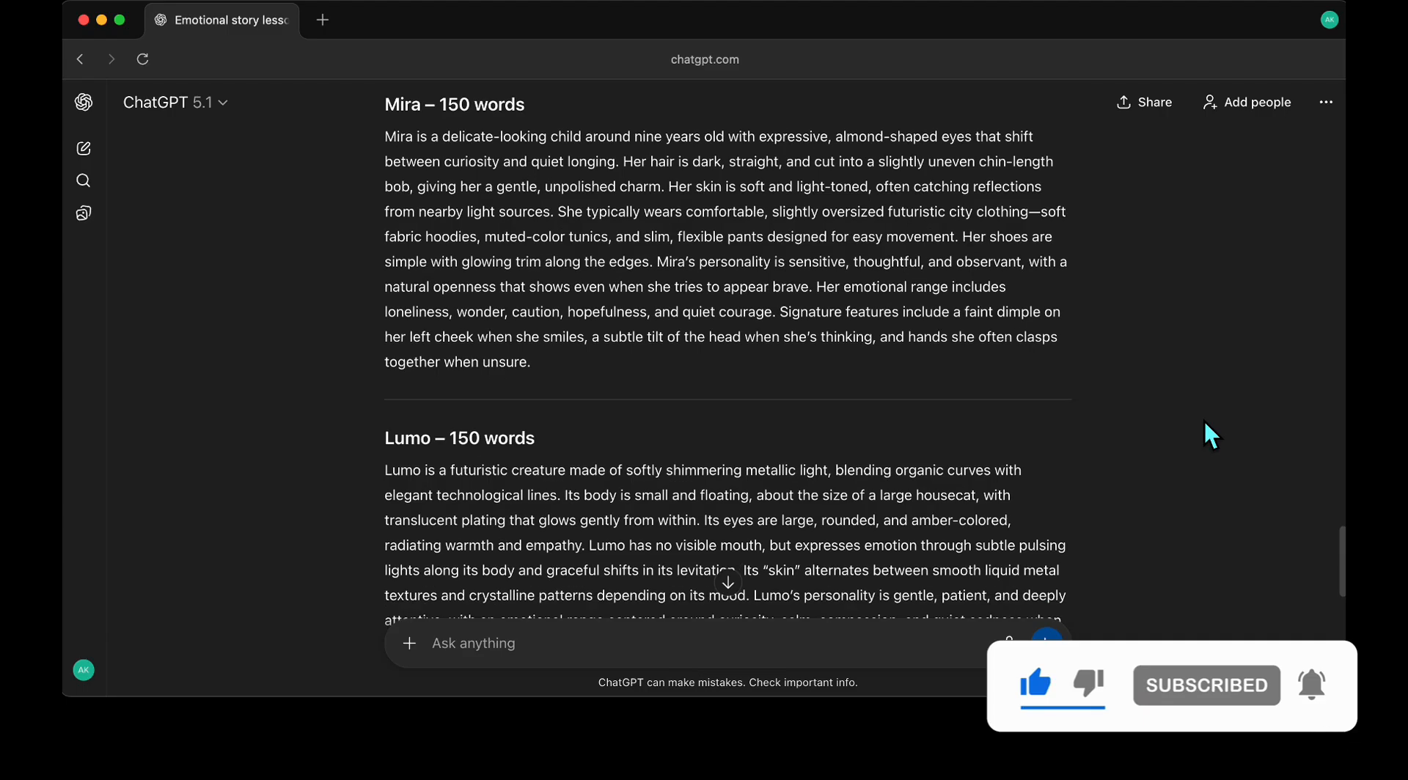
scroll(down, 3)
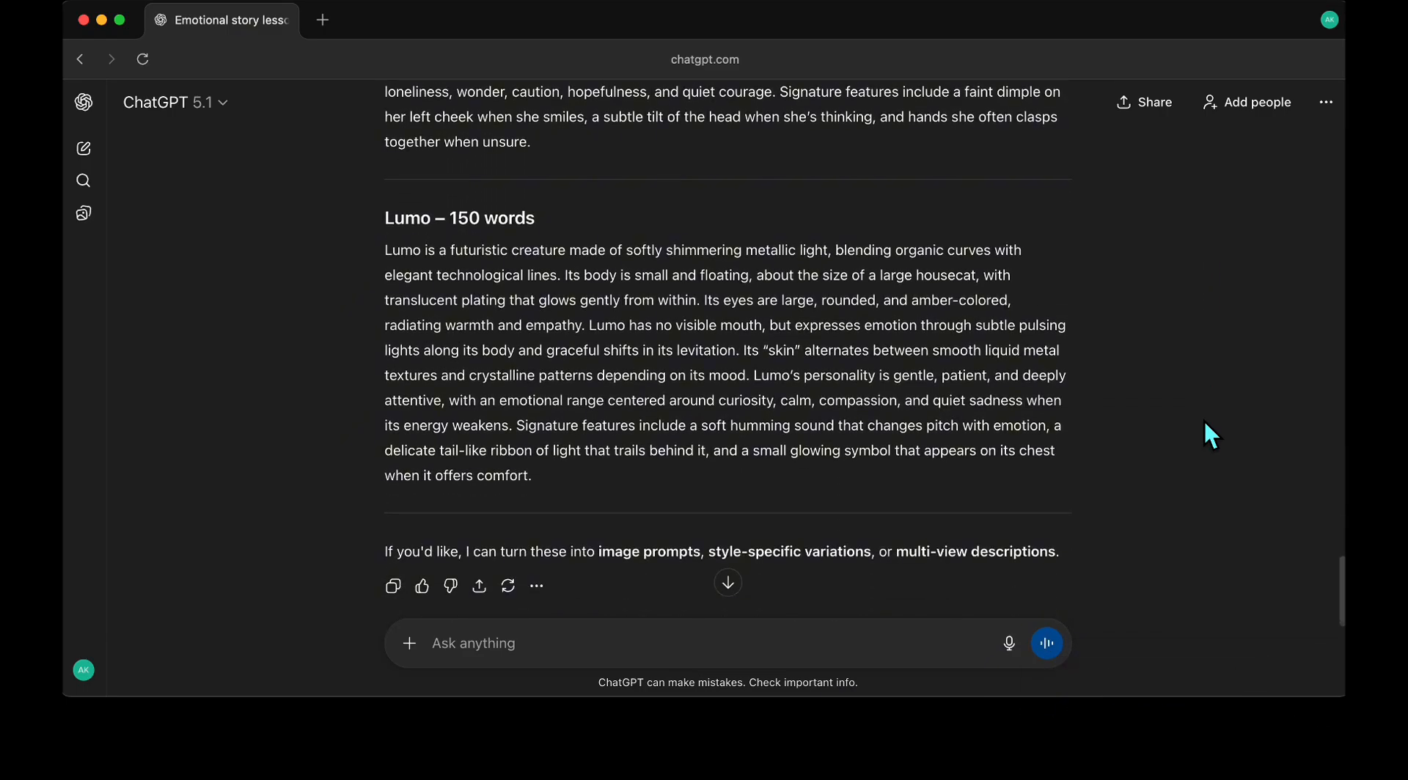
scroll(down, 3)
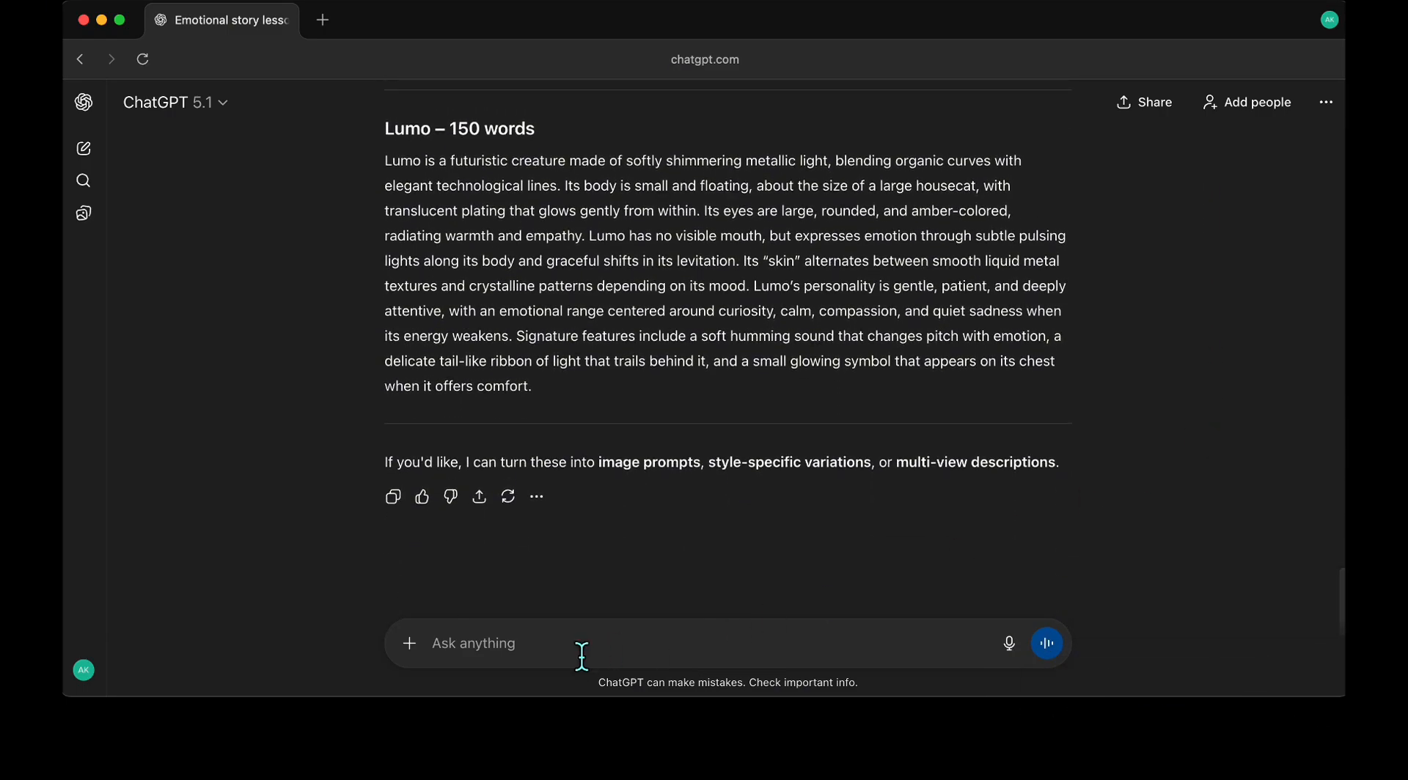
Ask to include specific colours like hair and eye colour, then review the updated descriptions.
text(i)
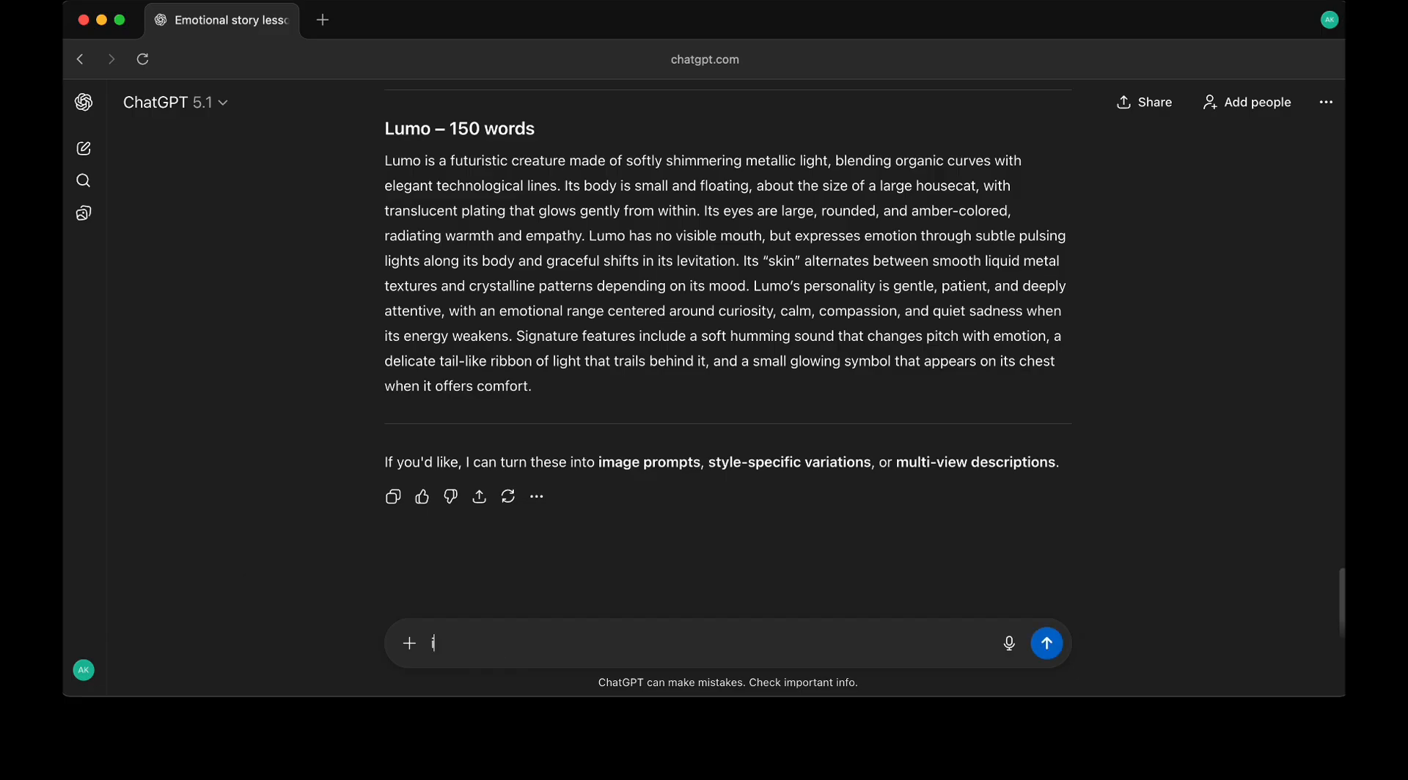
text(include colors like hair color)
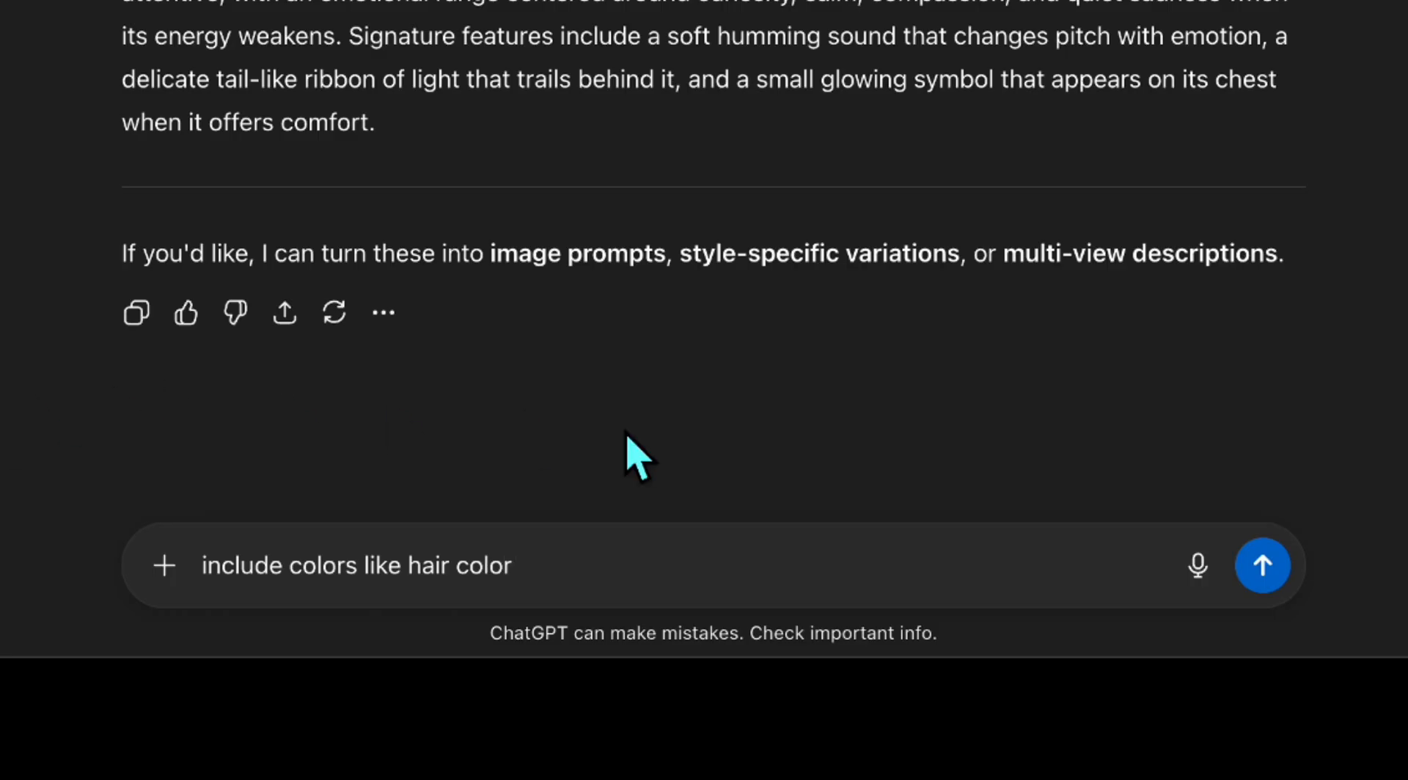
click(1261, 567)
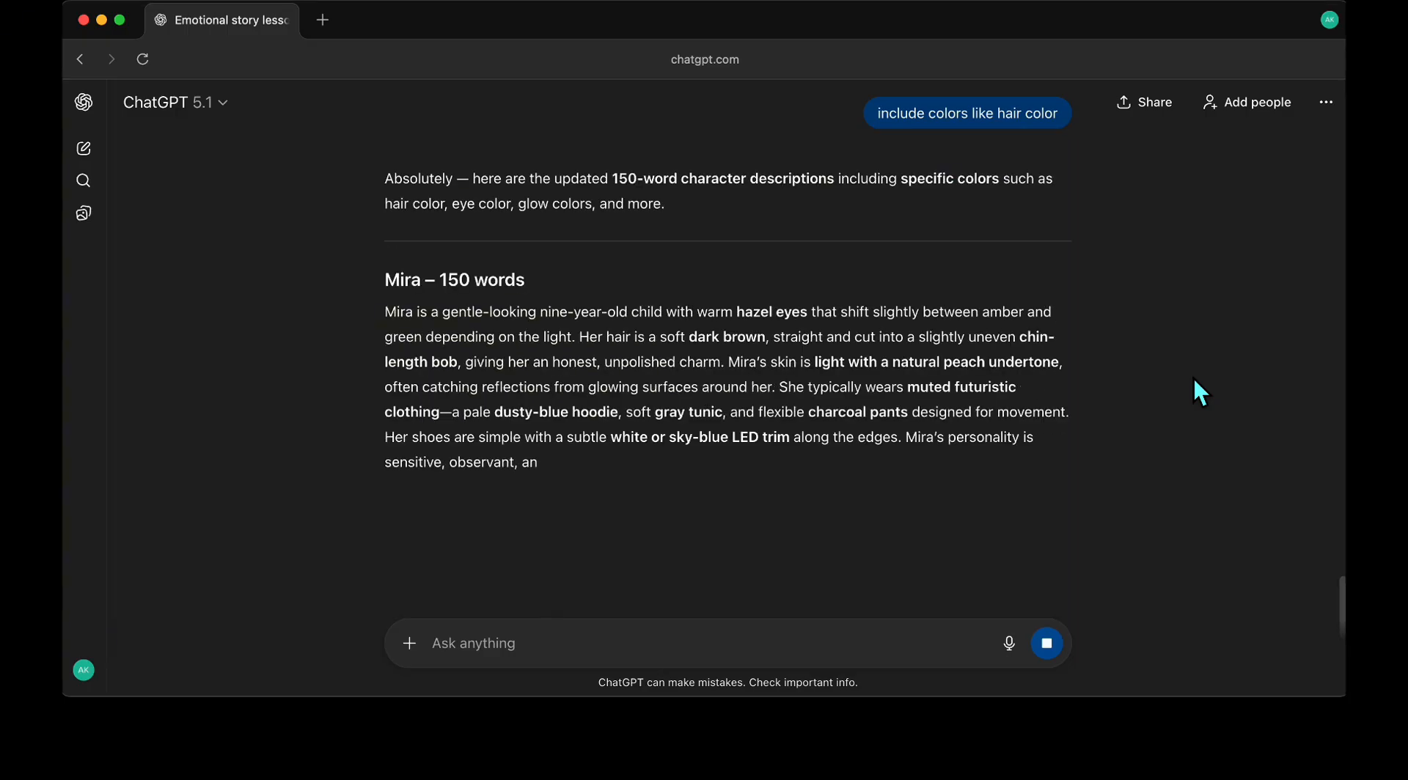
scroll(down, 3)
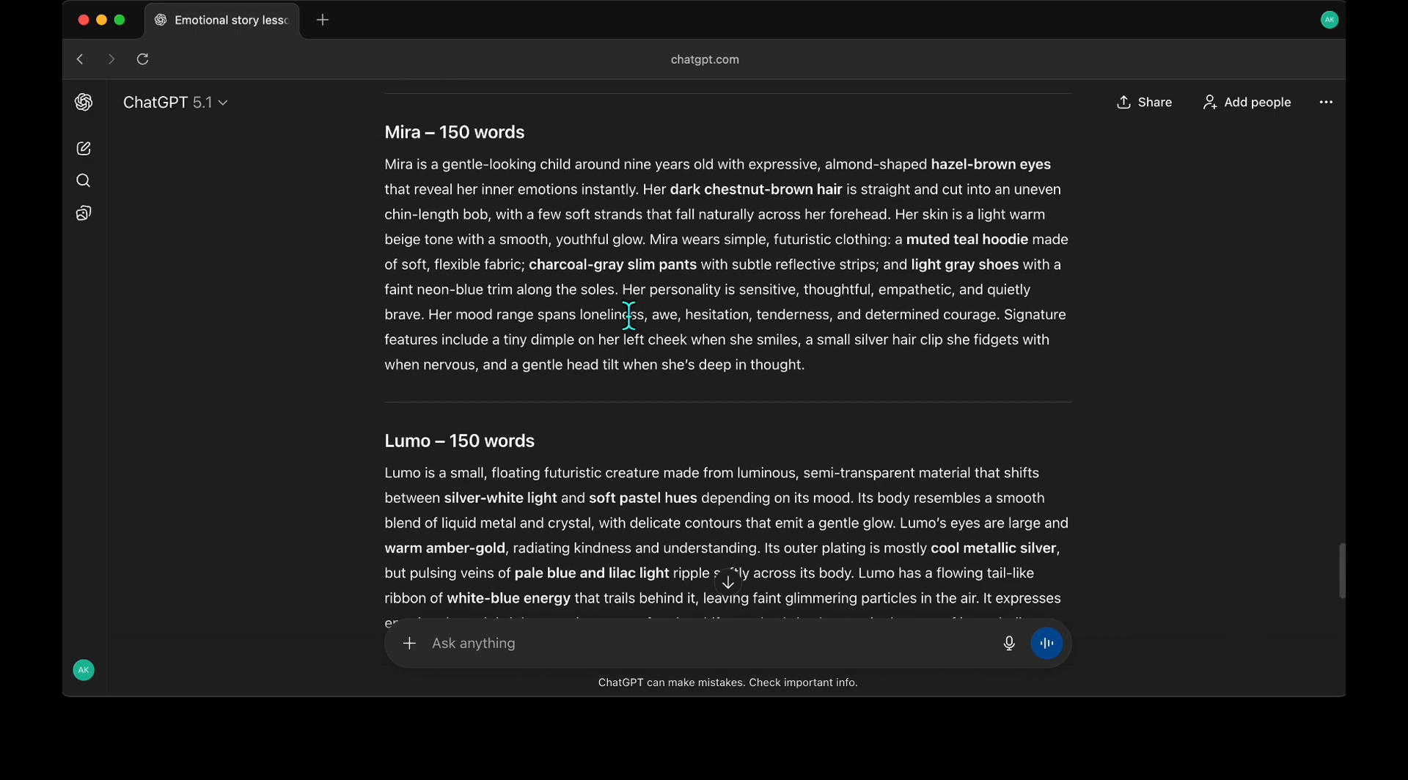
scroll(down, 3)
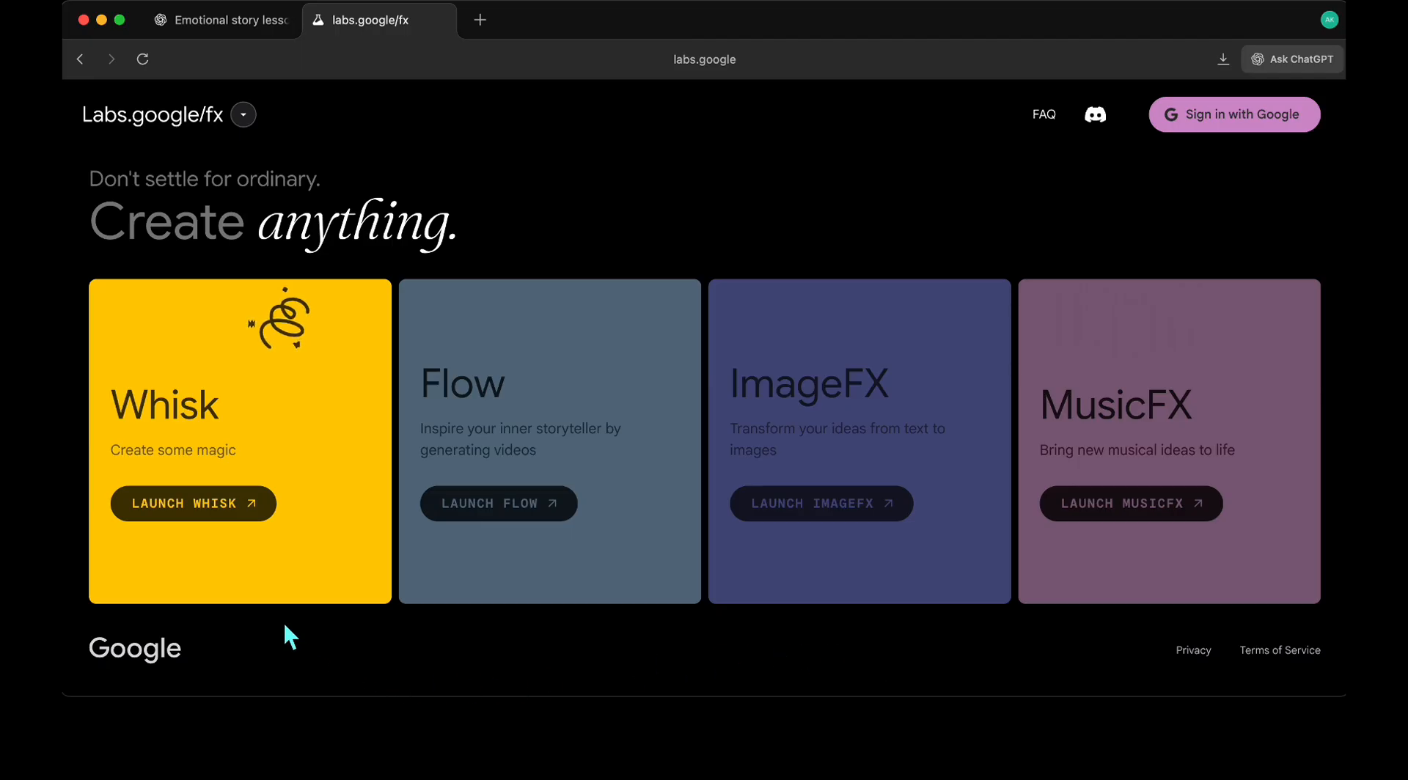
mouse_move(193, 503)
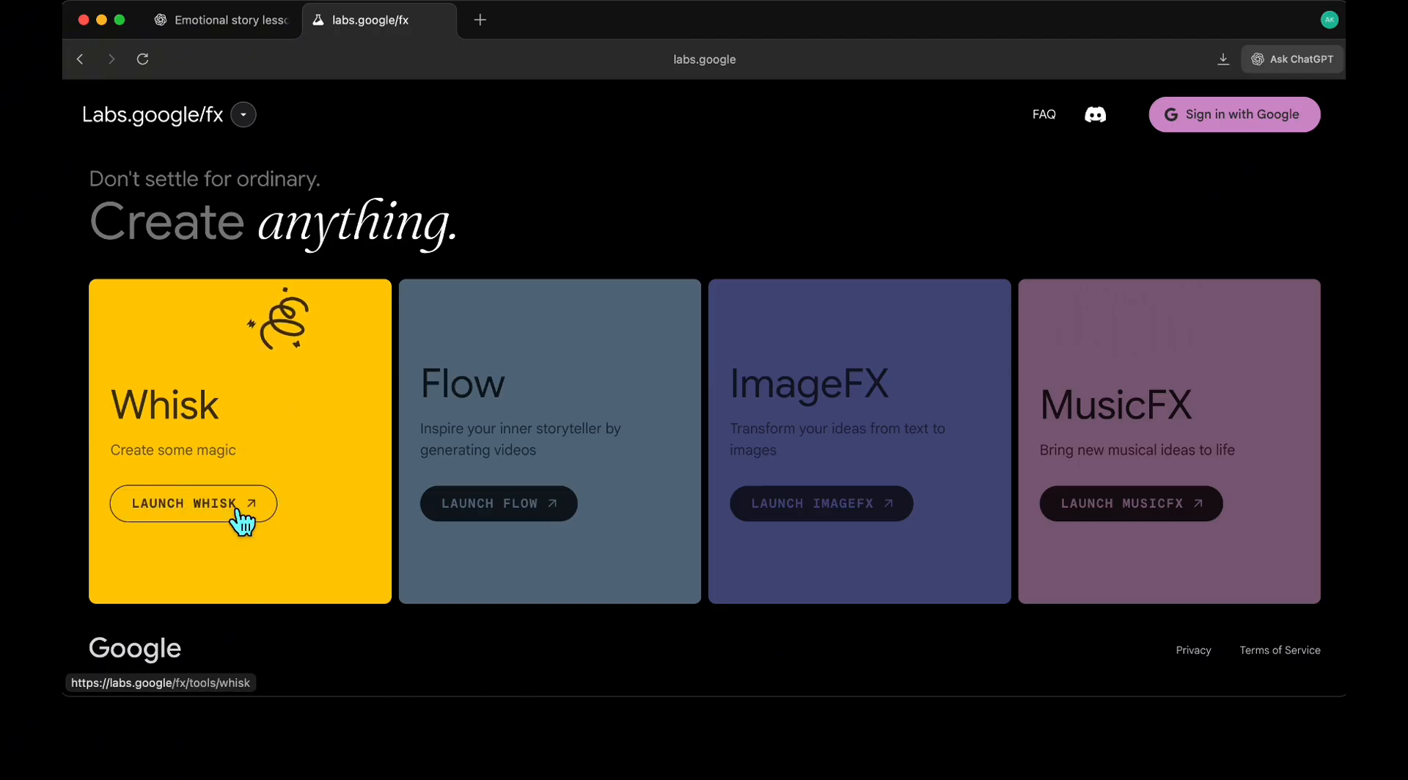
Launch Whisk, enter the image creation workspace and reveal the reference image slots.
click(192, 503)
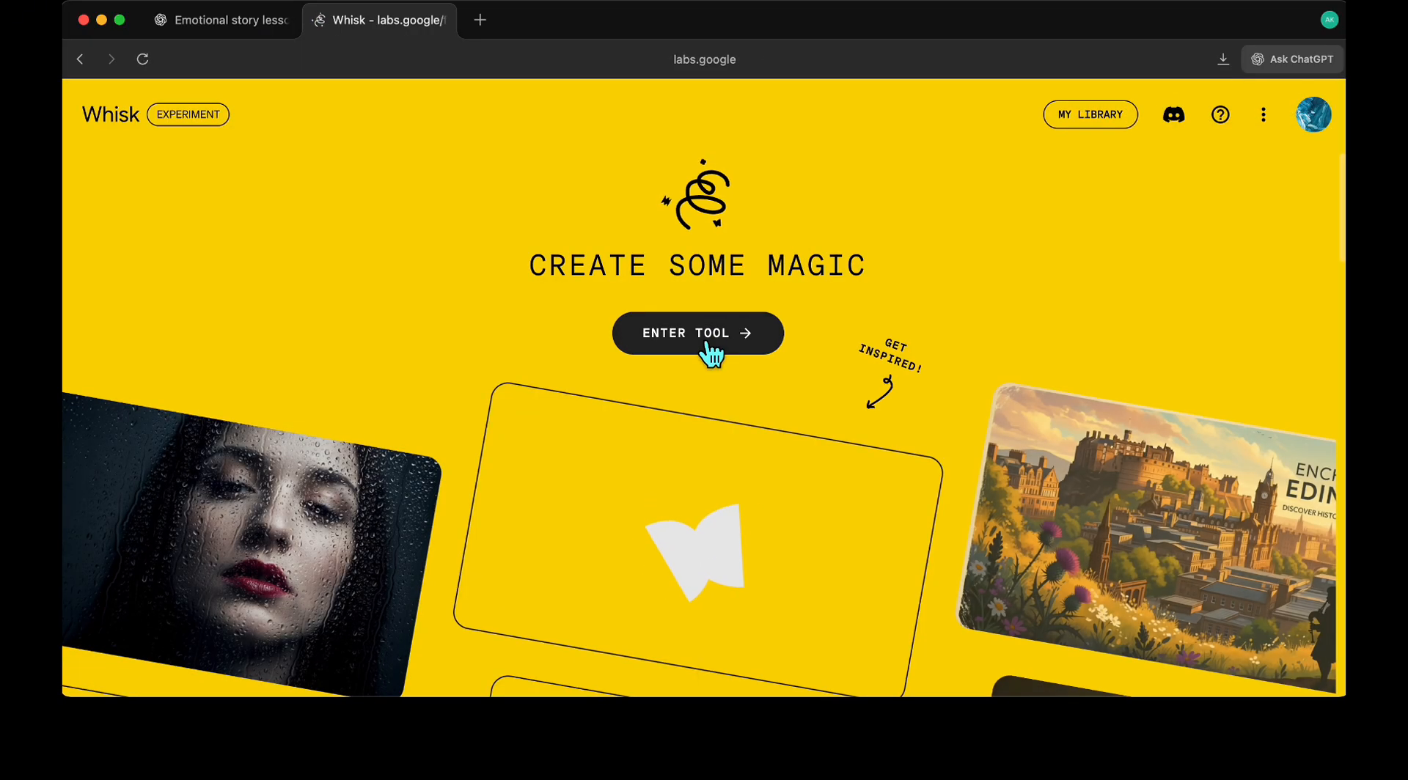
click(699, 333)
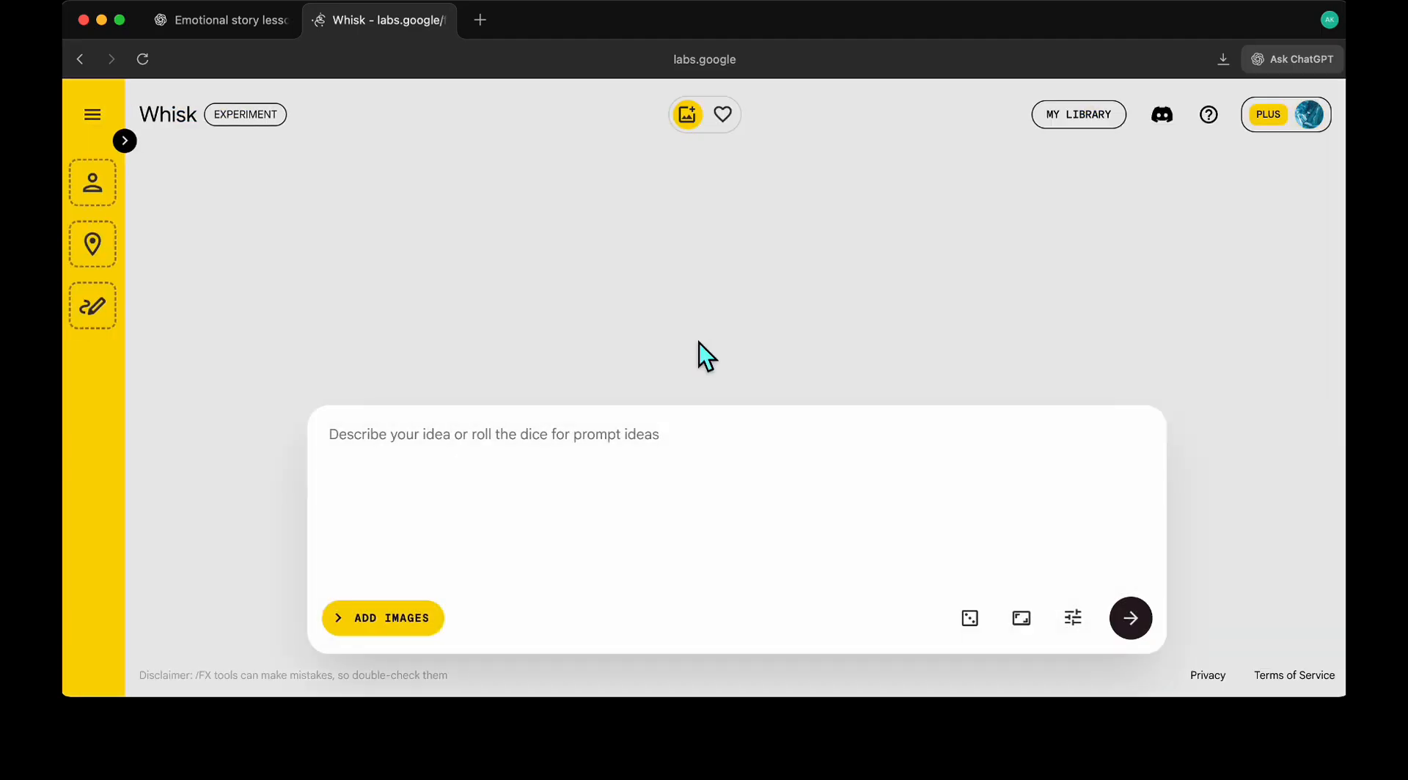
click(687, 114)
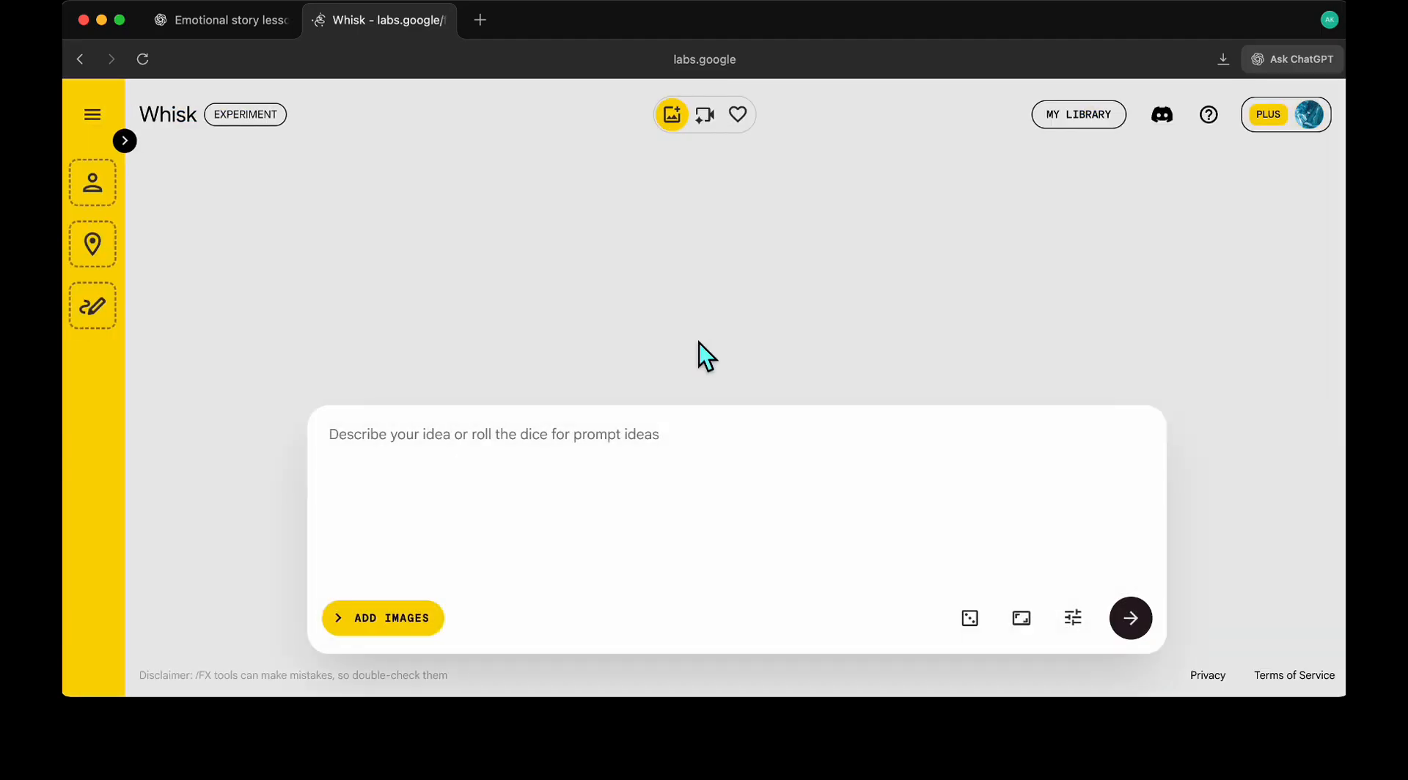
click(123, 141)
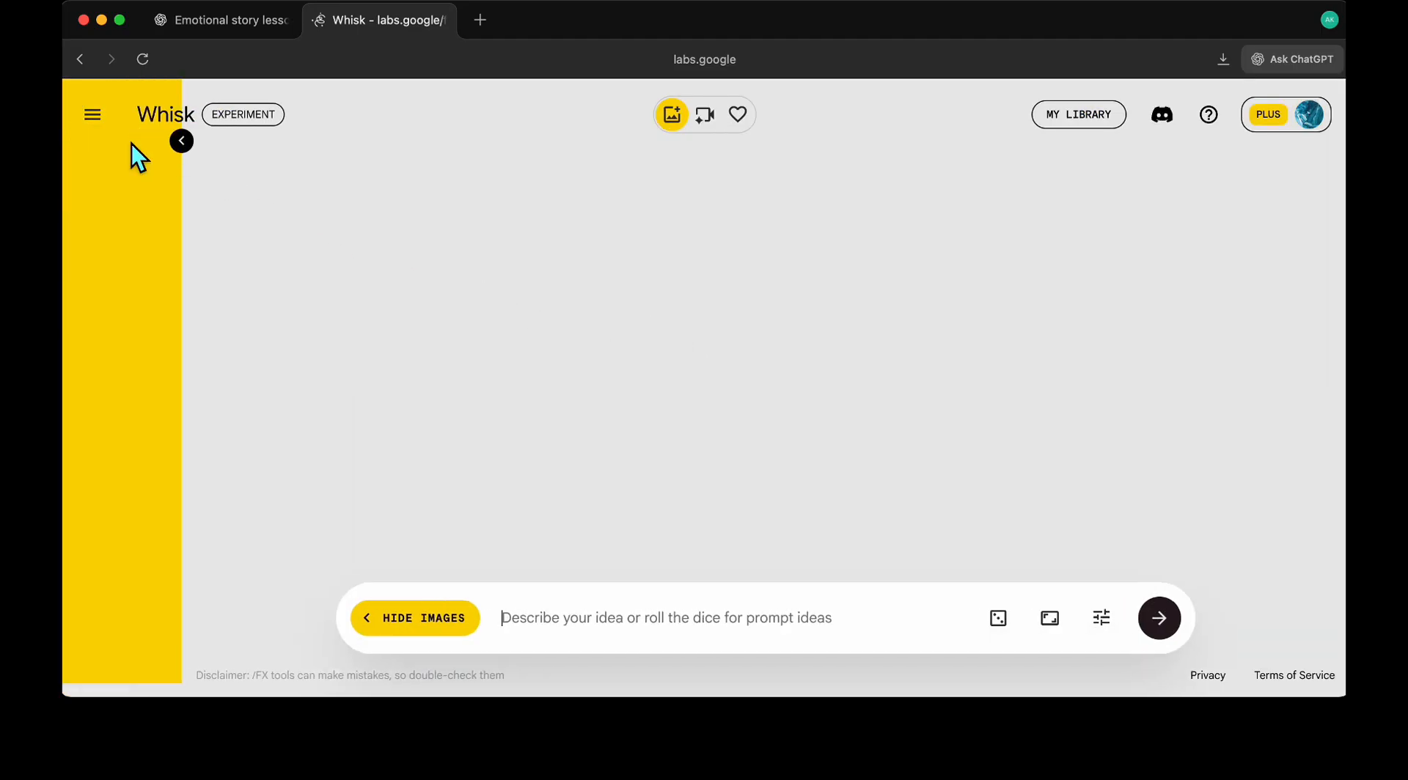
click(182, 141)
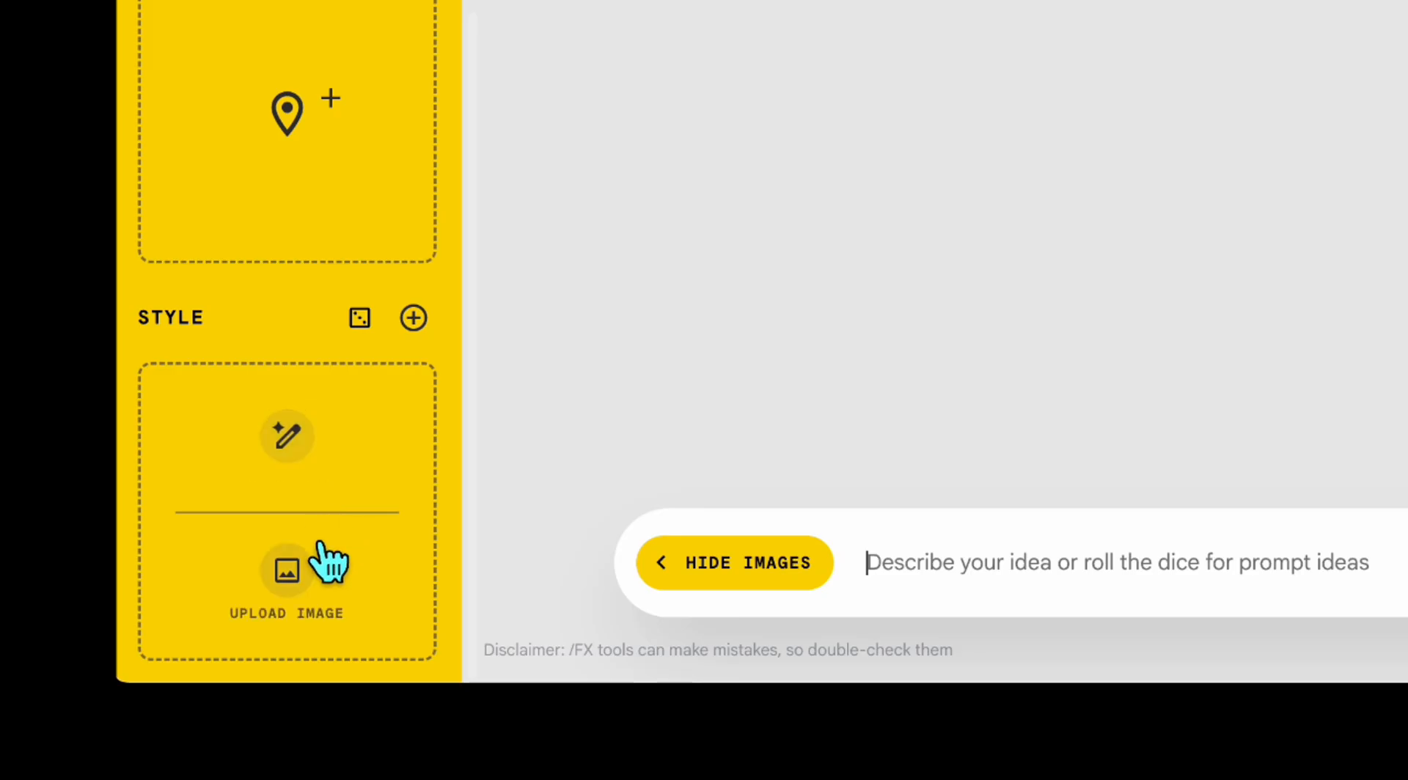
Upload the sample video style PNG as the Style reference.
click(286, 584)
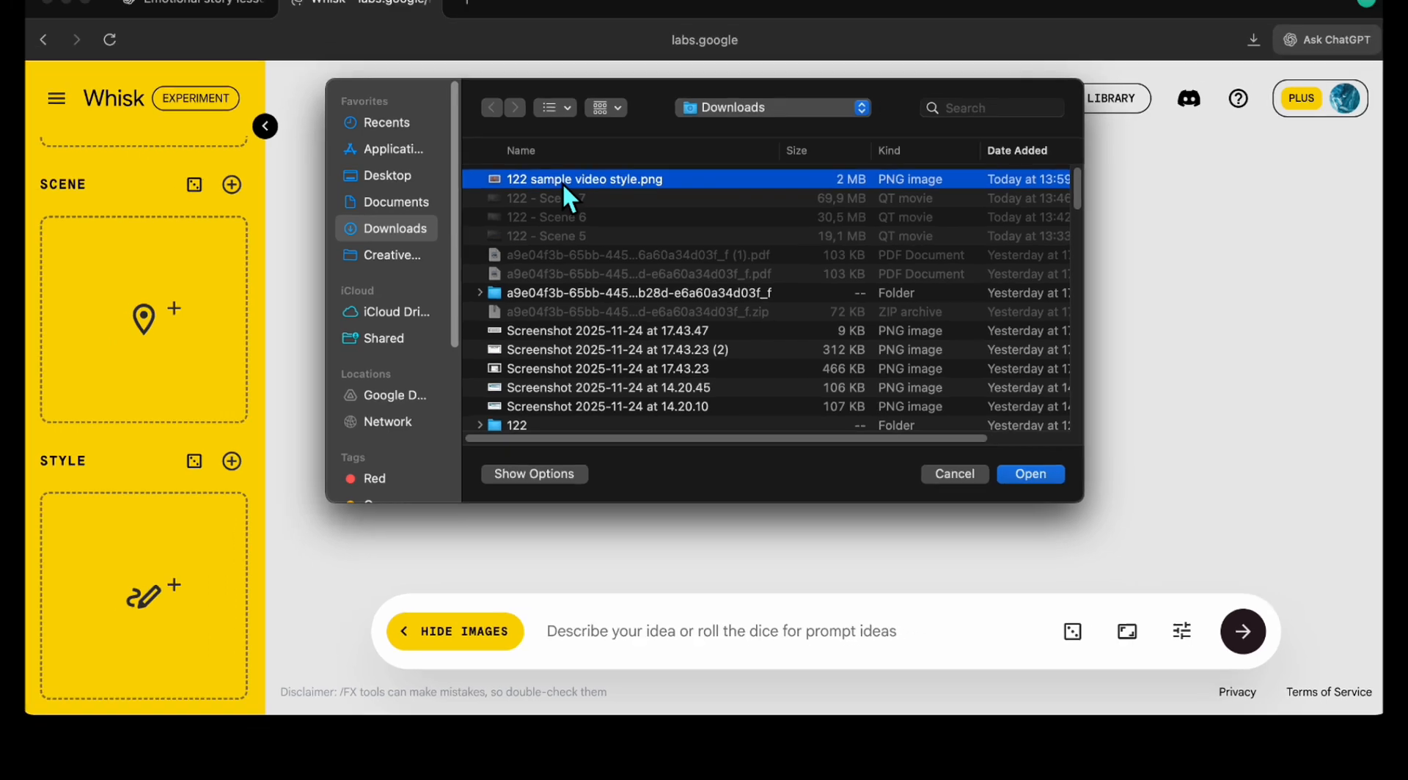
click(1030, 474)
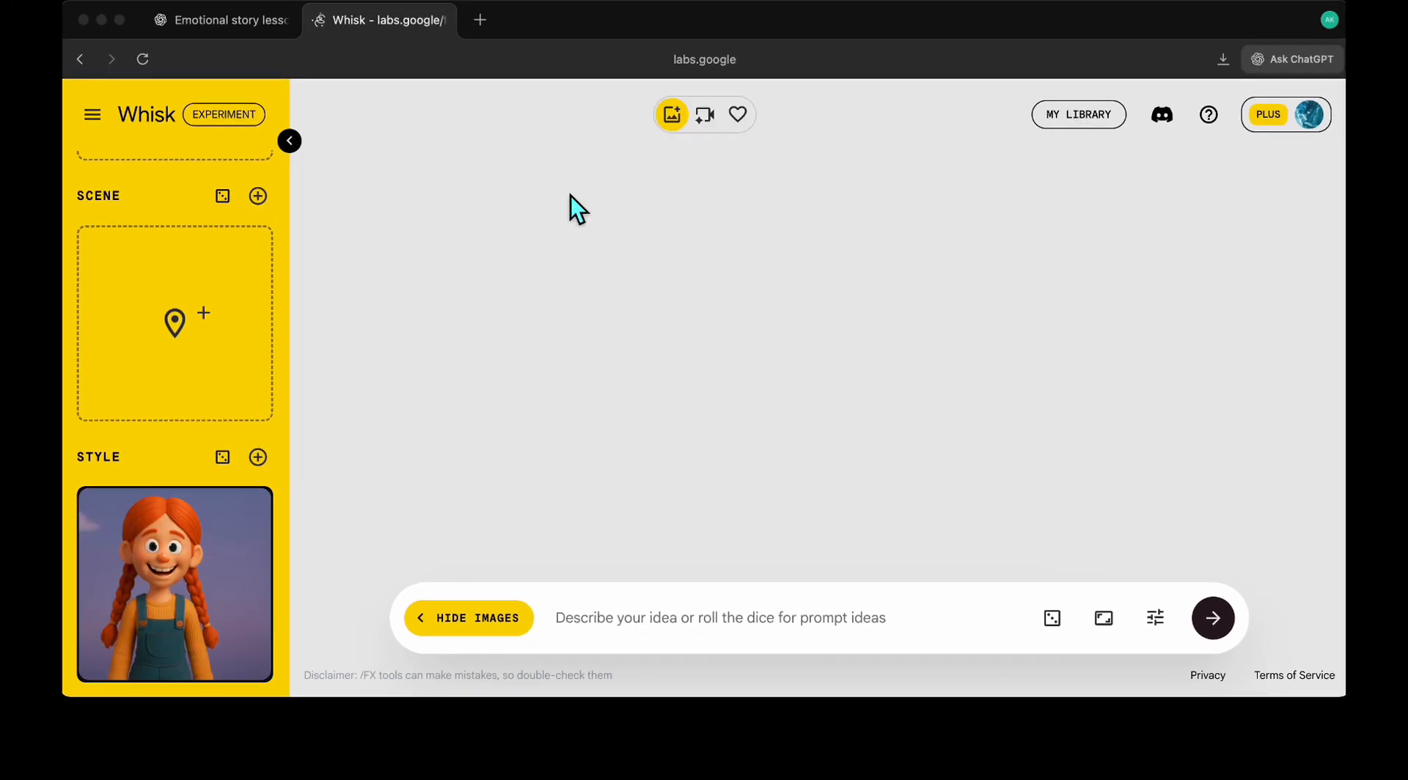
click(174, 584)
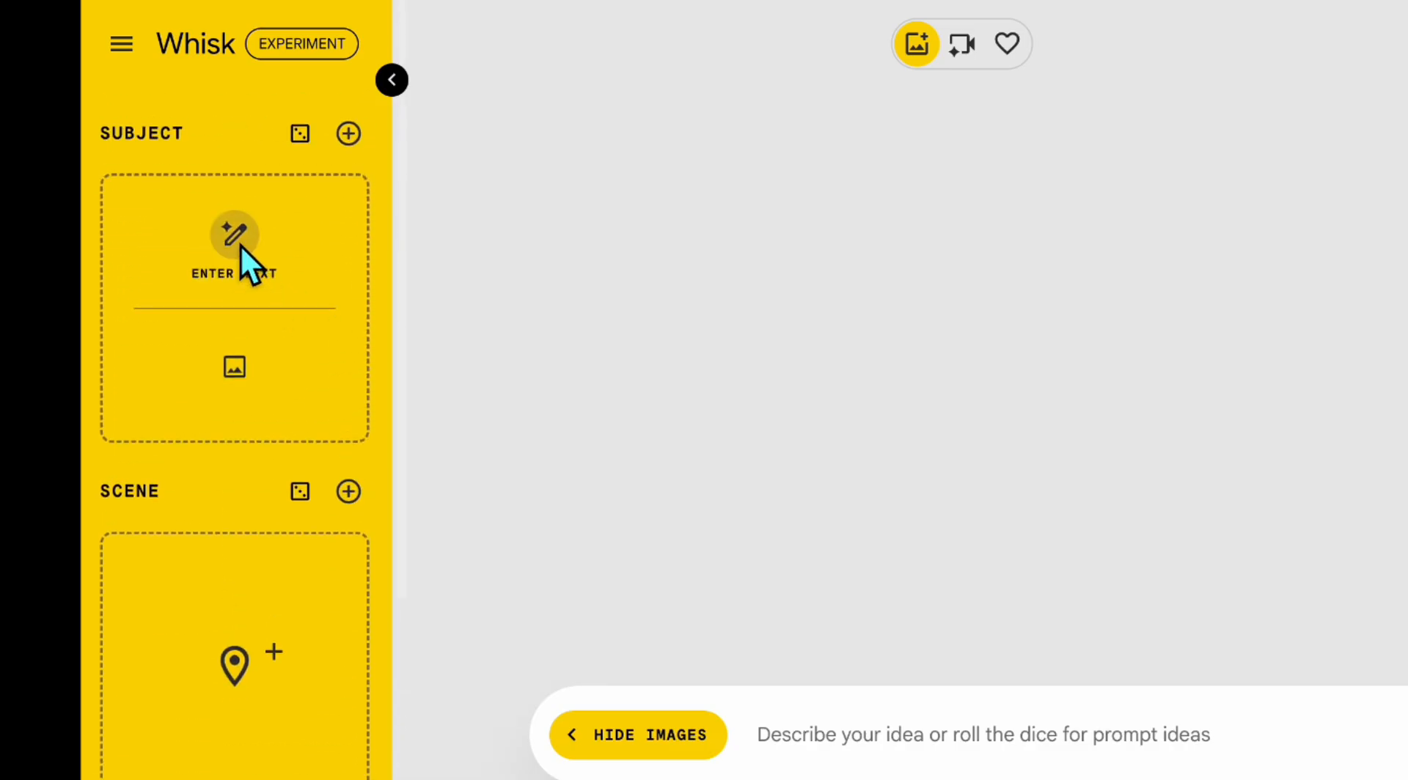
Dismiss the Generate Image dialog and bring Lumo's description from ChatGPT in as a second subject.
click(235, 235)
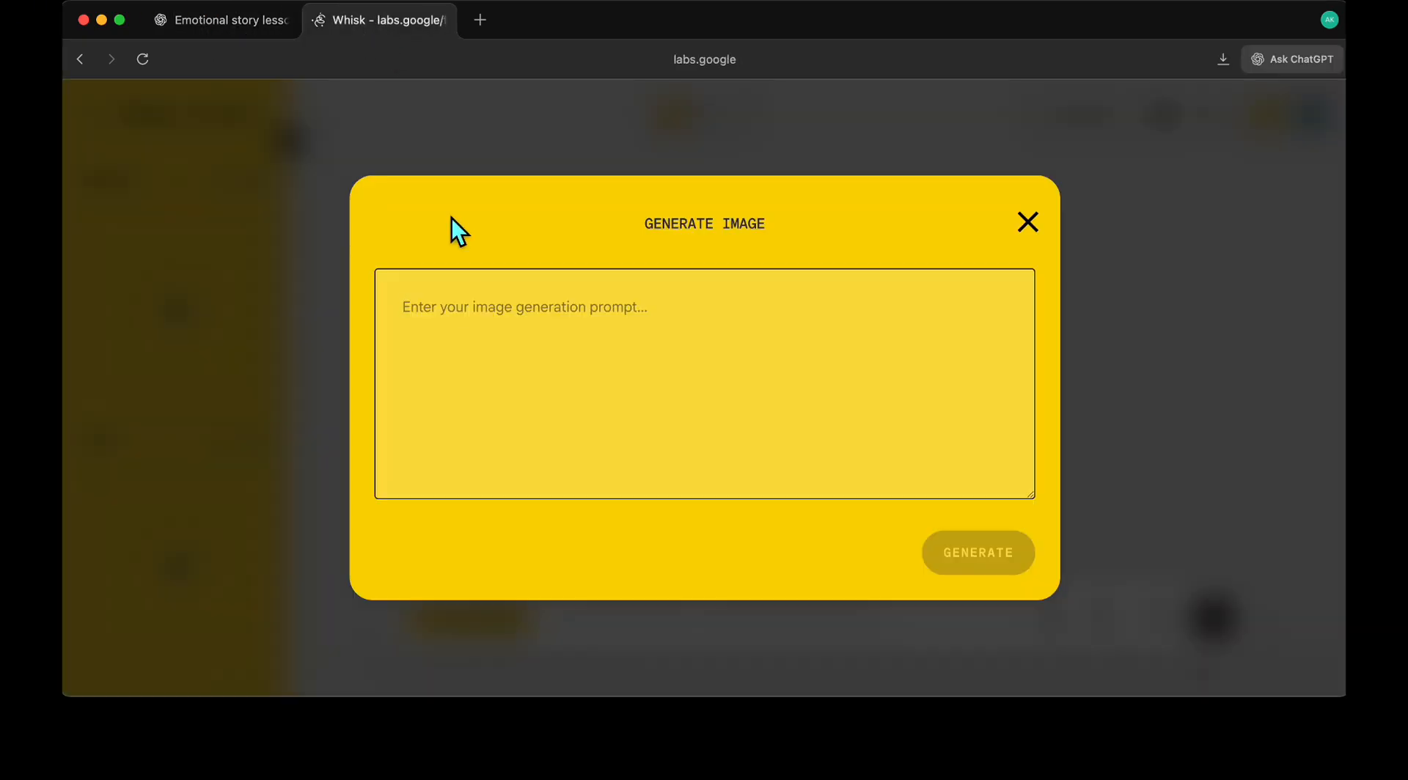
click(1027, 222)
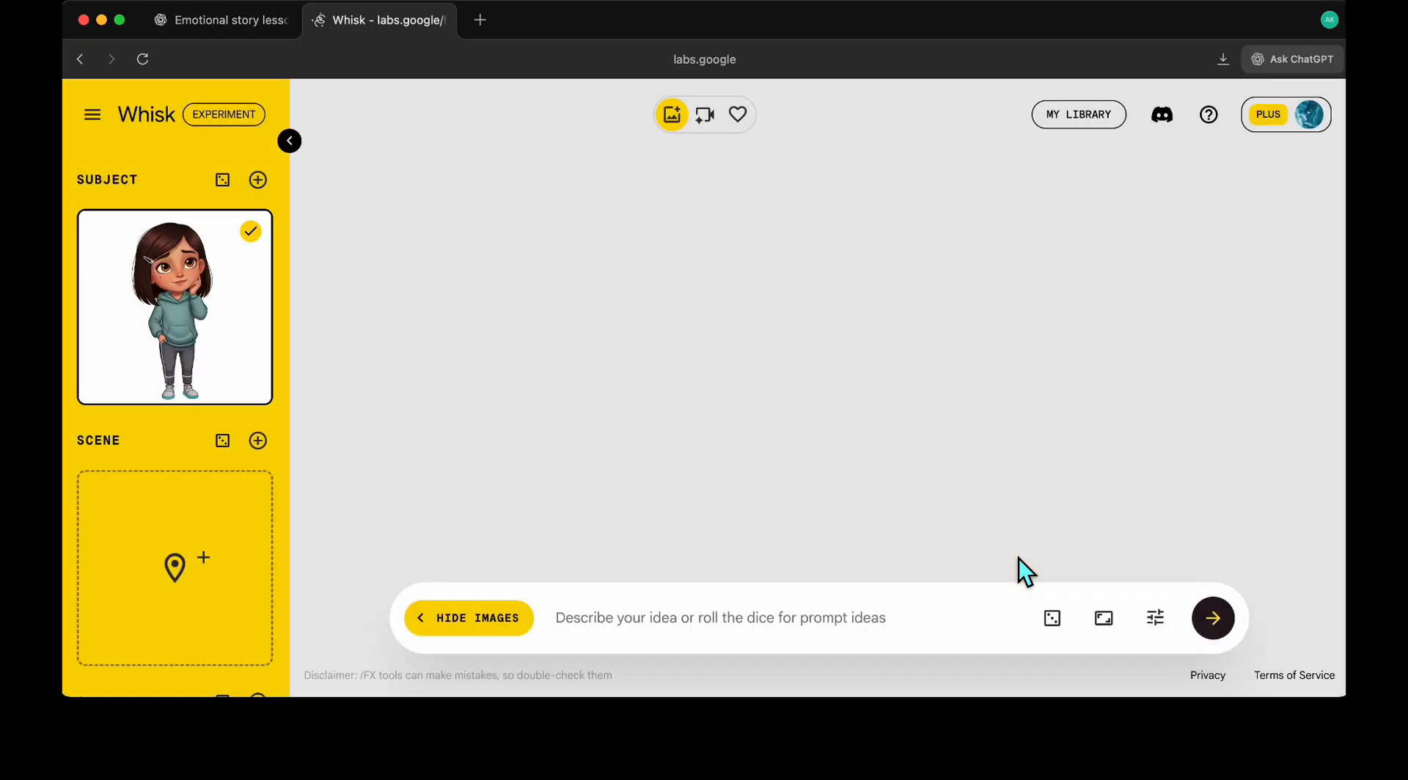
click(220, 19)
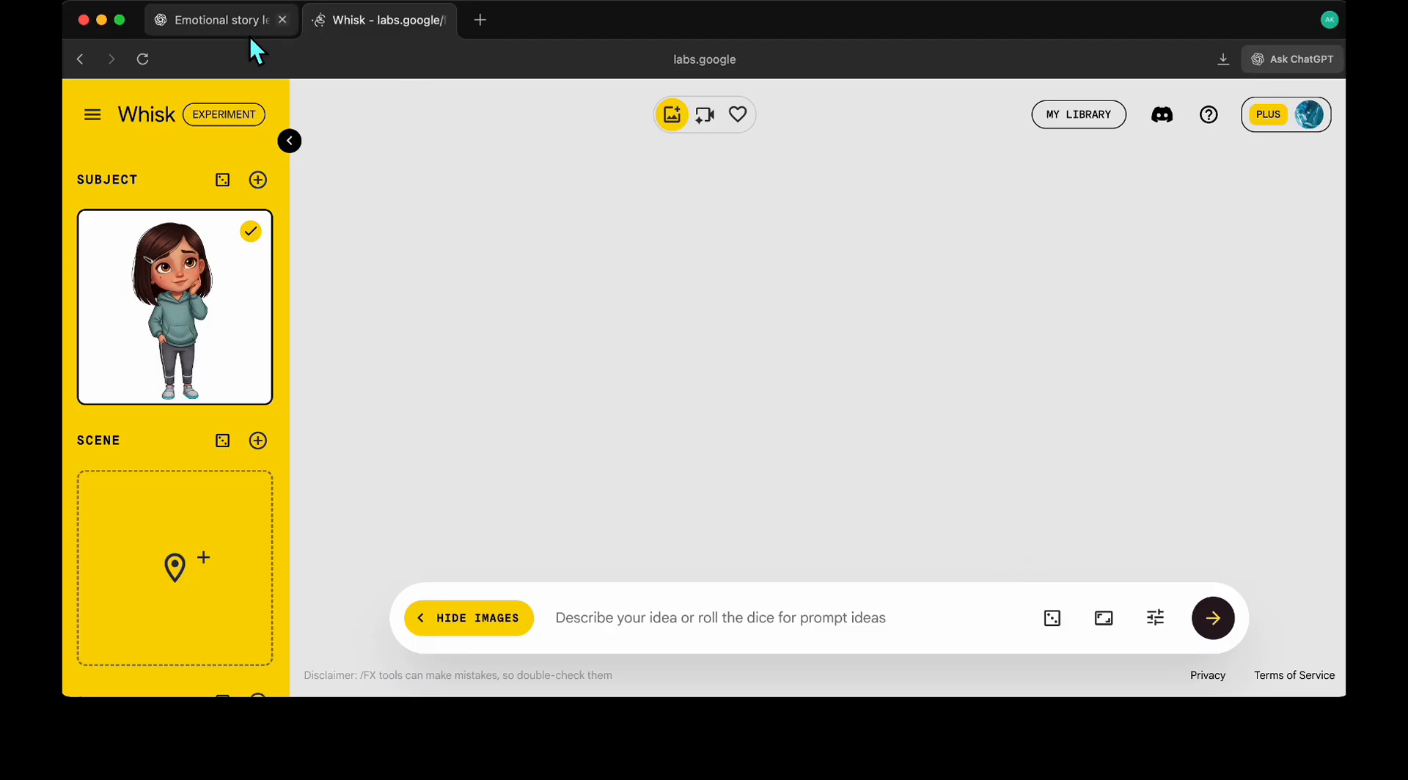
click(220, 19)
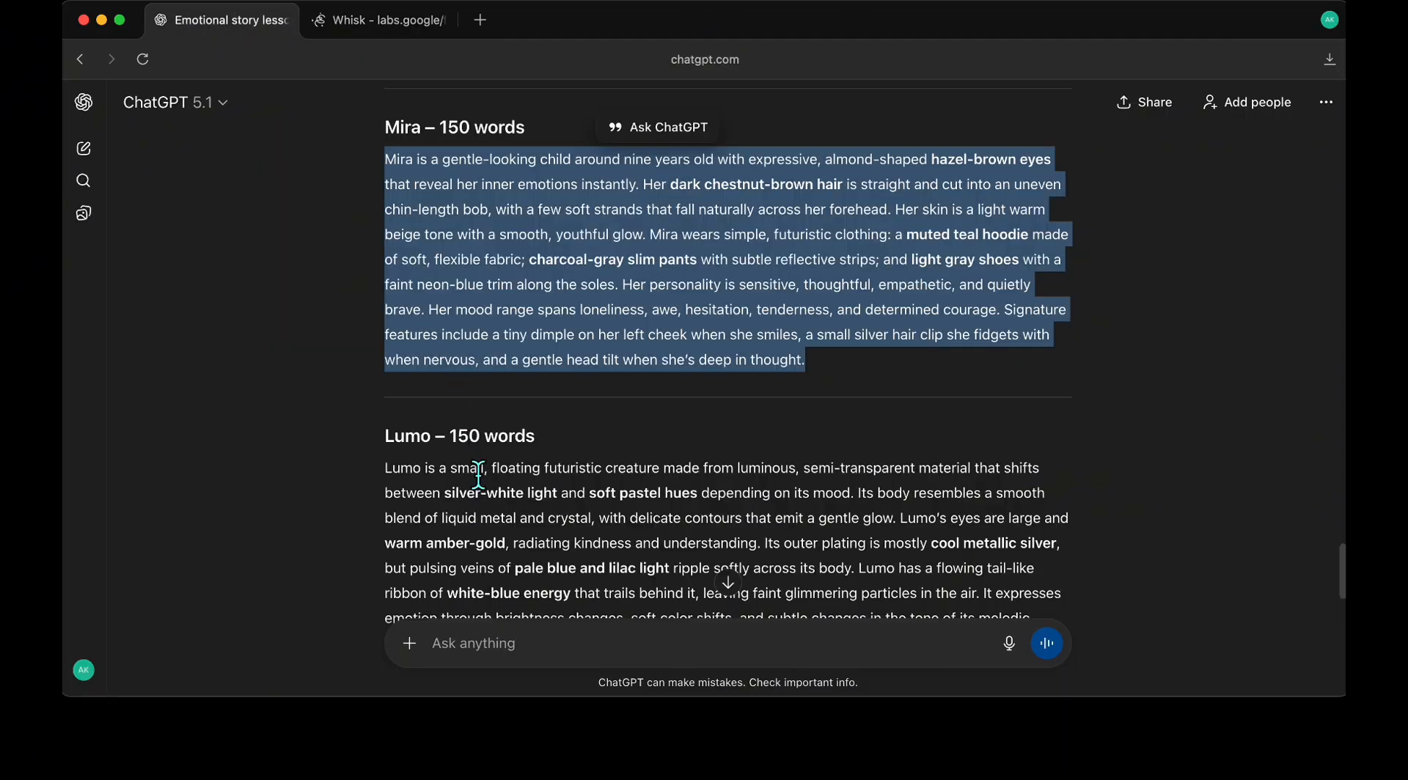
click(378, 19)
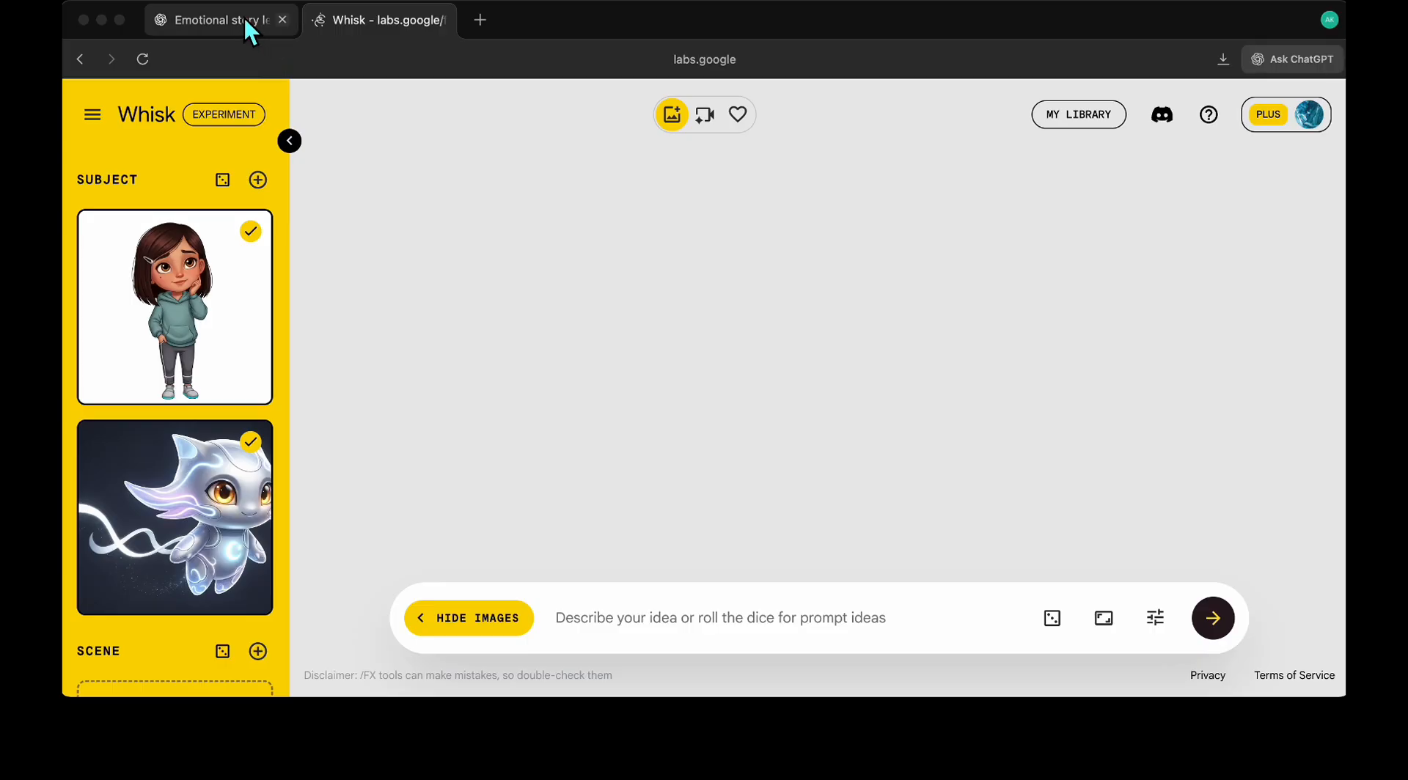
Generate Whisk image pairs for scenes one and two from the pasted ChatGPT scene text.
click(221, 20)
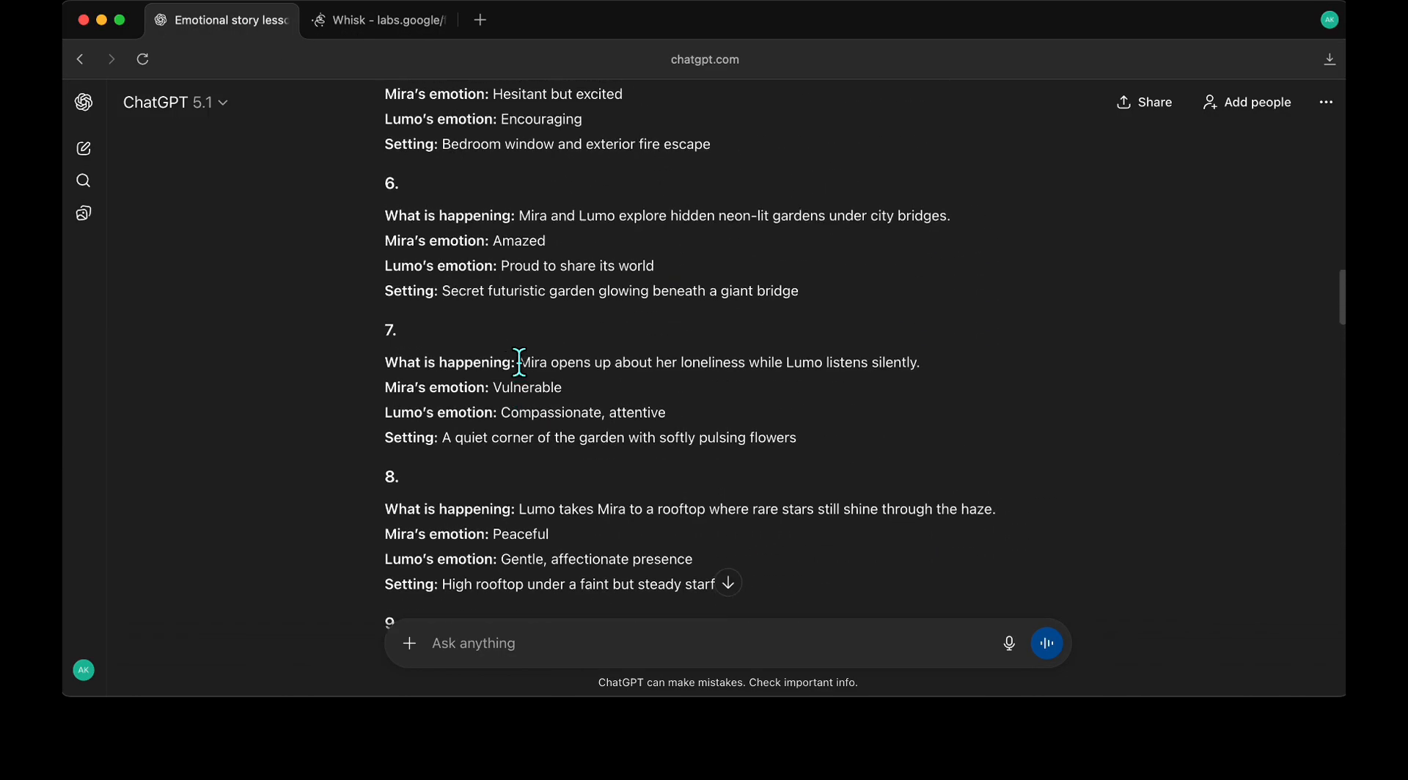
scroll(up, 3)
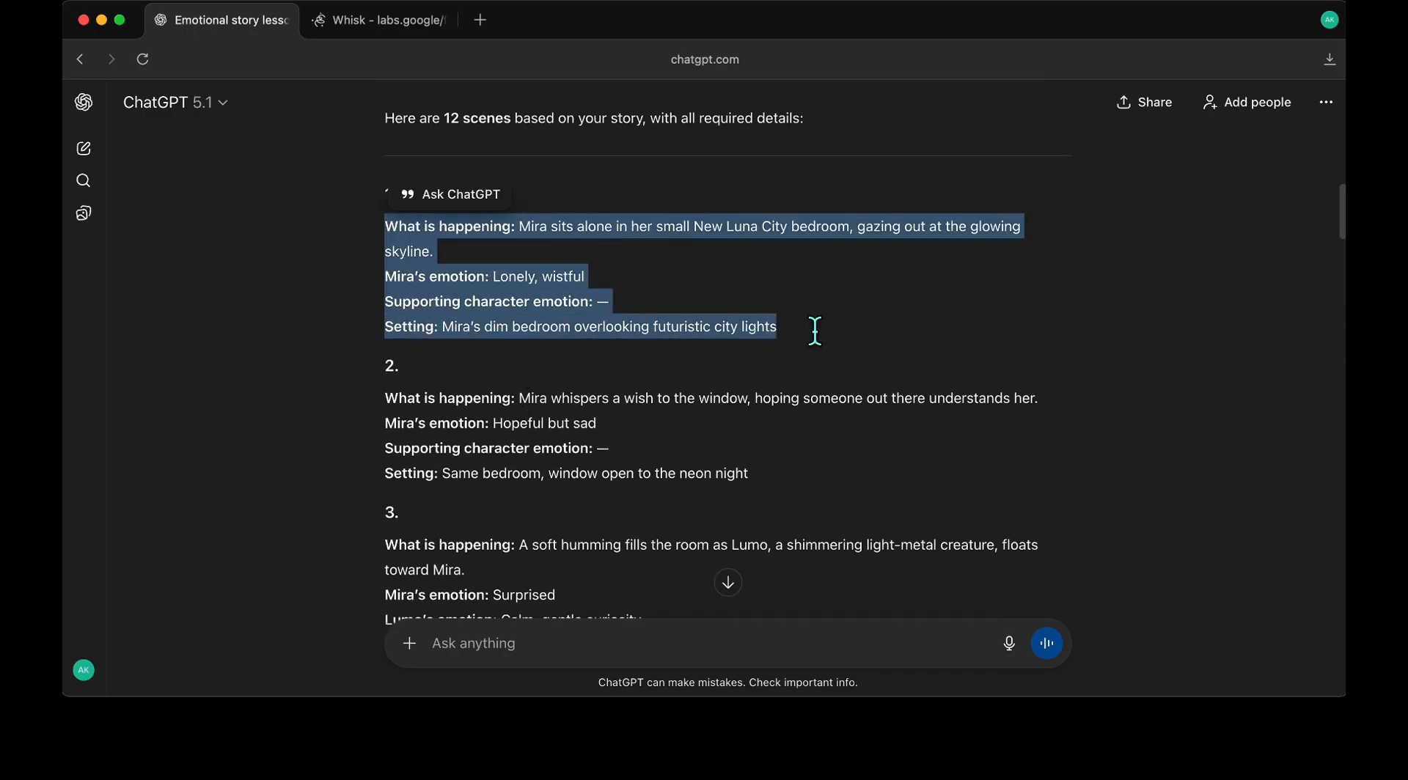
click(379, 19)
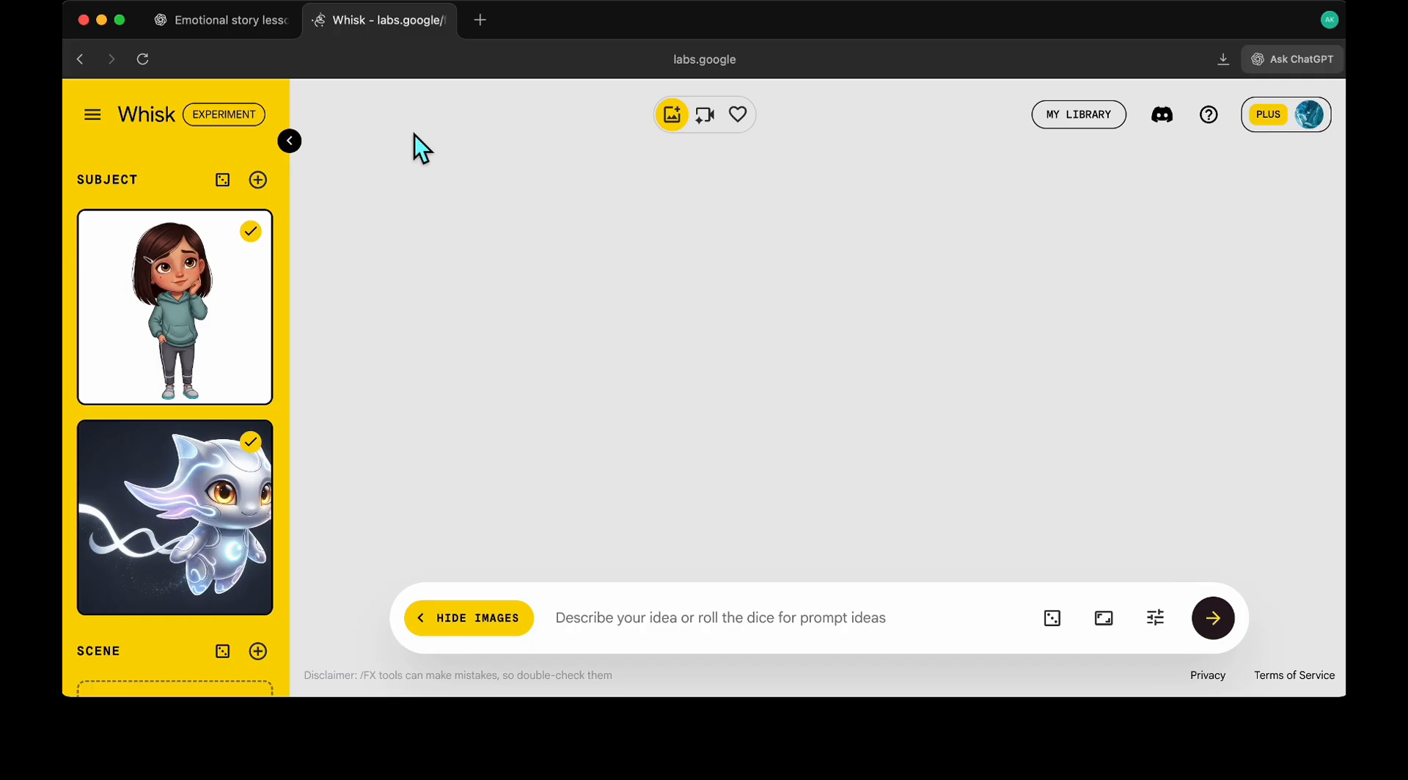
mouse_move(629, 634)
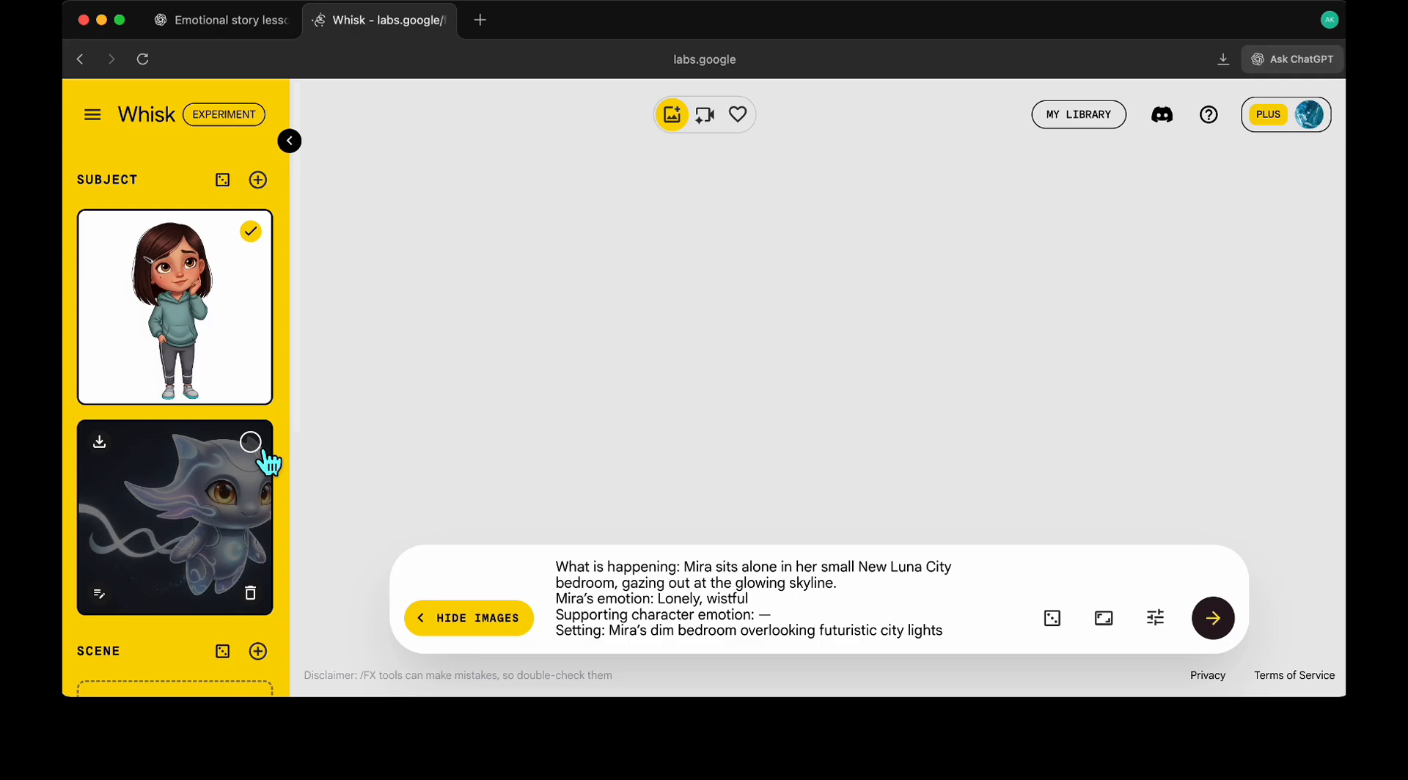
mouse_move(391, 449)
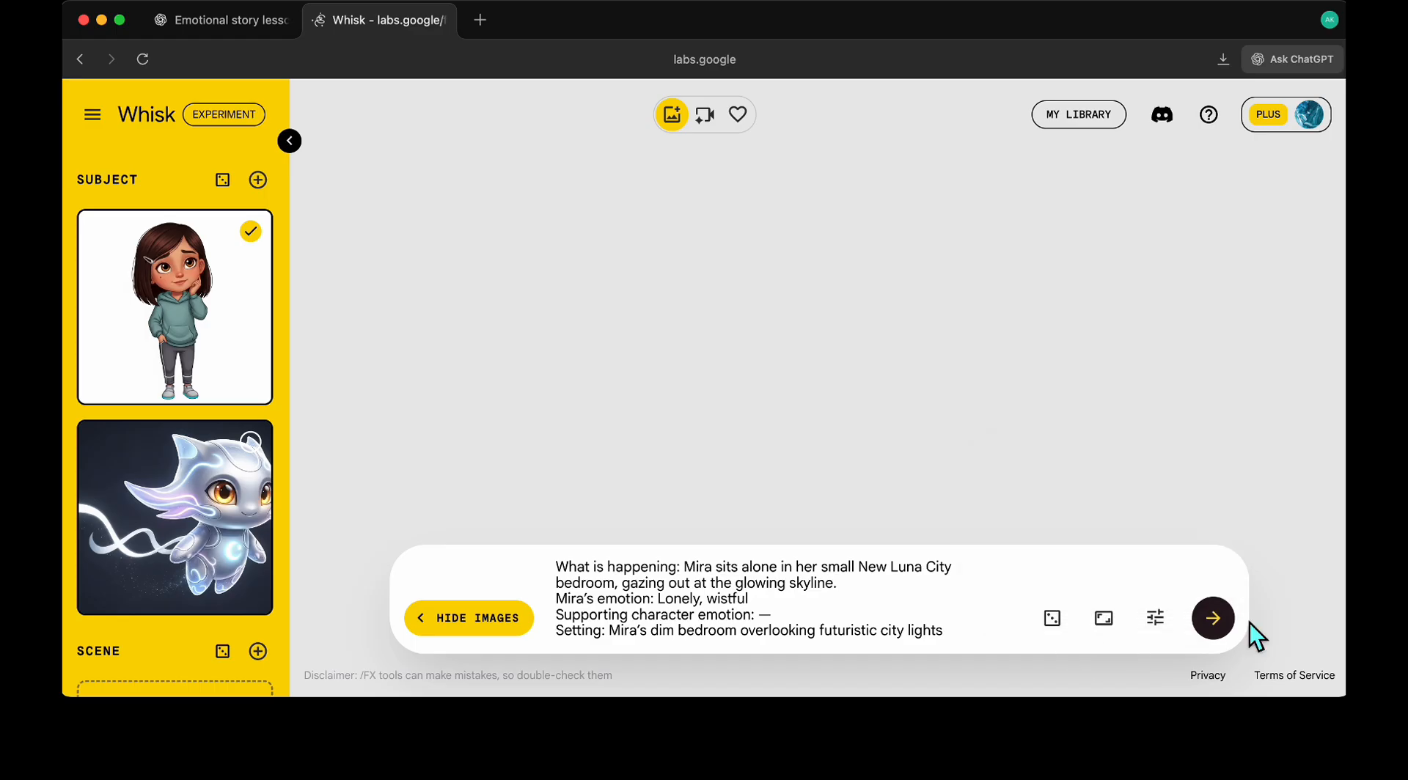
click(1213, 618)
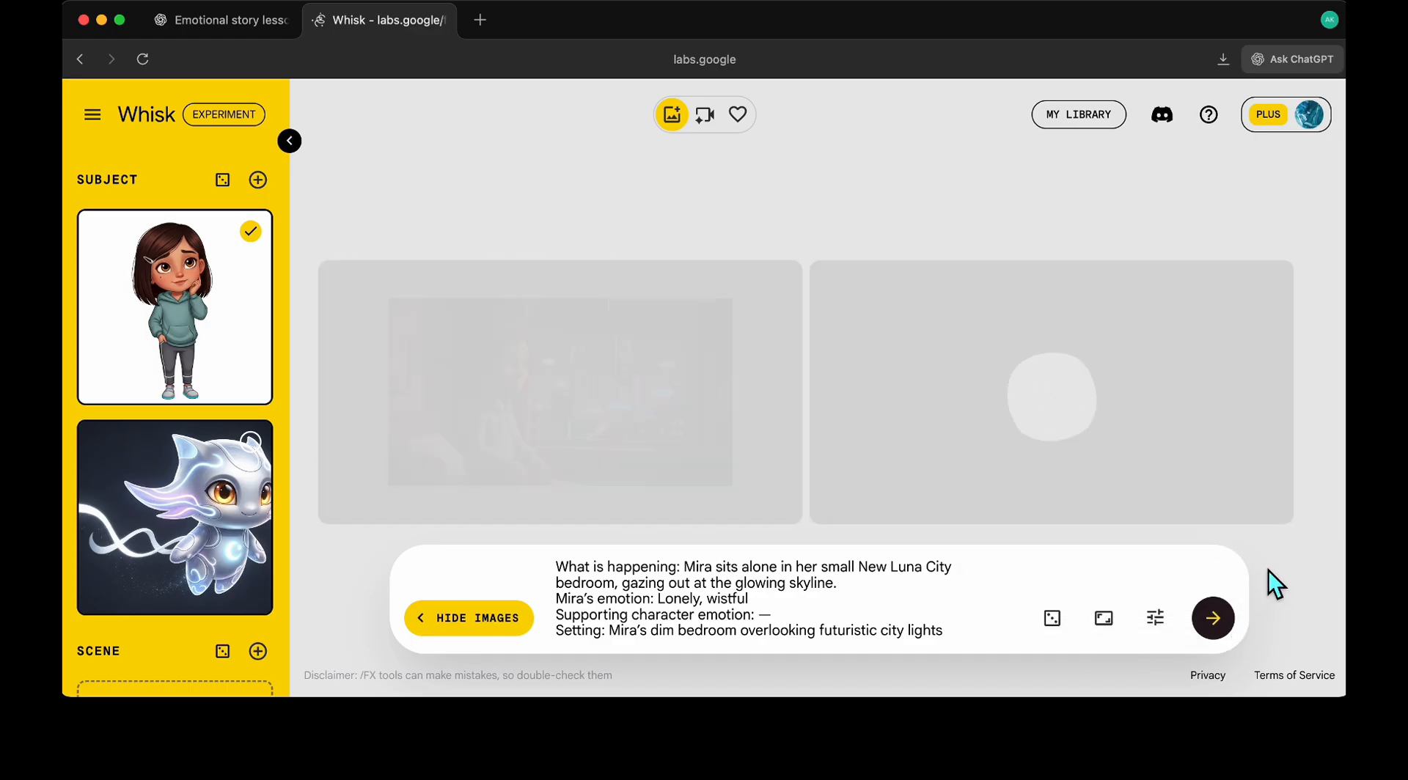
click(557, 393)
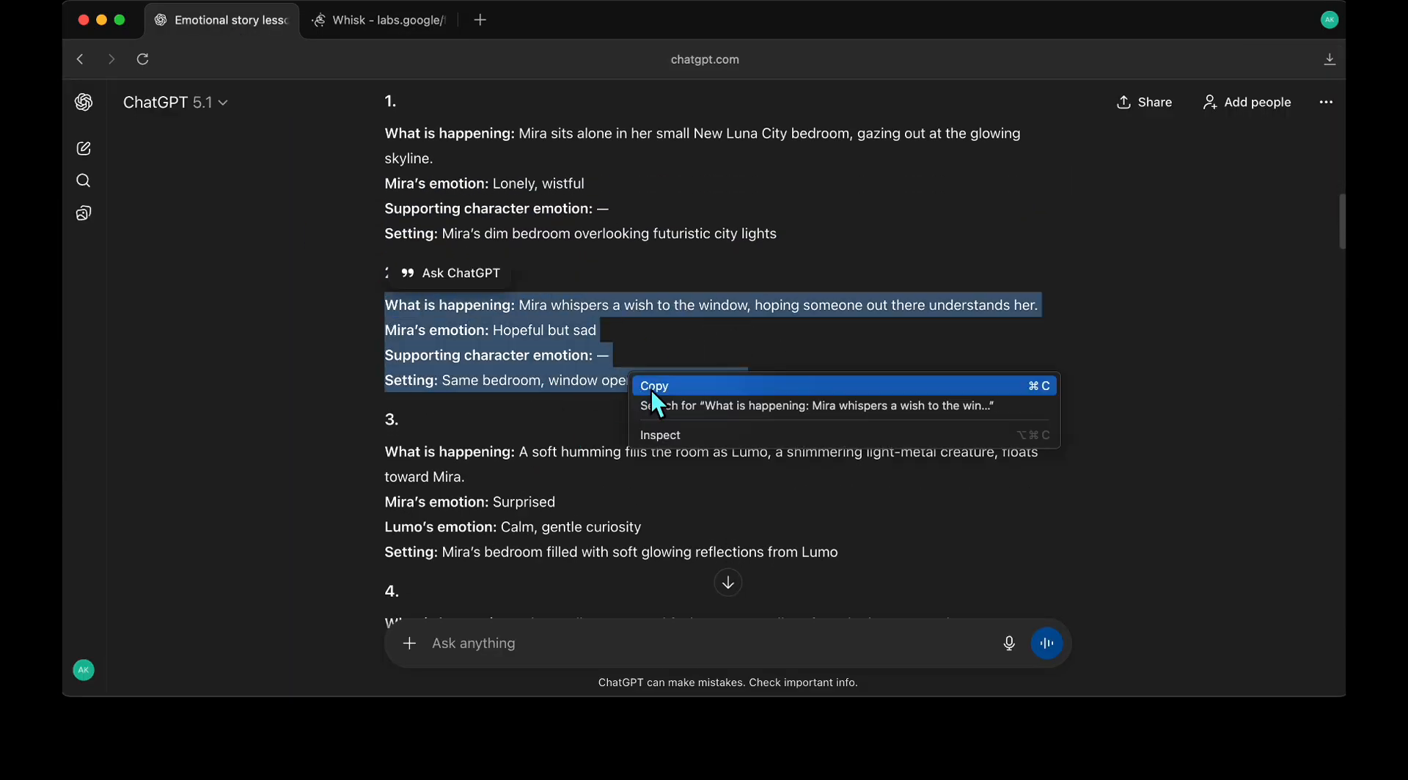
click(388, 19)
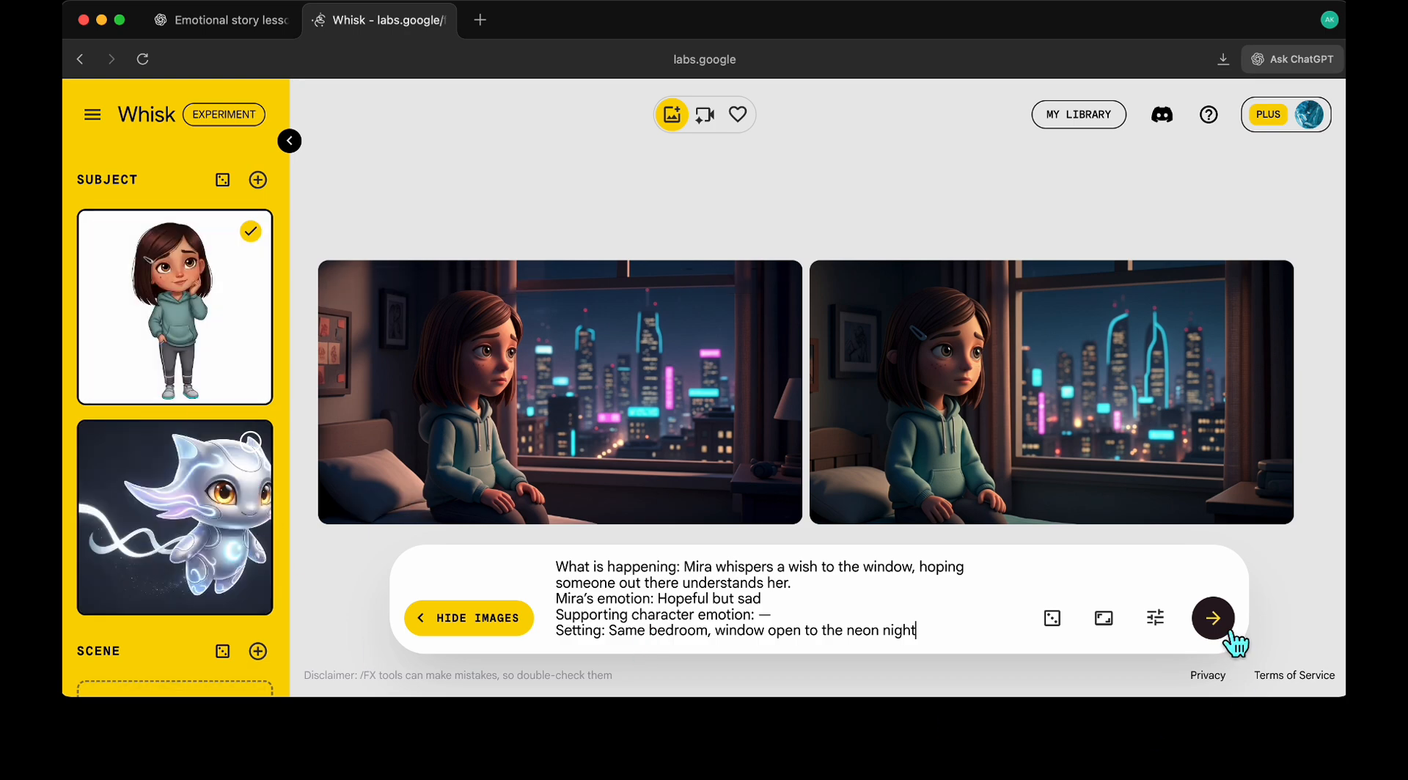
click(1213, 617)
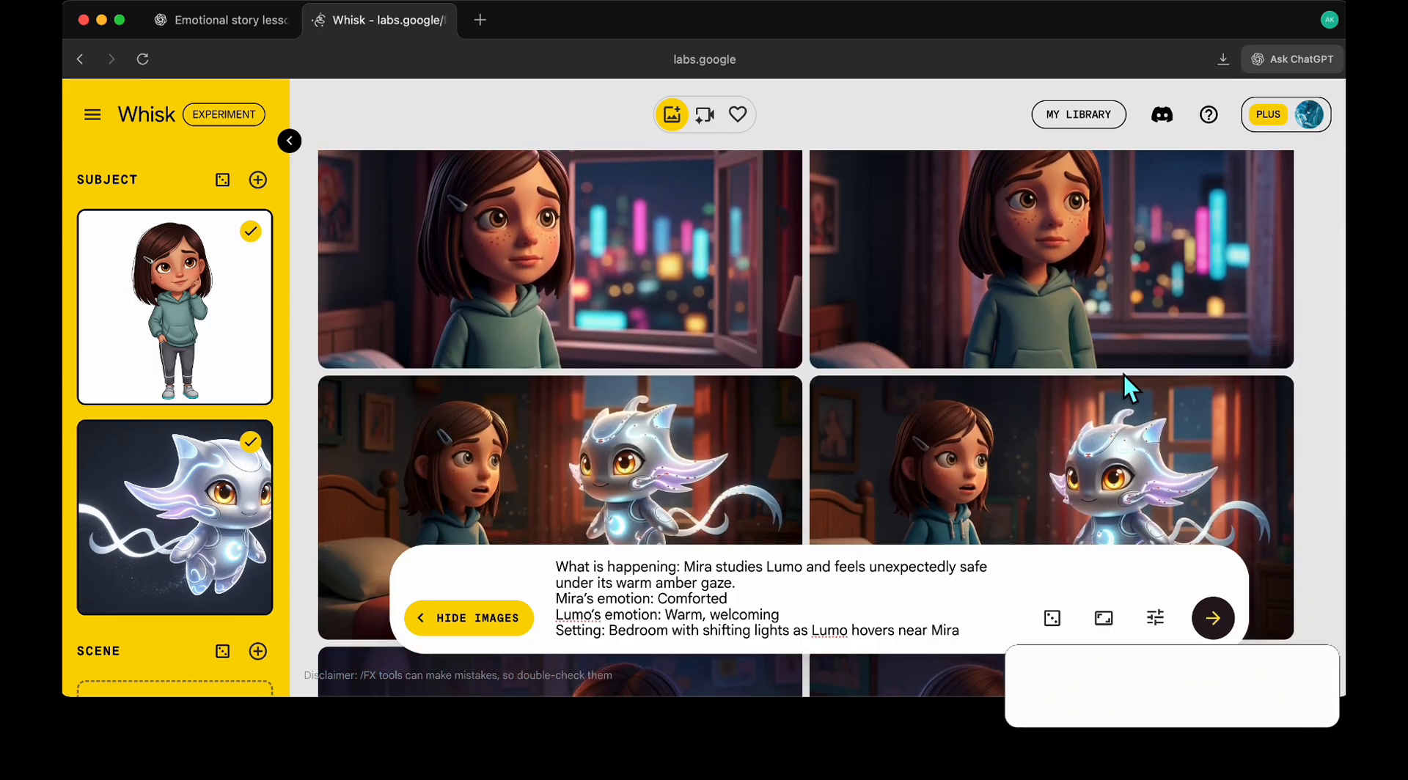
Bring the fifth scene's text into Whisk and generate its images with Mira and Lumo.
scroll(down, 3)
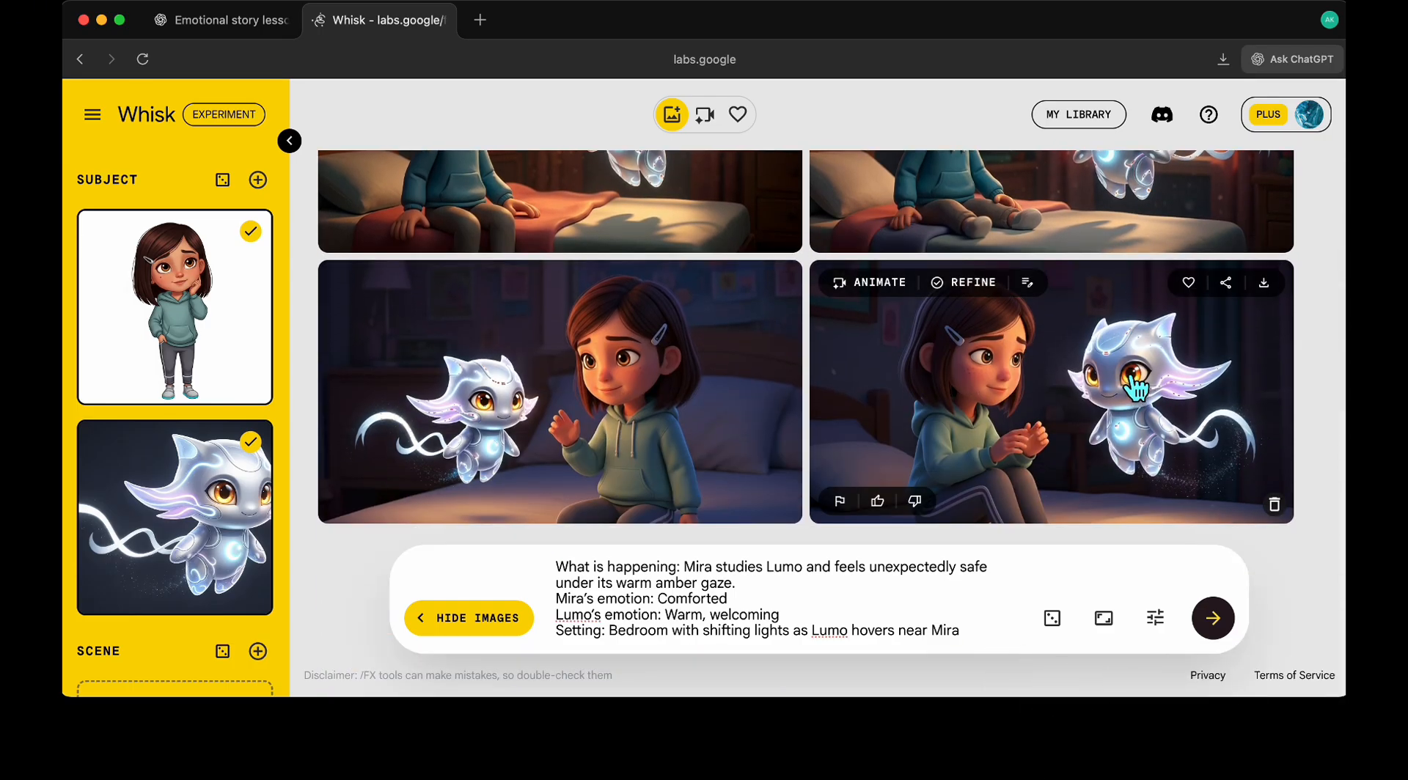
click(220, 19)
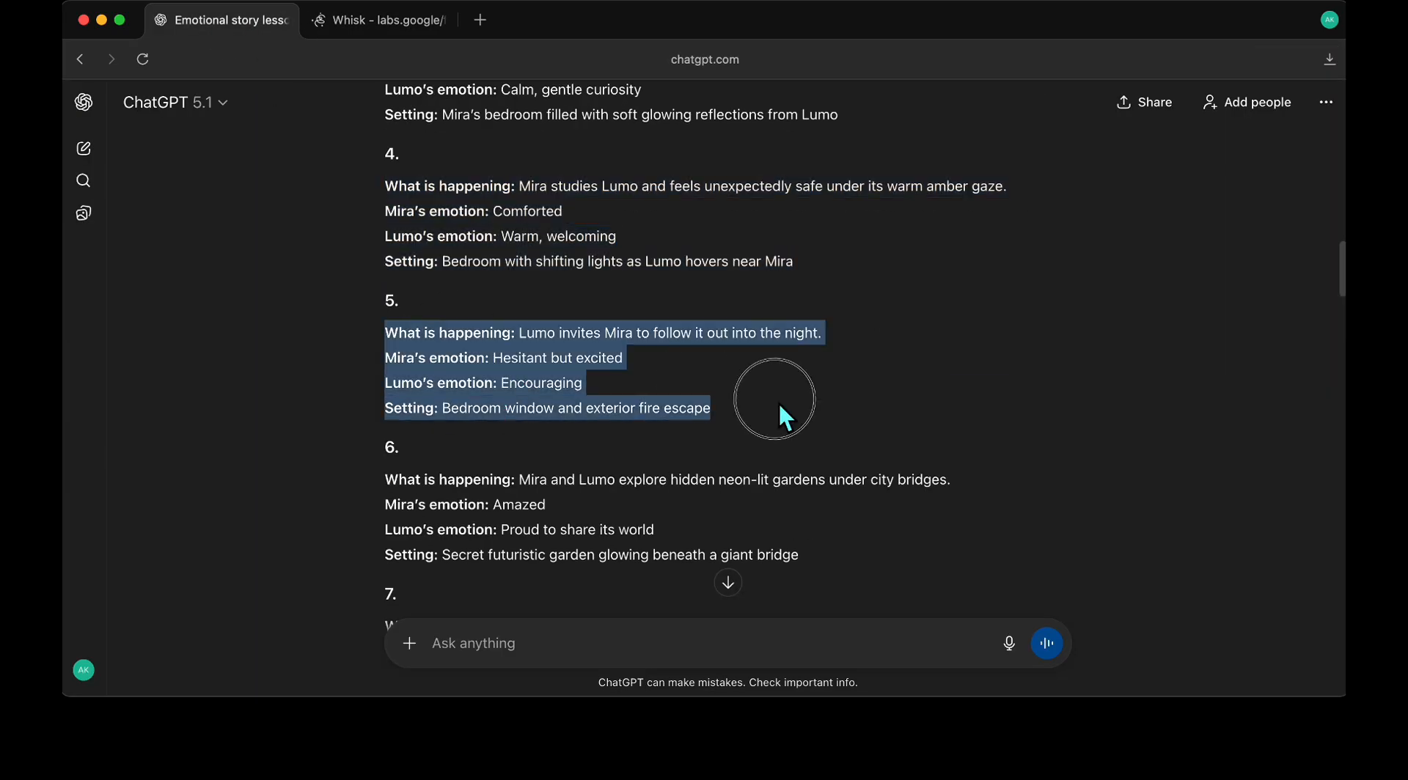
click(386, 19)
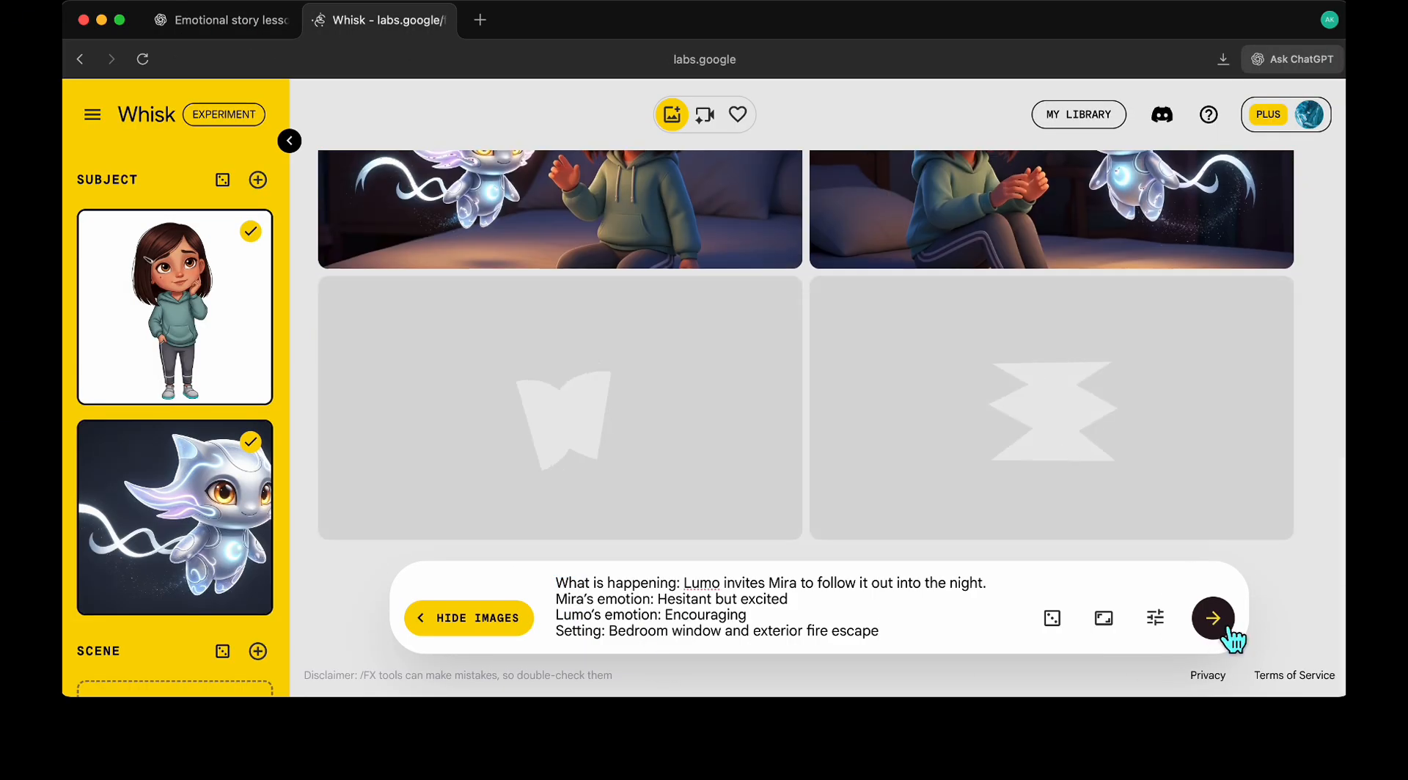
click(1213, 619)
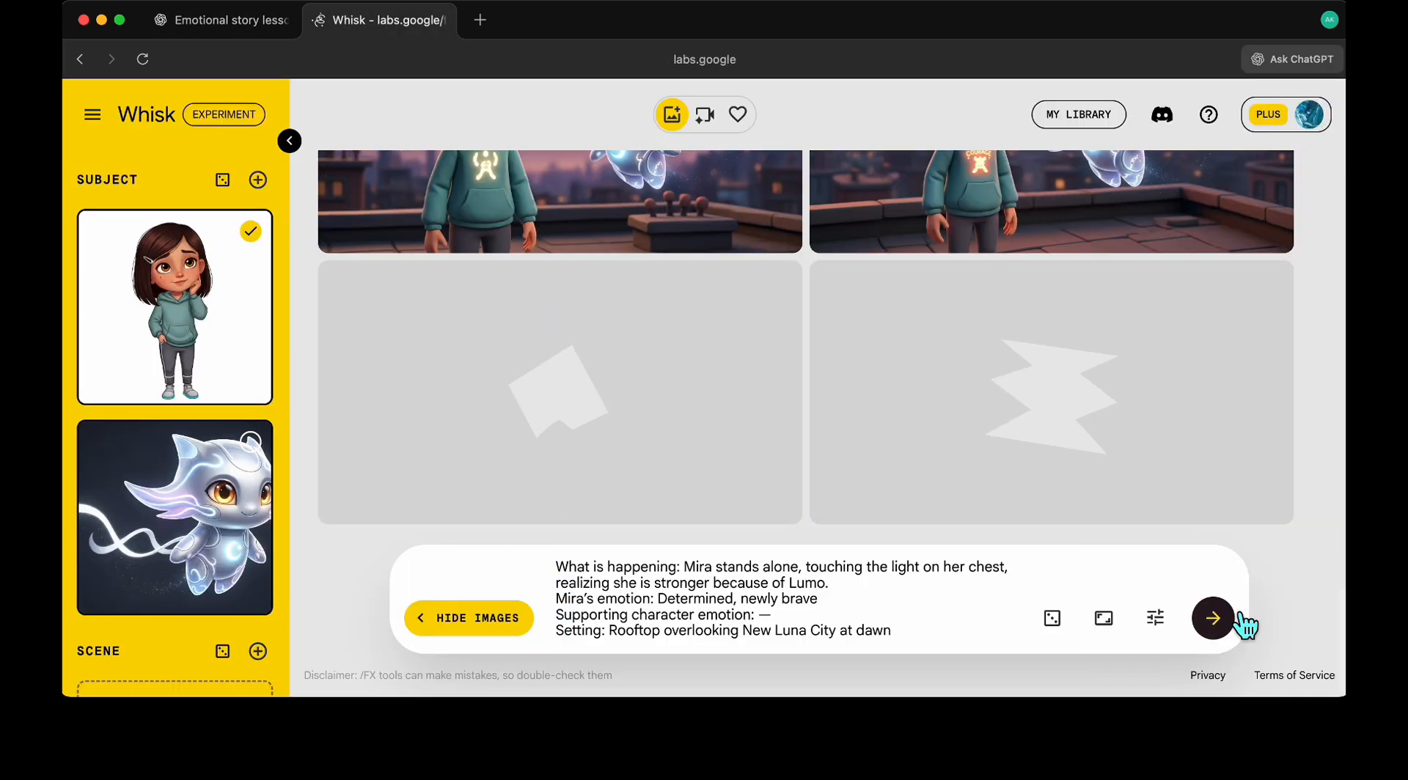
Generate the rooftop dawn scene and scroll the results grid through the later scene images.
click(1213, 617)
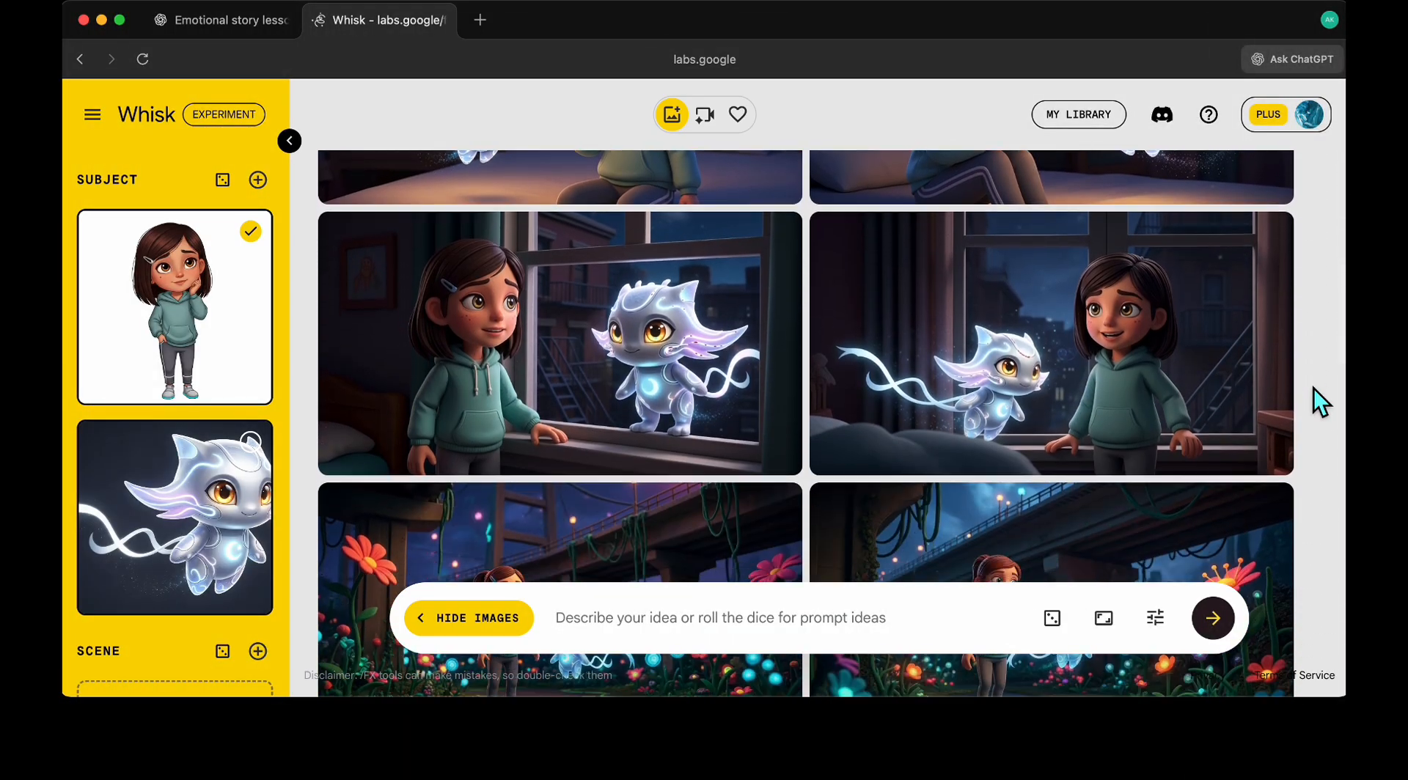
scroll(down, 3)
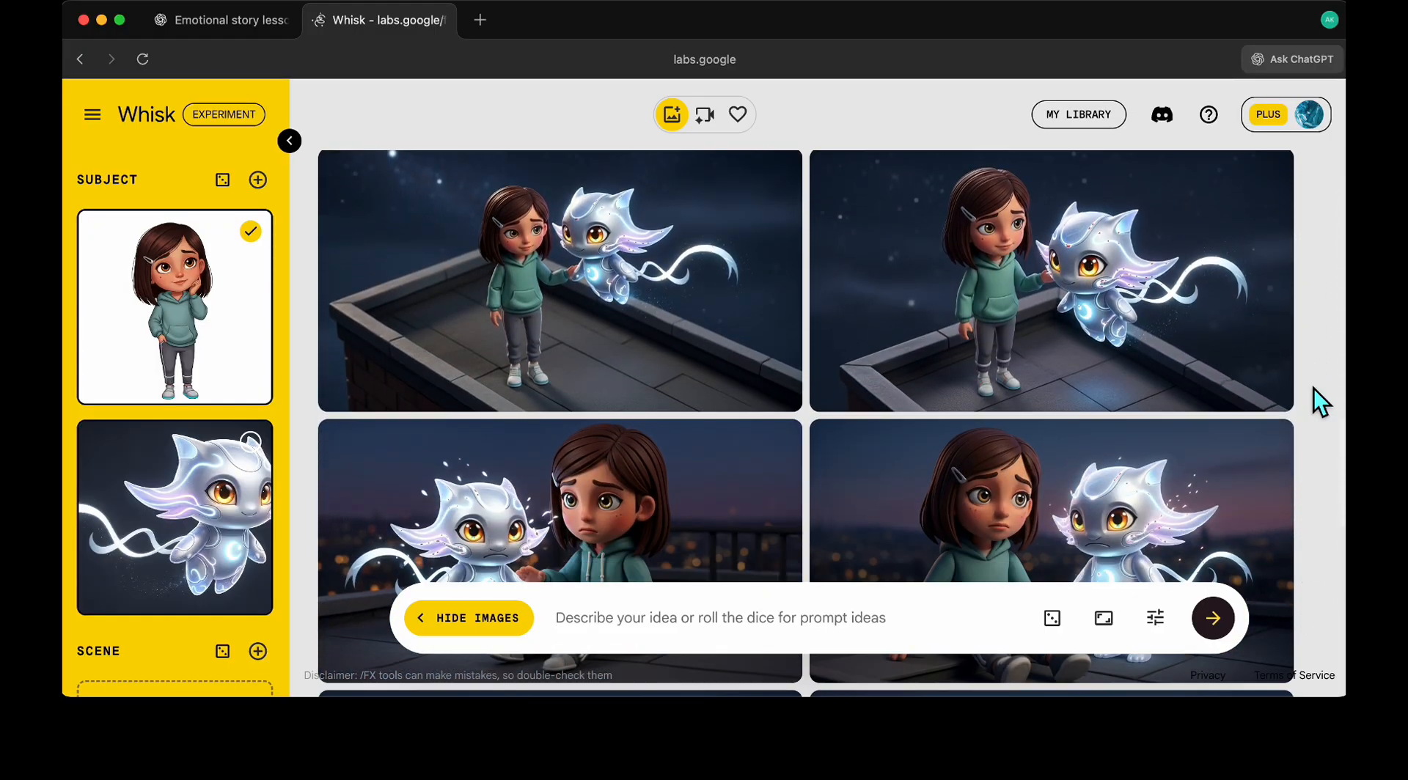
scroll(down, 3)
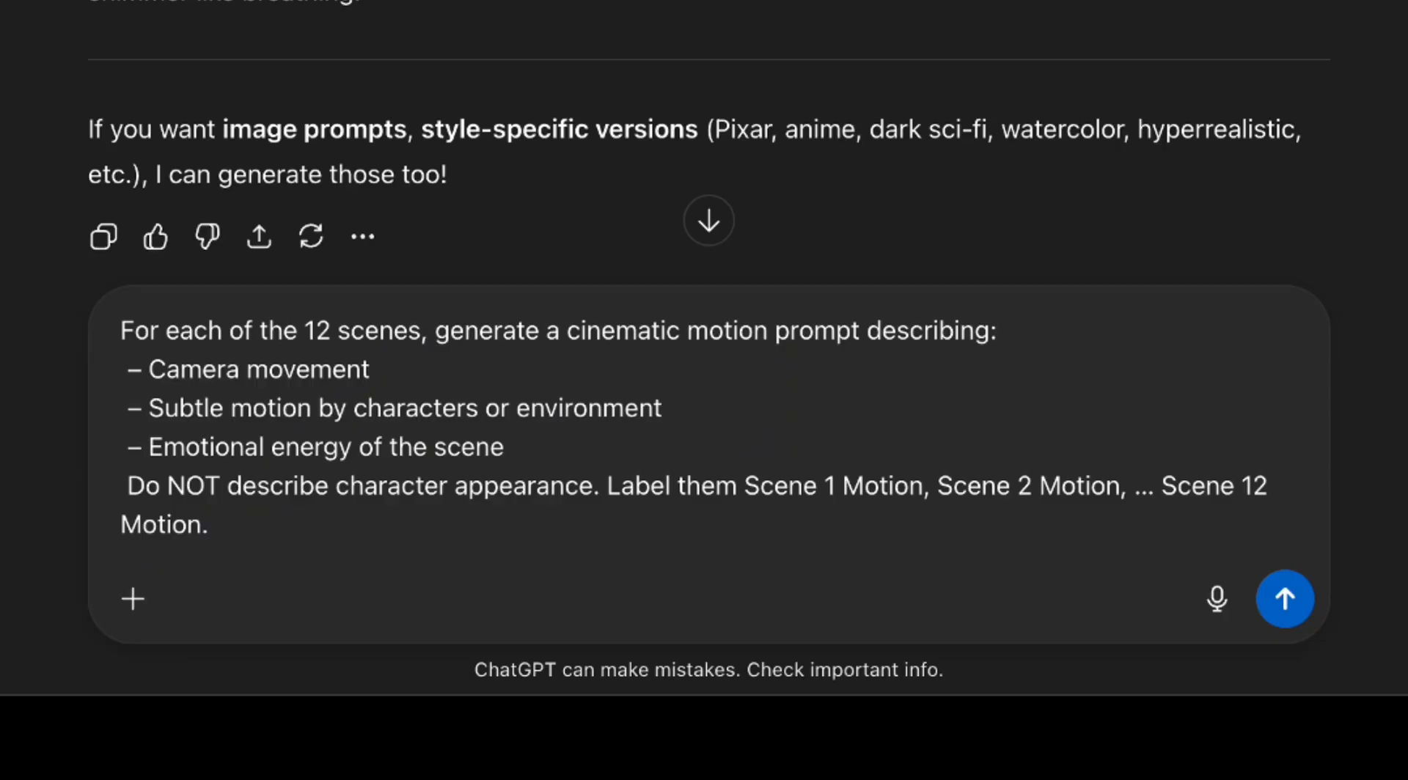
Send the motion-prompt request and read Scene 1–12 Motion prompts, then switch to Grok.
click(1285, 598)
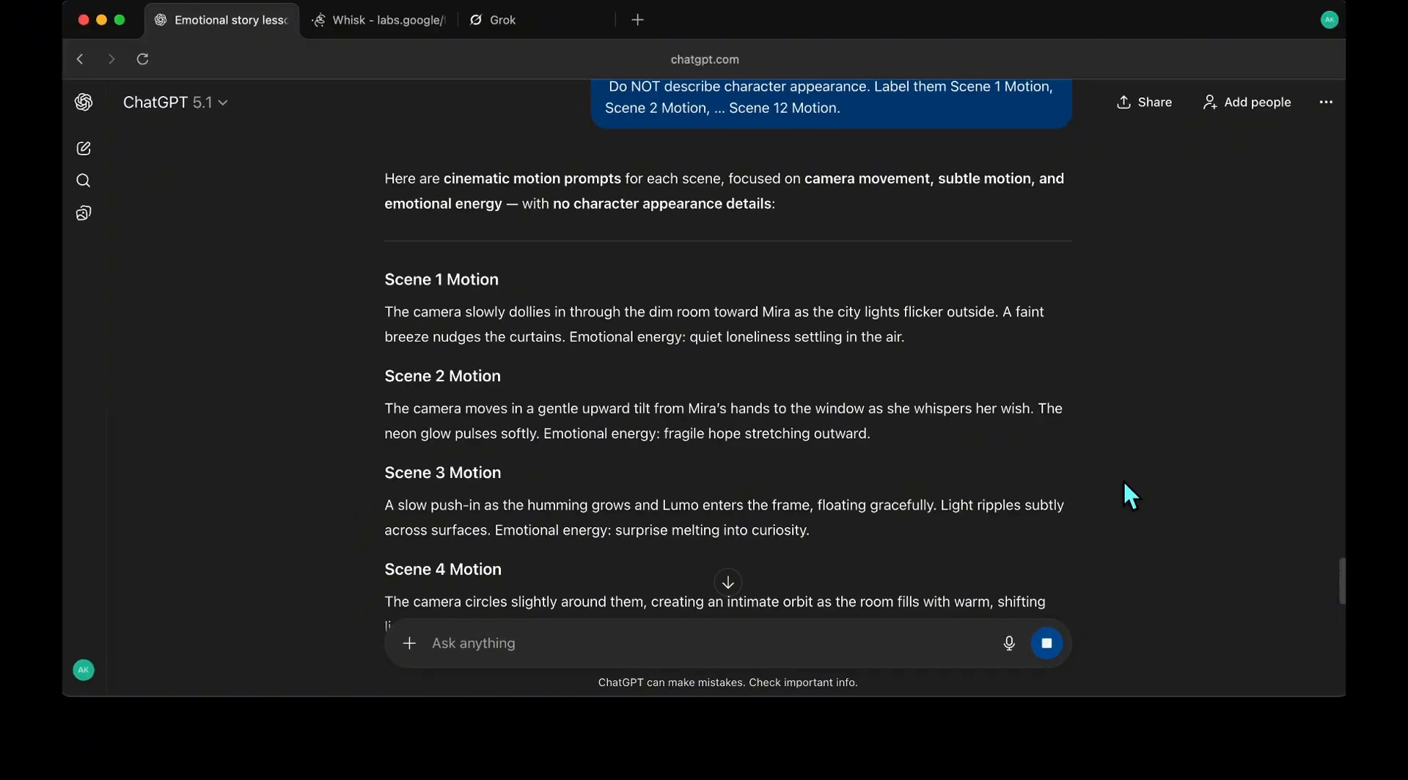
click(1046, 643)
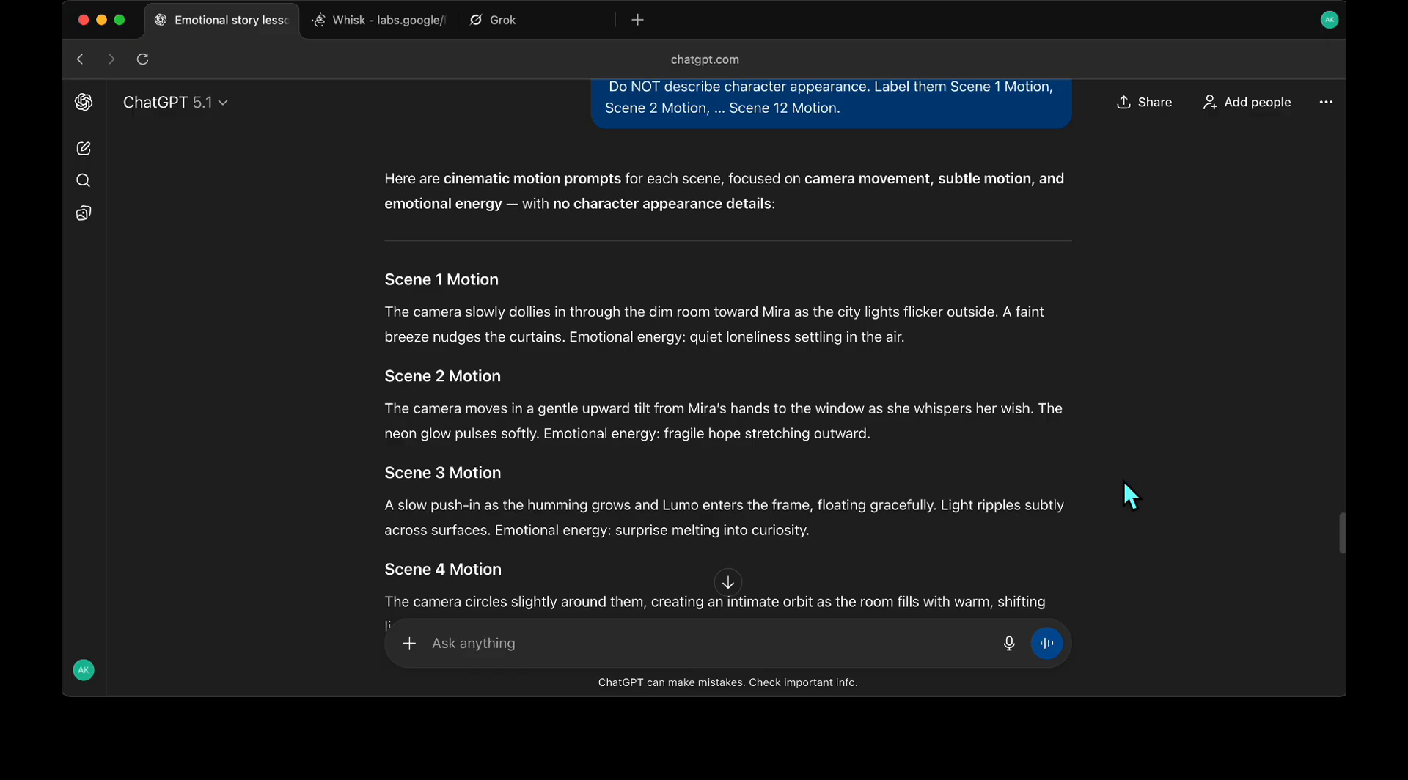
scroll(down, 3)
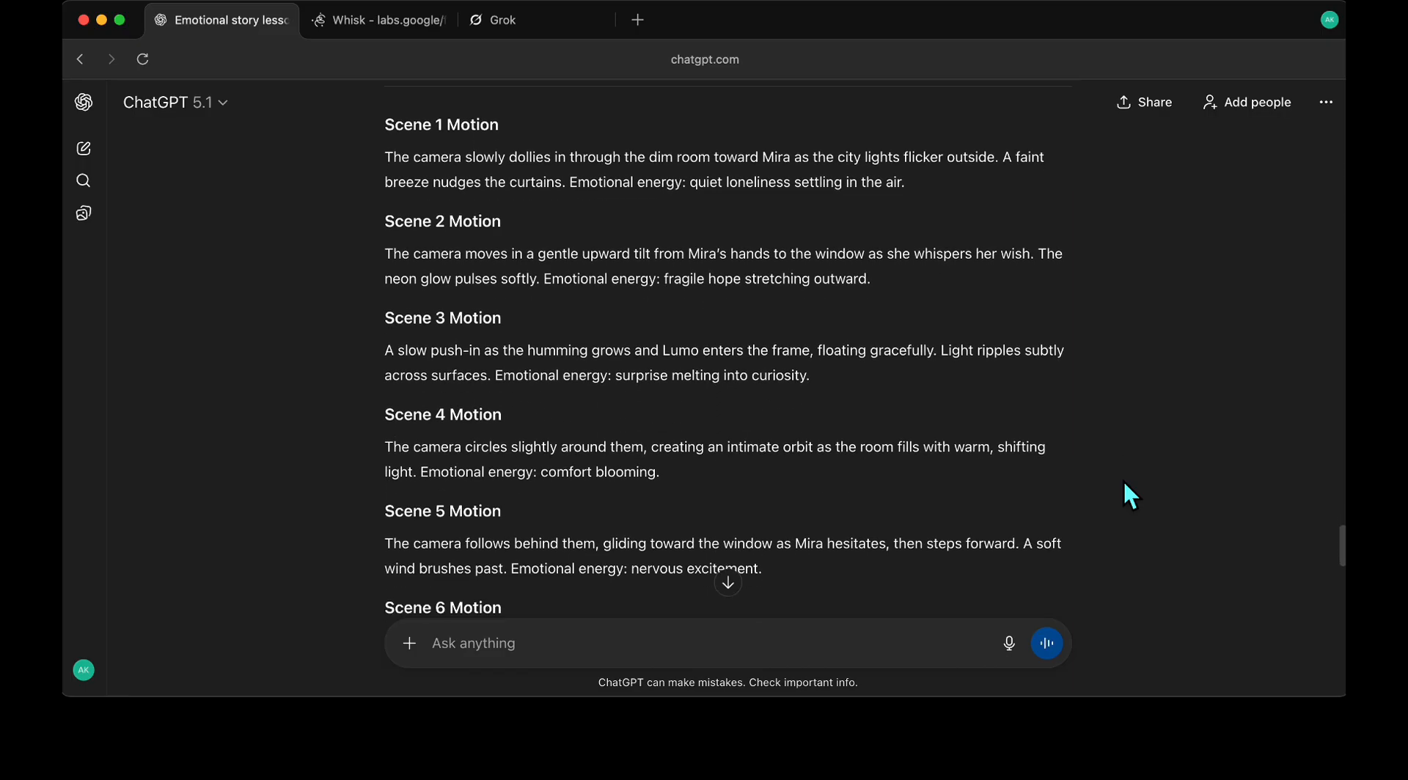
scroll(down, 3)
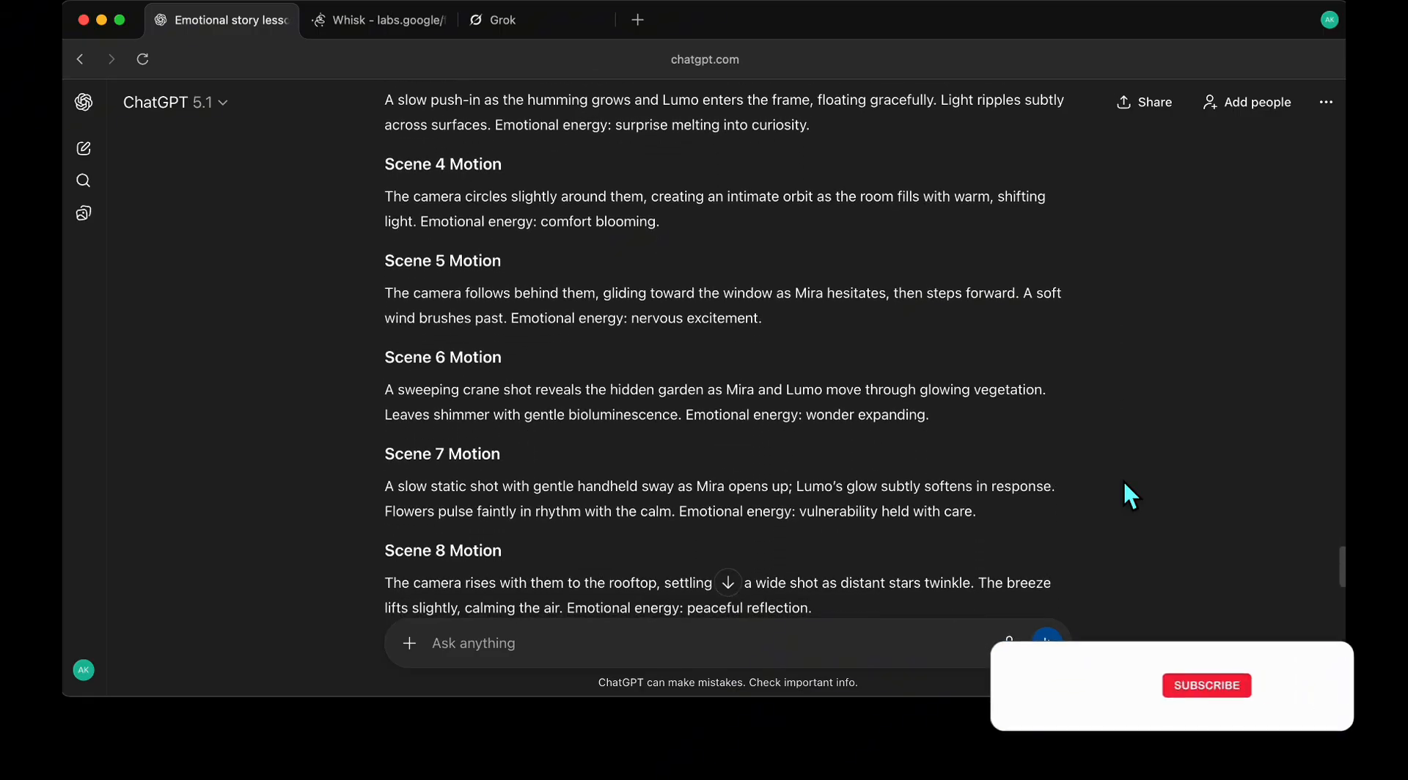
scroll(down, 3)
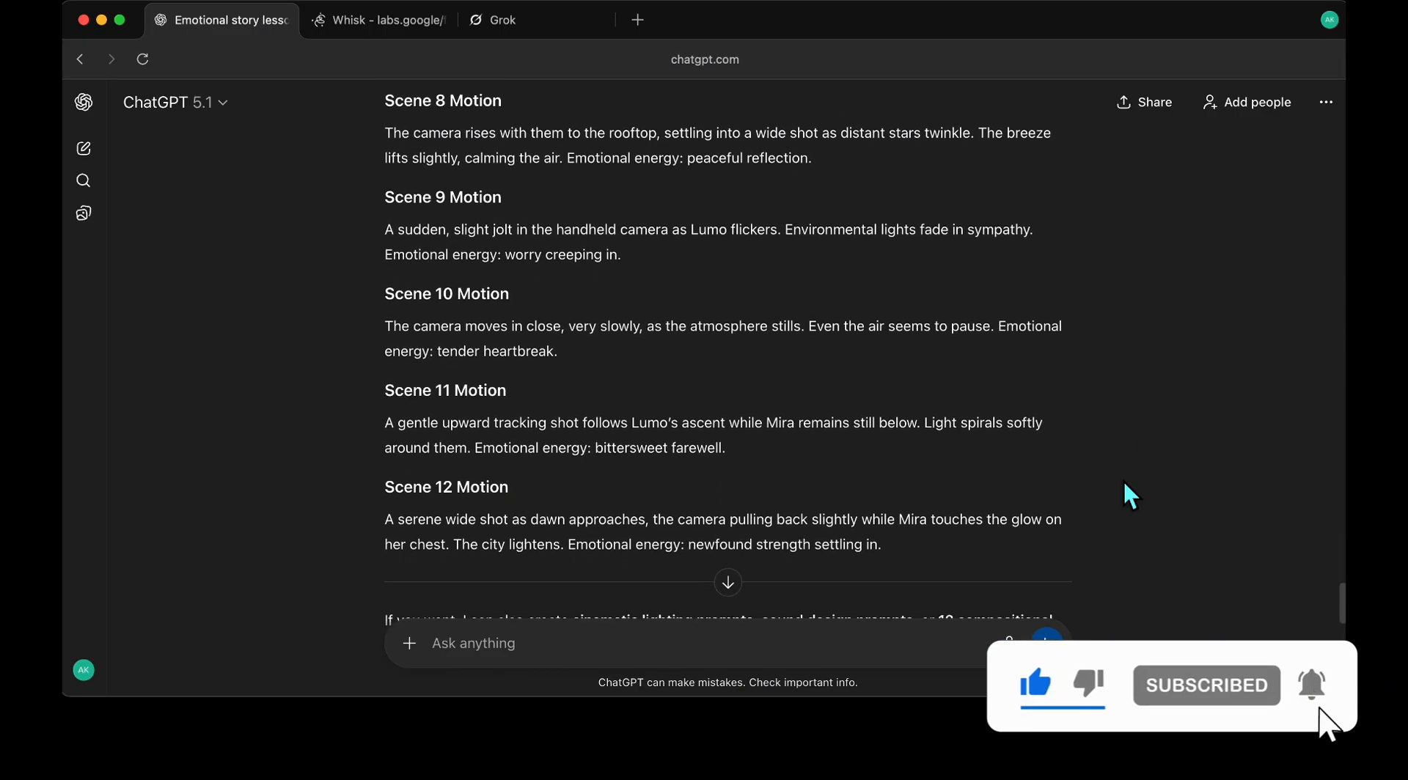
scroll(down, 3)
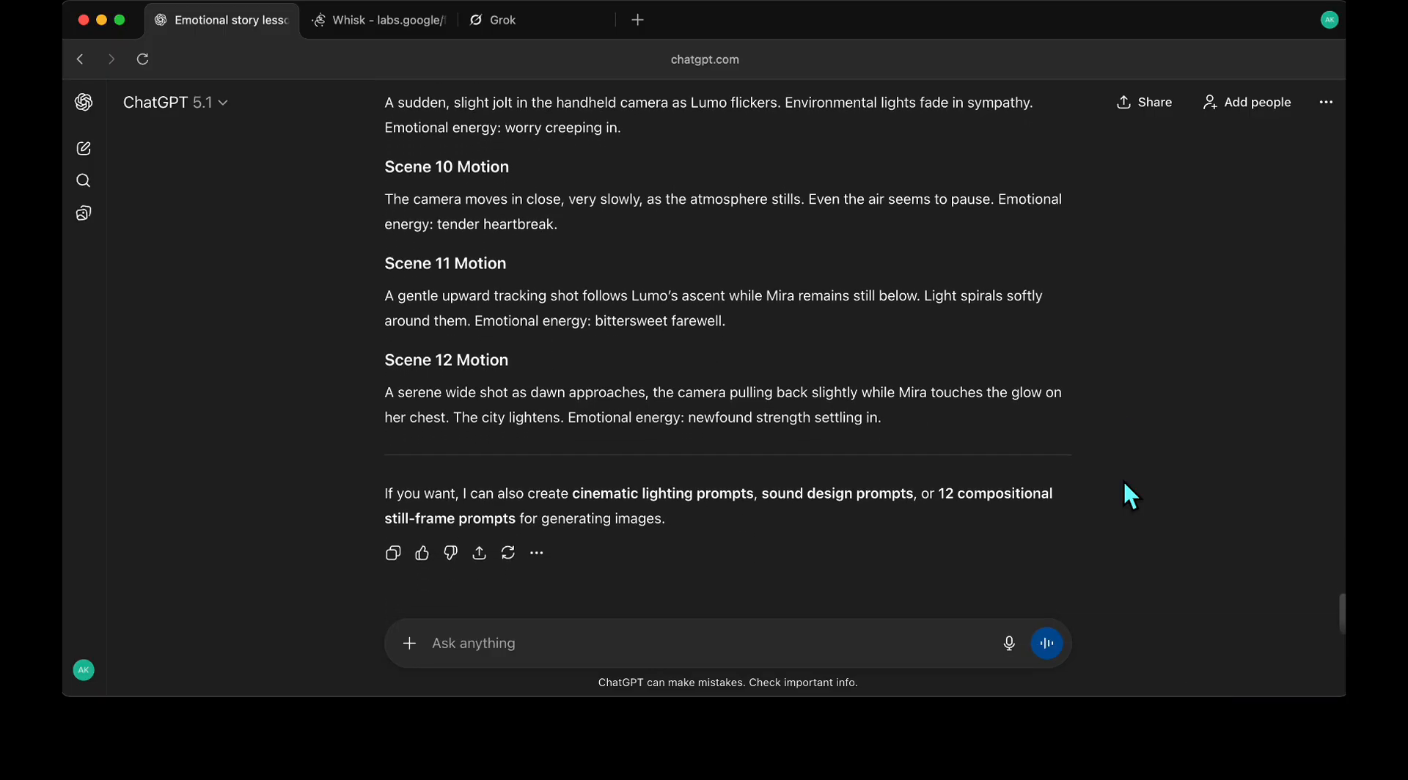
click(499, 19)
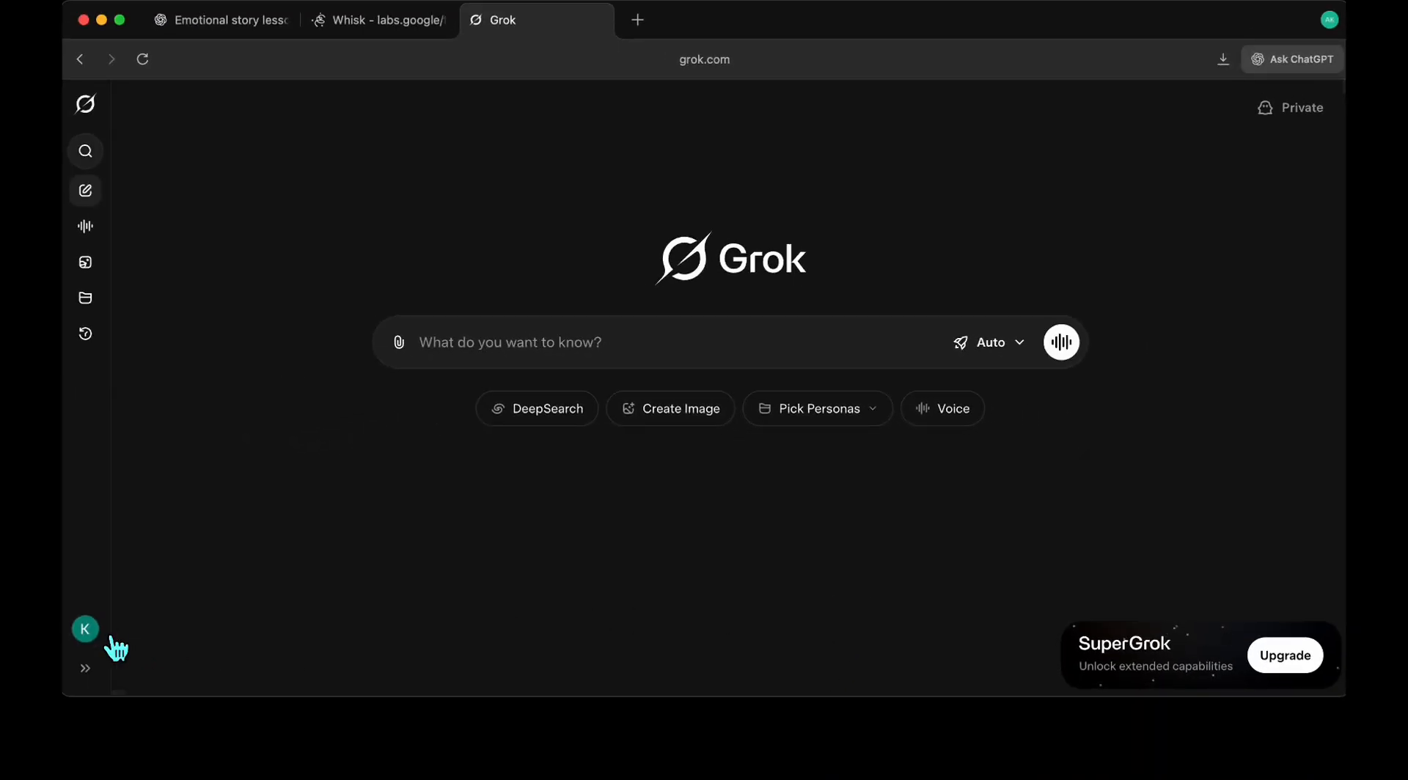
In Grok Settings > Behavior, switch off Enable Automatic Video Generation and close Settings.
click(85, 630)
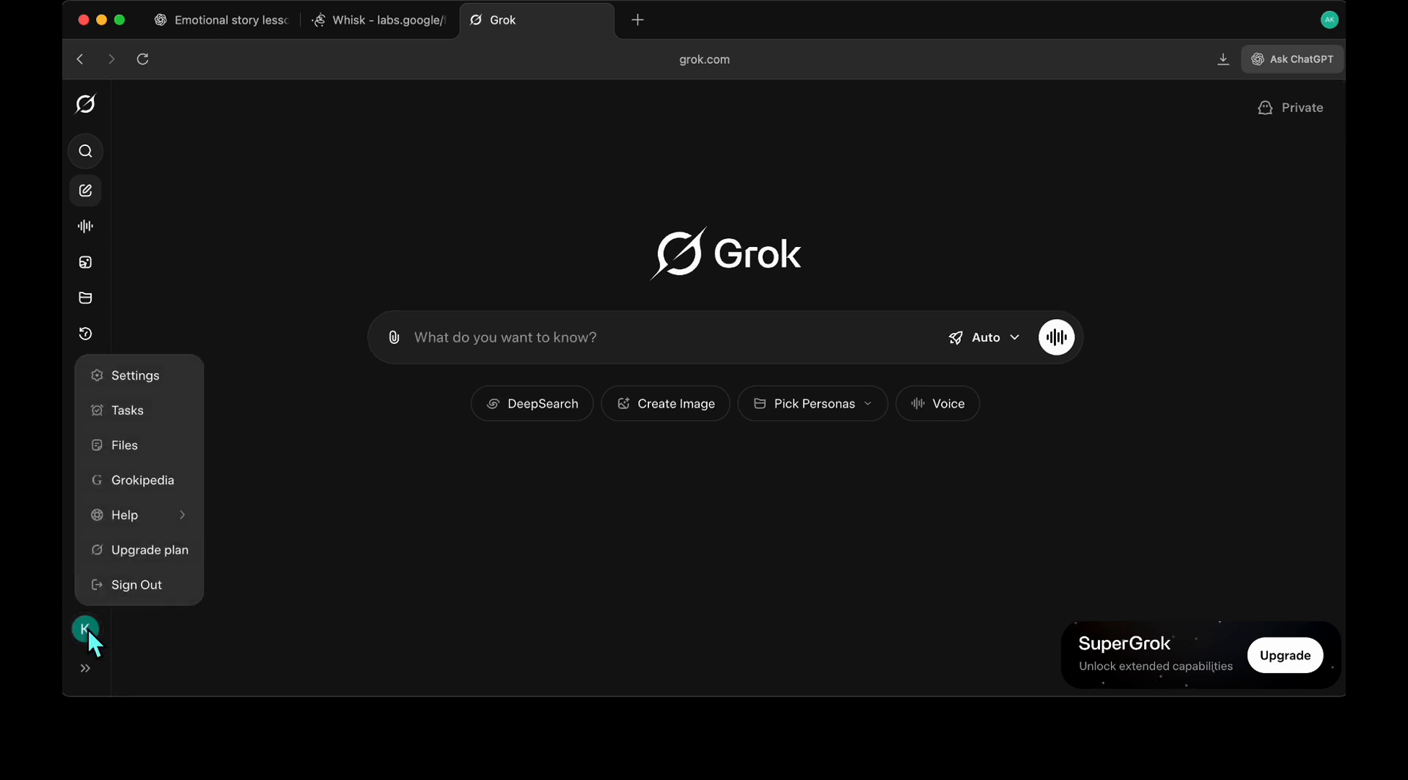
mouse_move(135, 376)
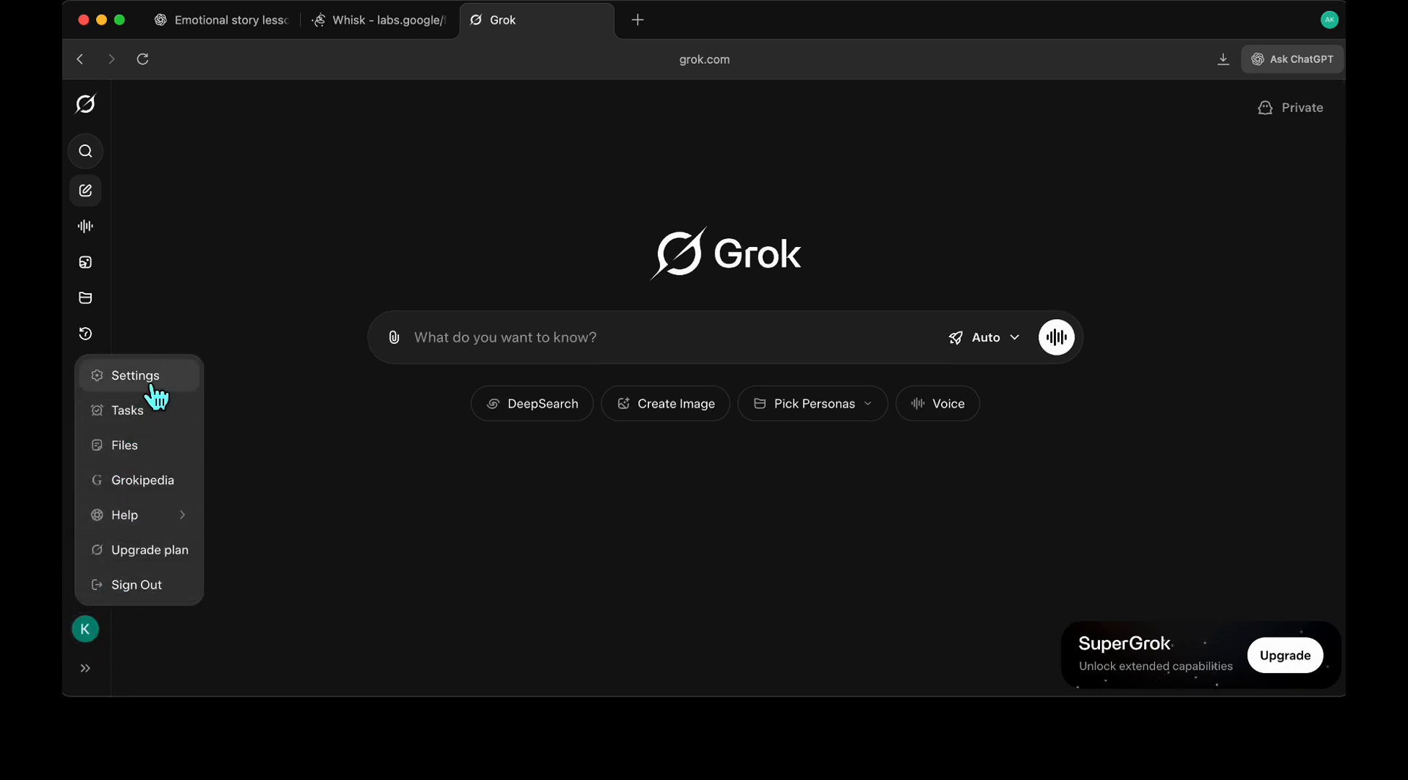
click(135, 375)
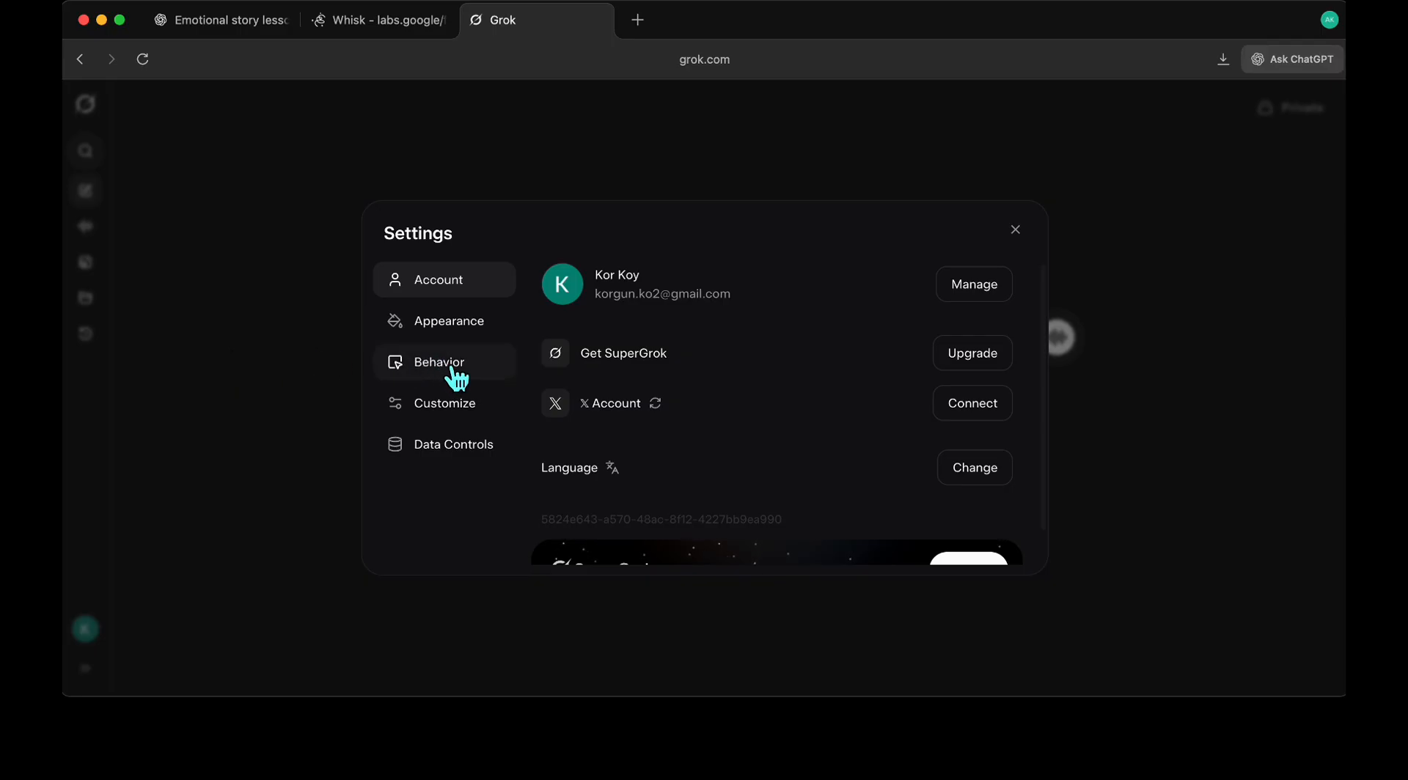
click(439, 363)
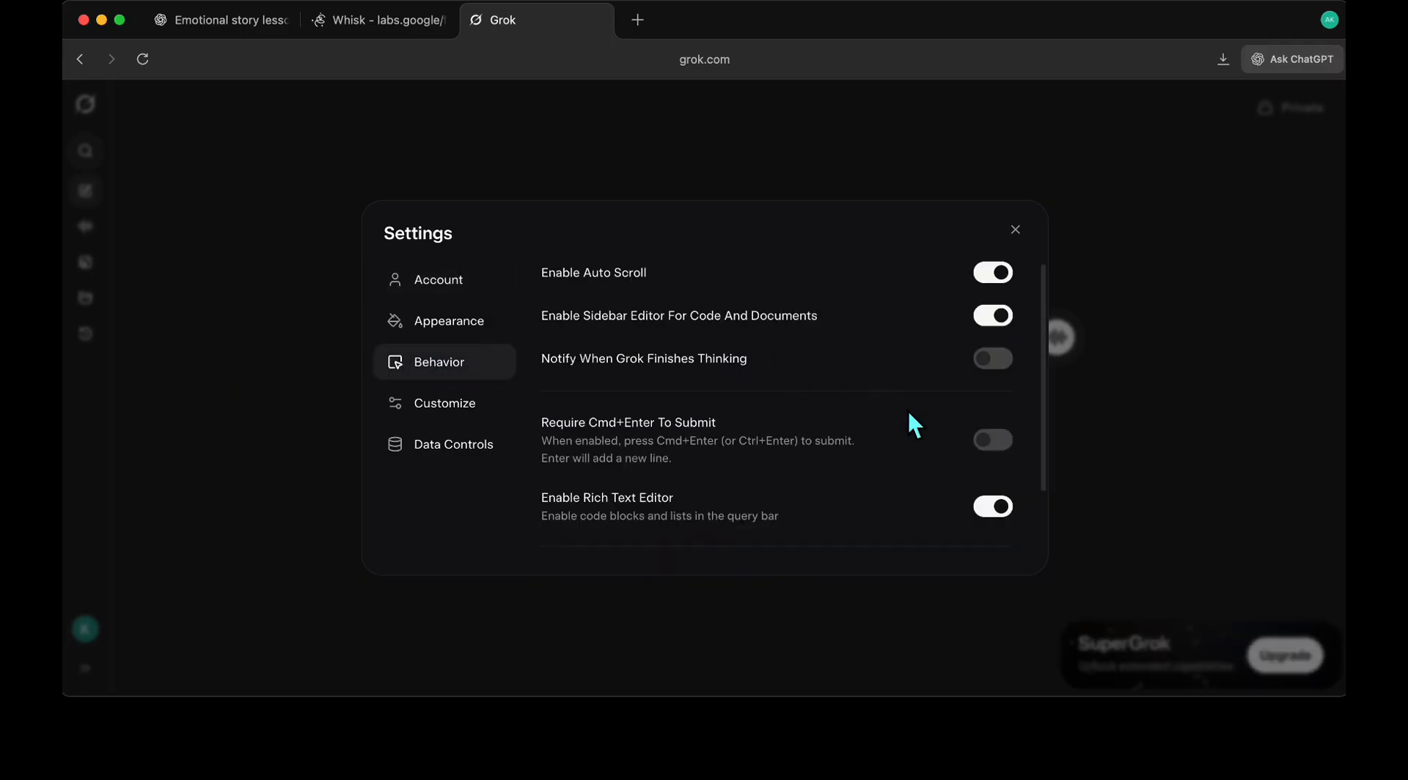
scroll(down, 3)
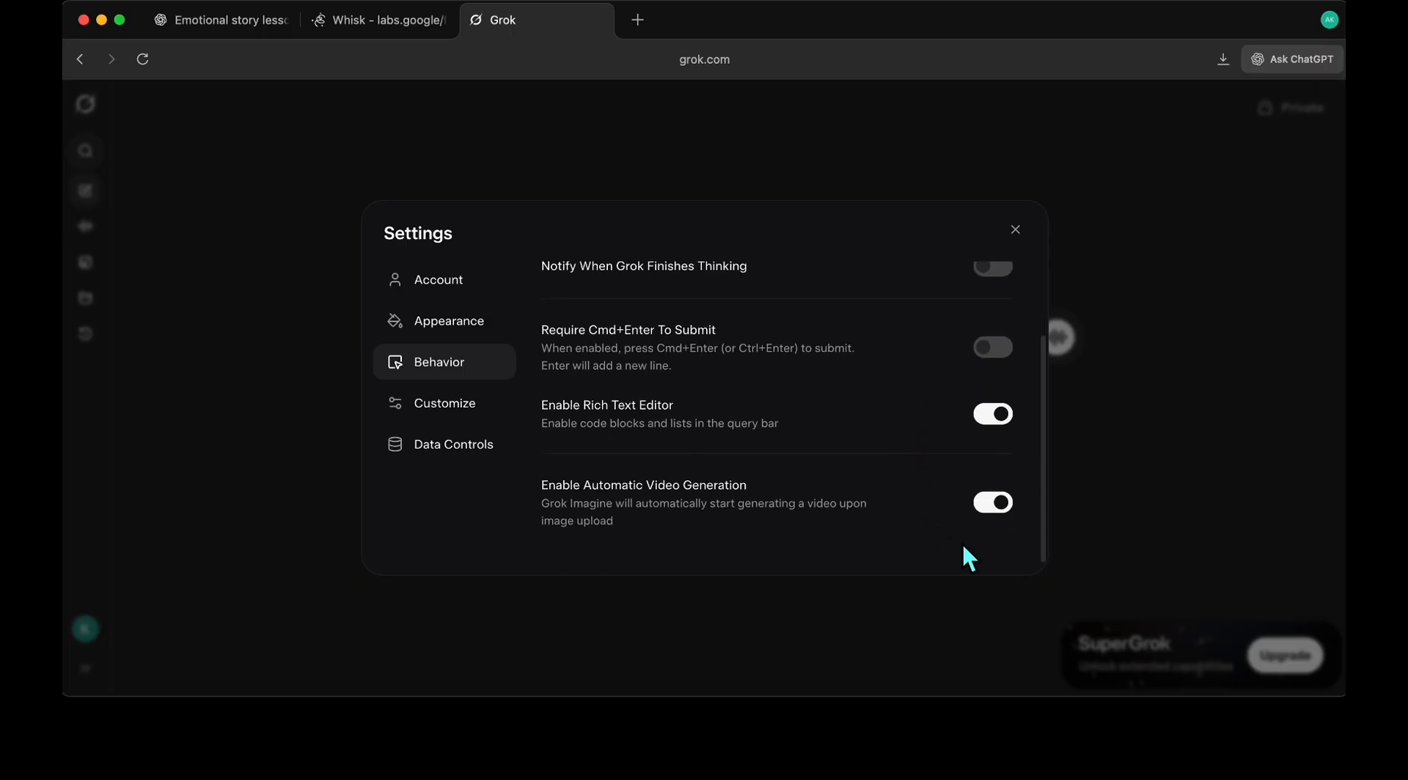
mouse_move(1015, 522)
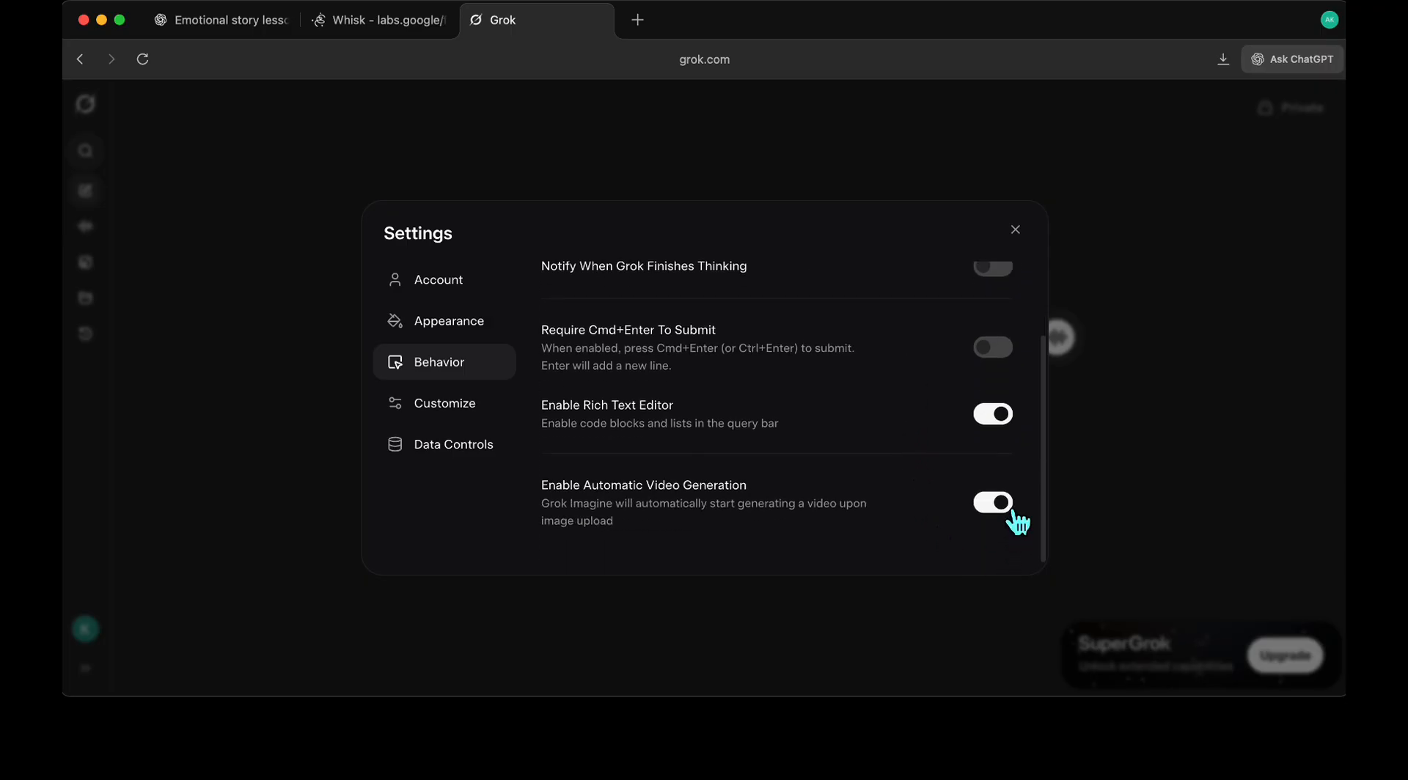
click(993, 502)
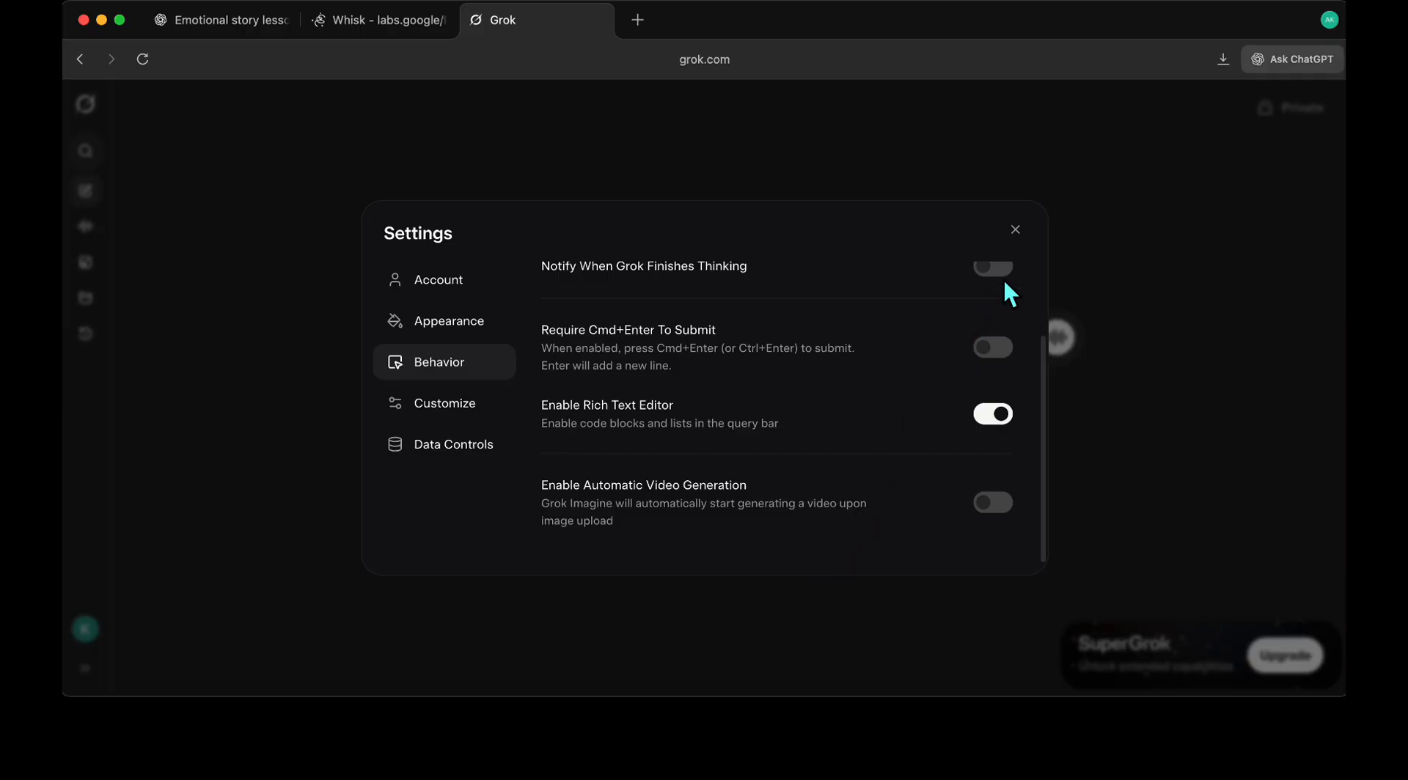
click(1016, 230)
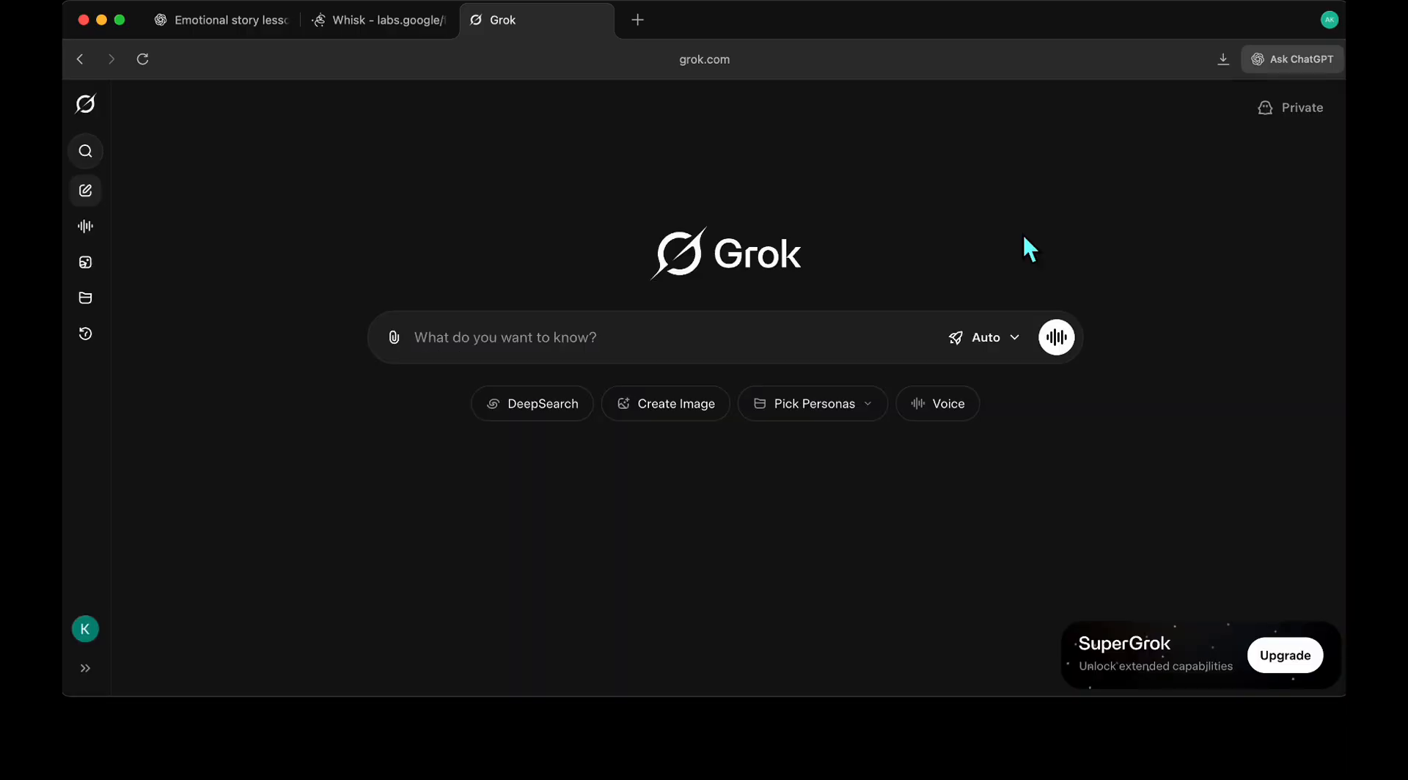
mouse_move(1030, 261)
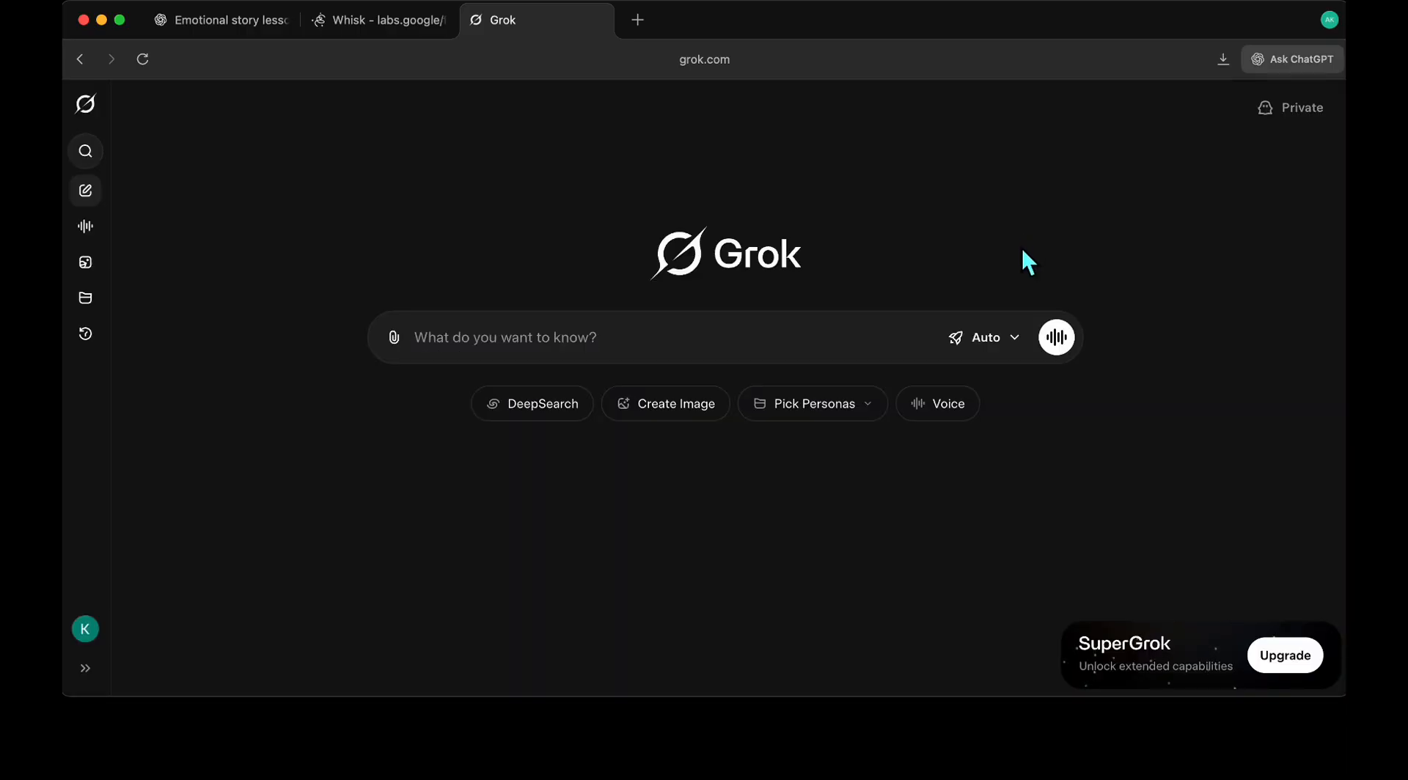
mouse_move(85, 263)
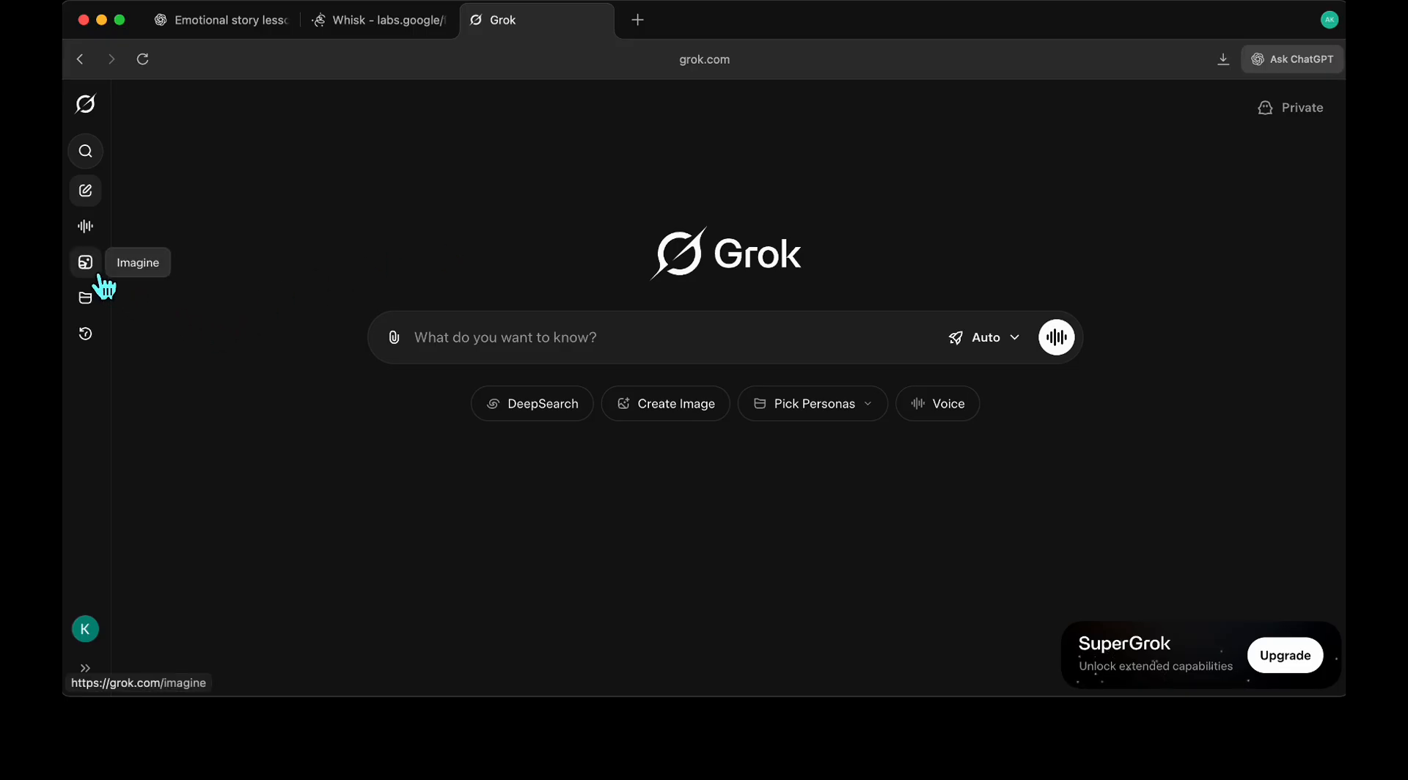
Upload the first scene JPEG from Downloads to Imagine for a gentle circling-camera video.
click(85, 261)
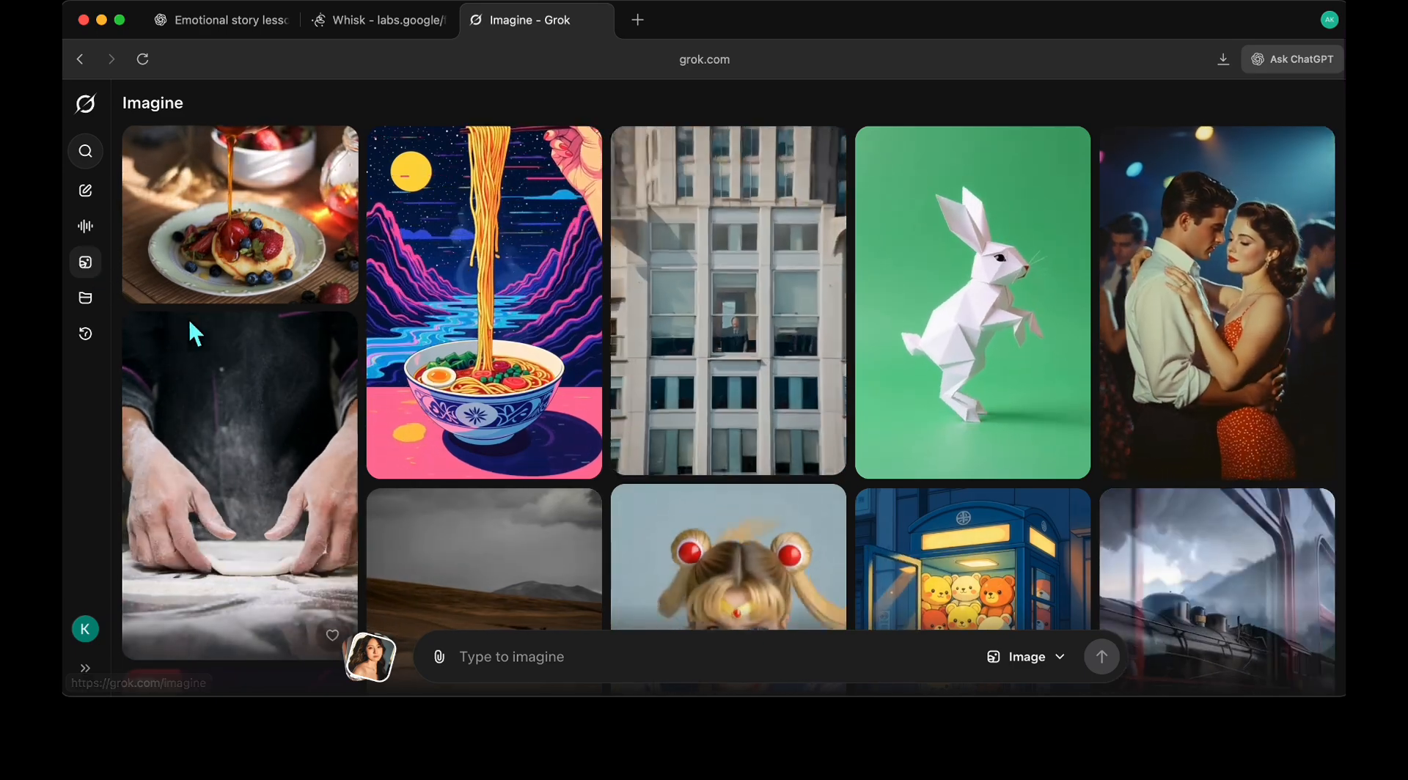
mouse_move(438, 657)
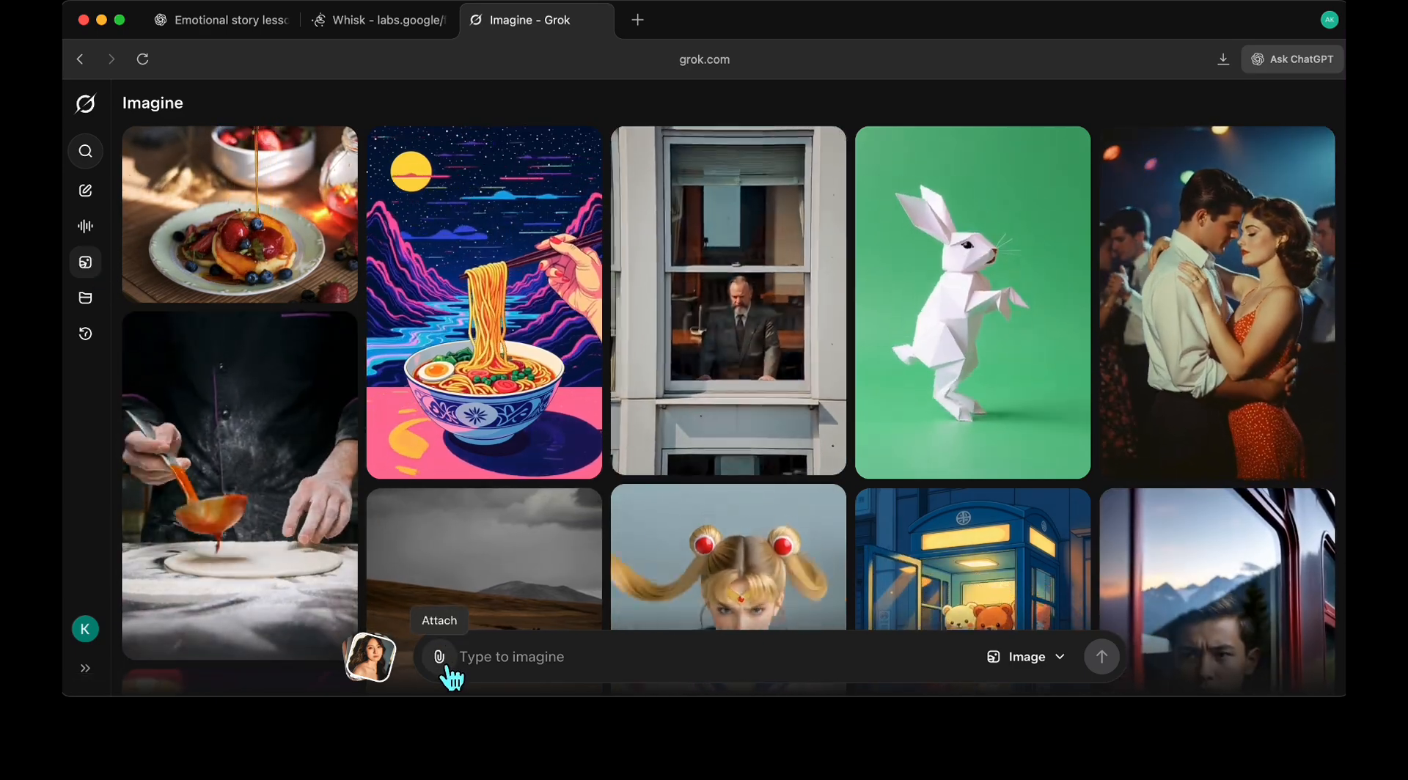
click(439, 657)
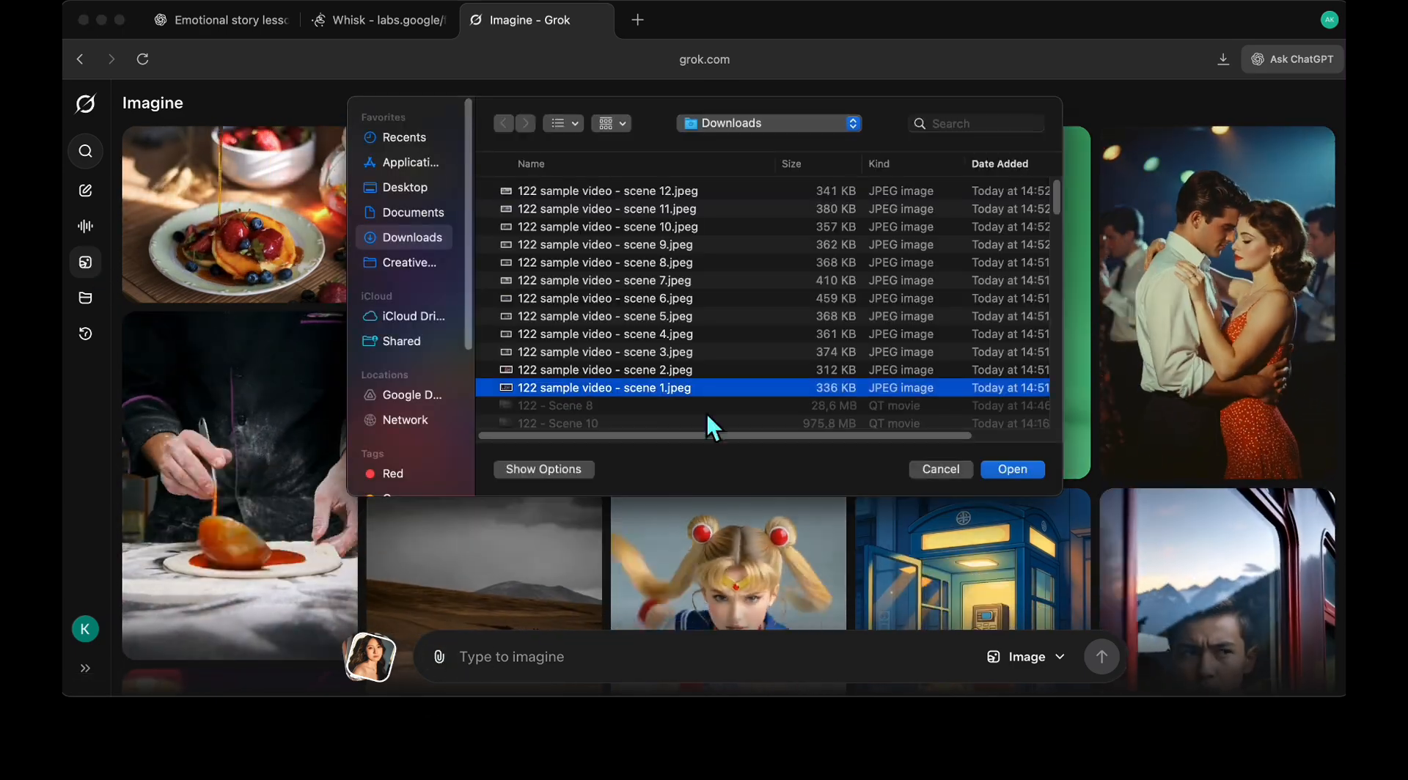
click(1011, 469)
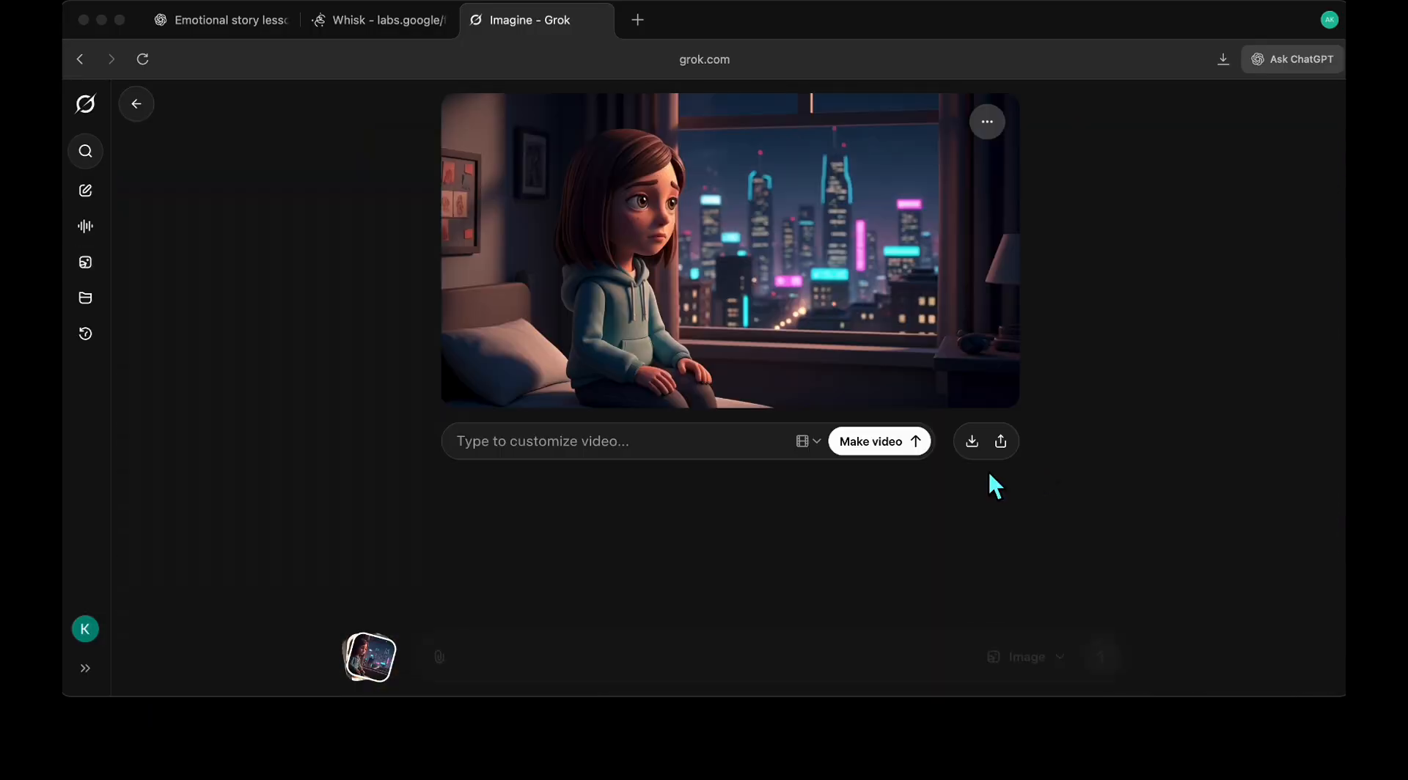
mouse_move(566, 322)
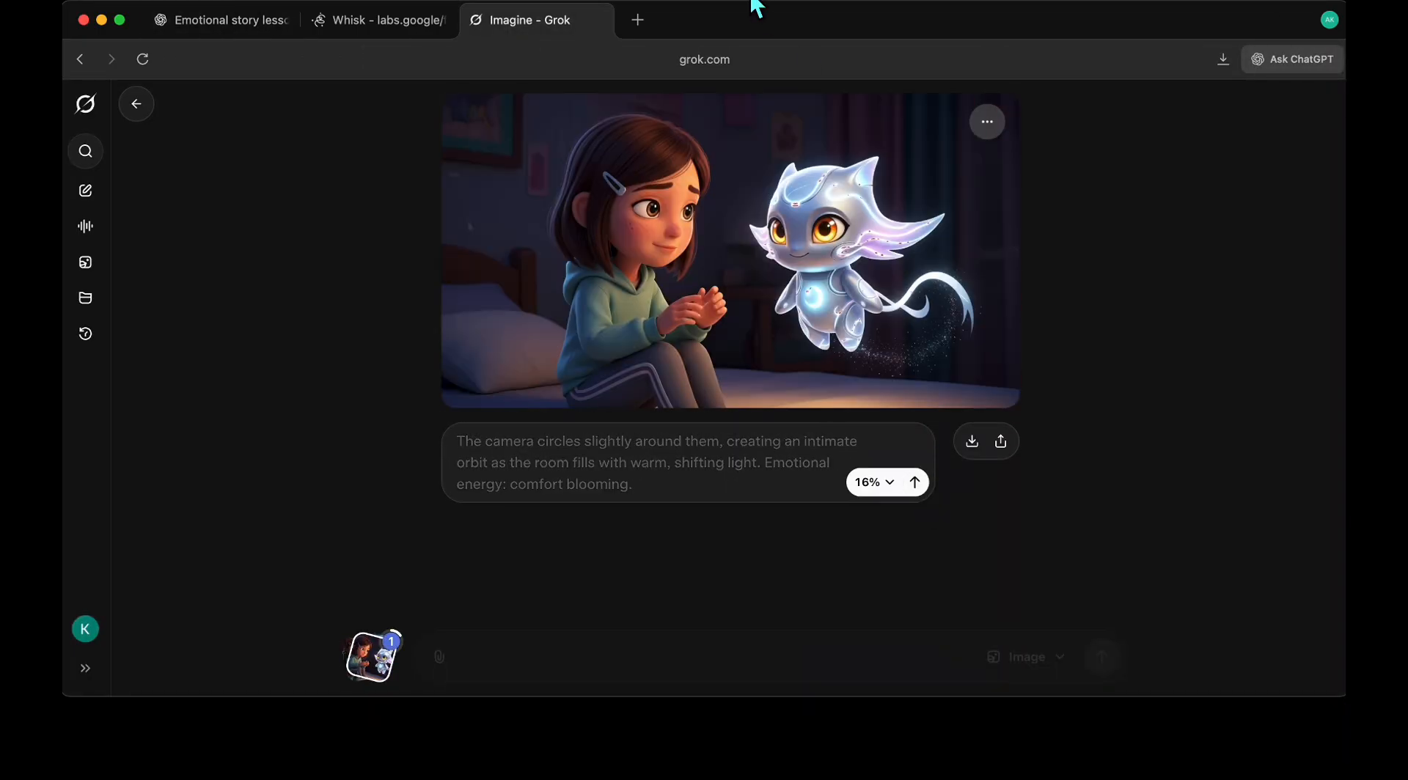
click(136, 103)
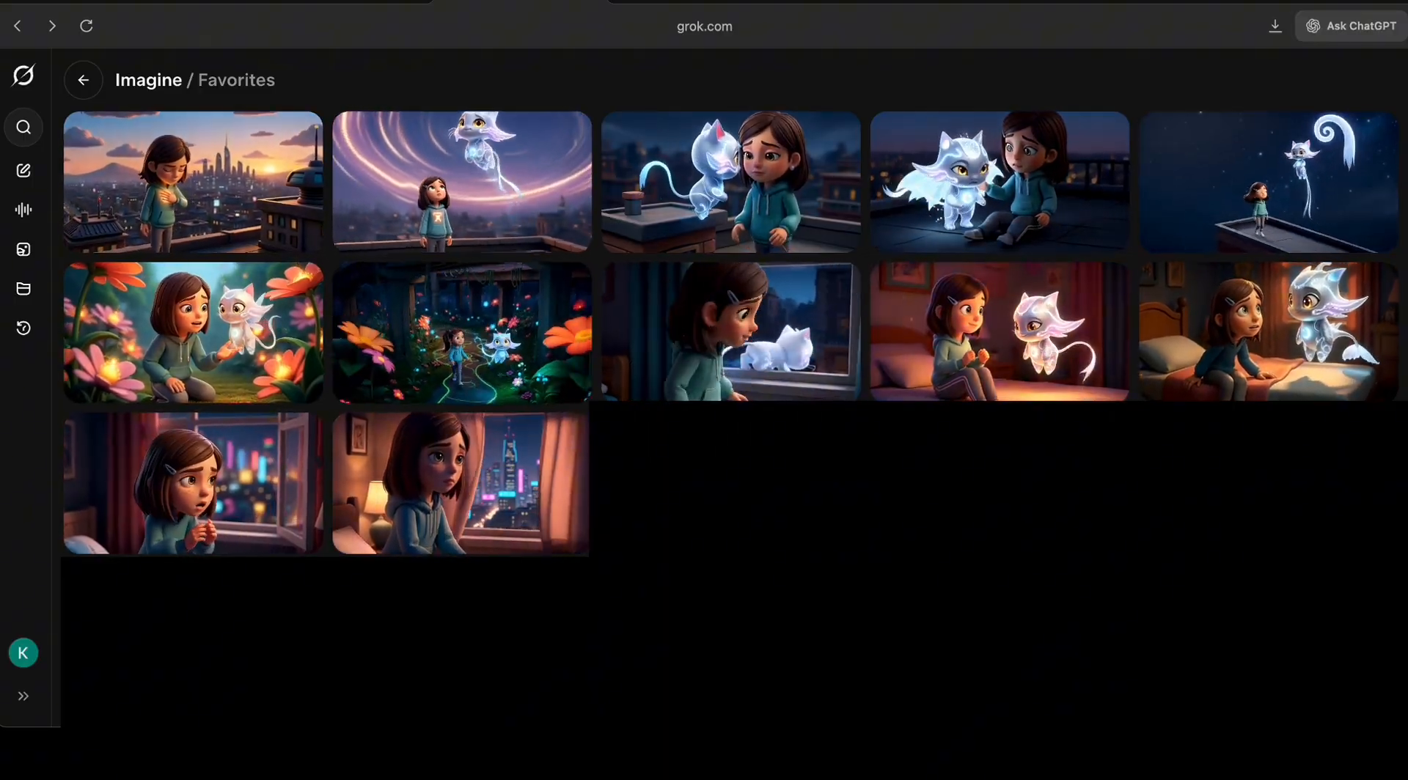
Review the earlier rooftop video of the girl and Lumo, then return to Favorites.
scroll(down, 3)
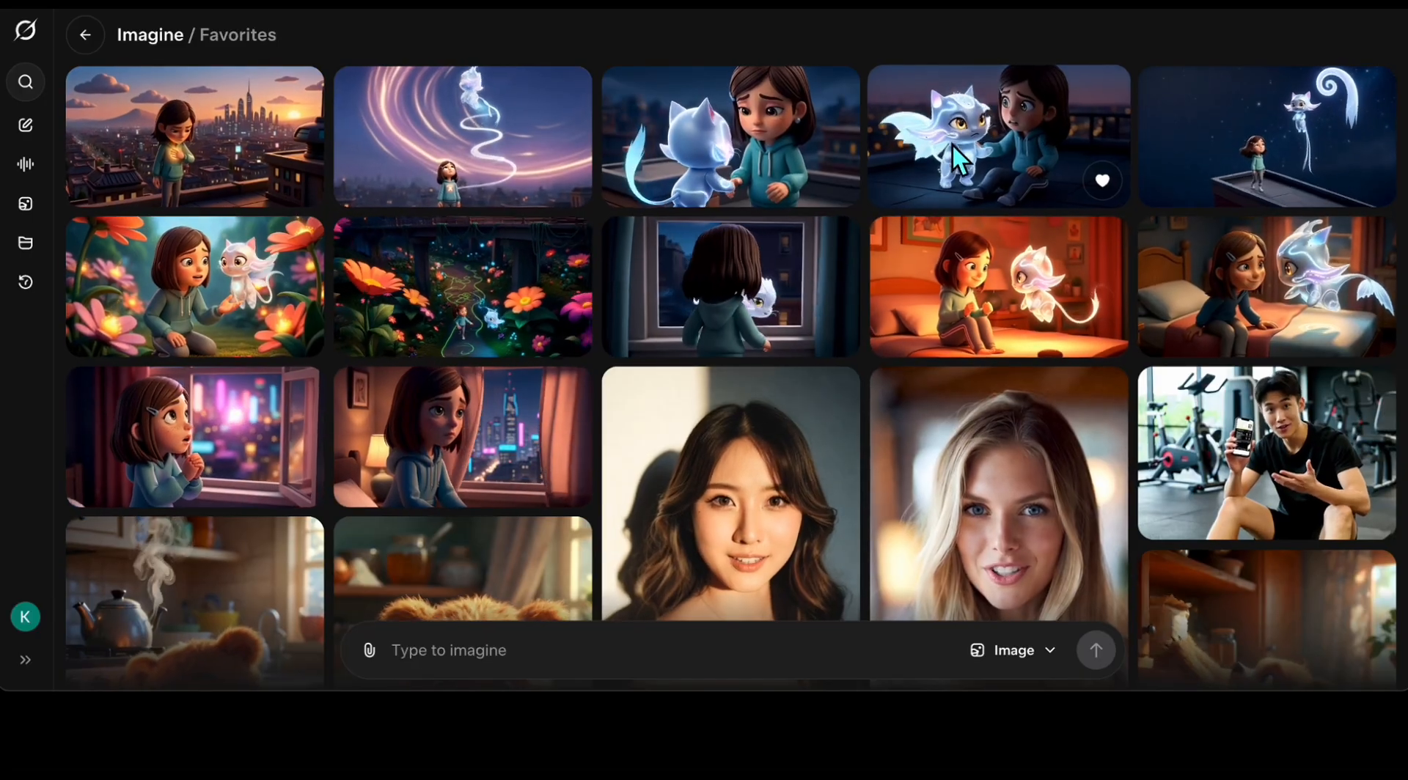
click(998, 137)
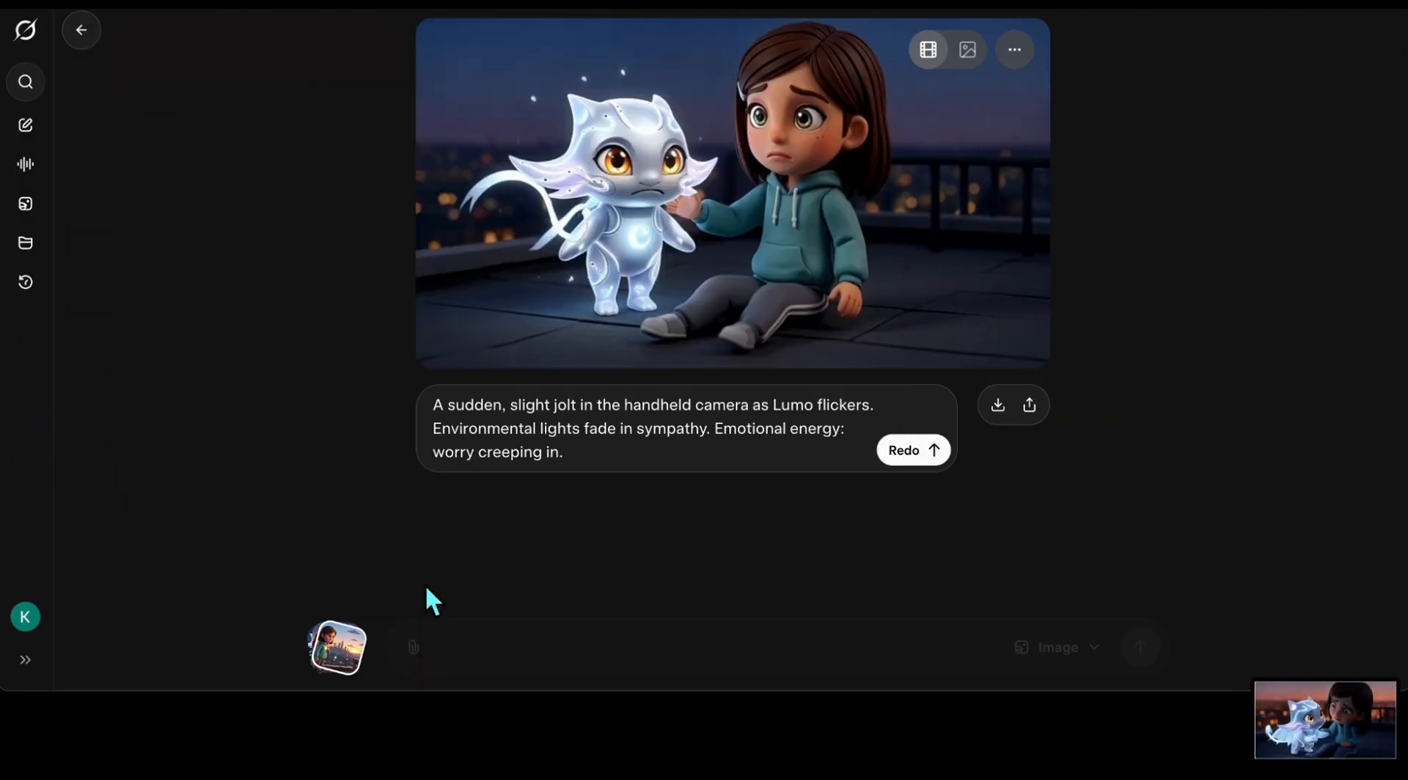
click(81, 29)
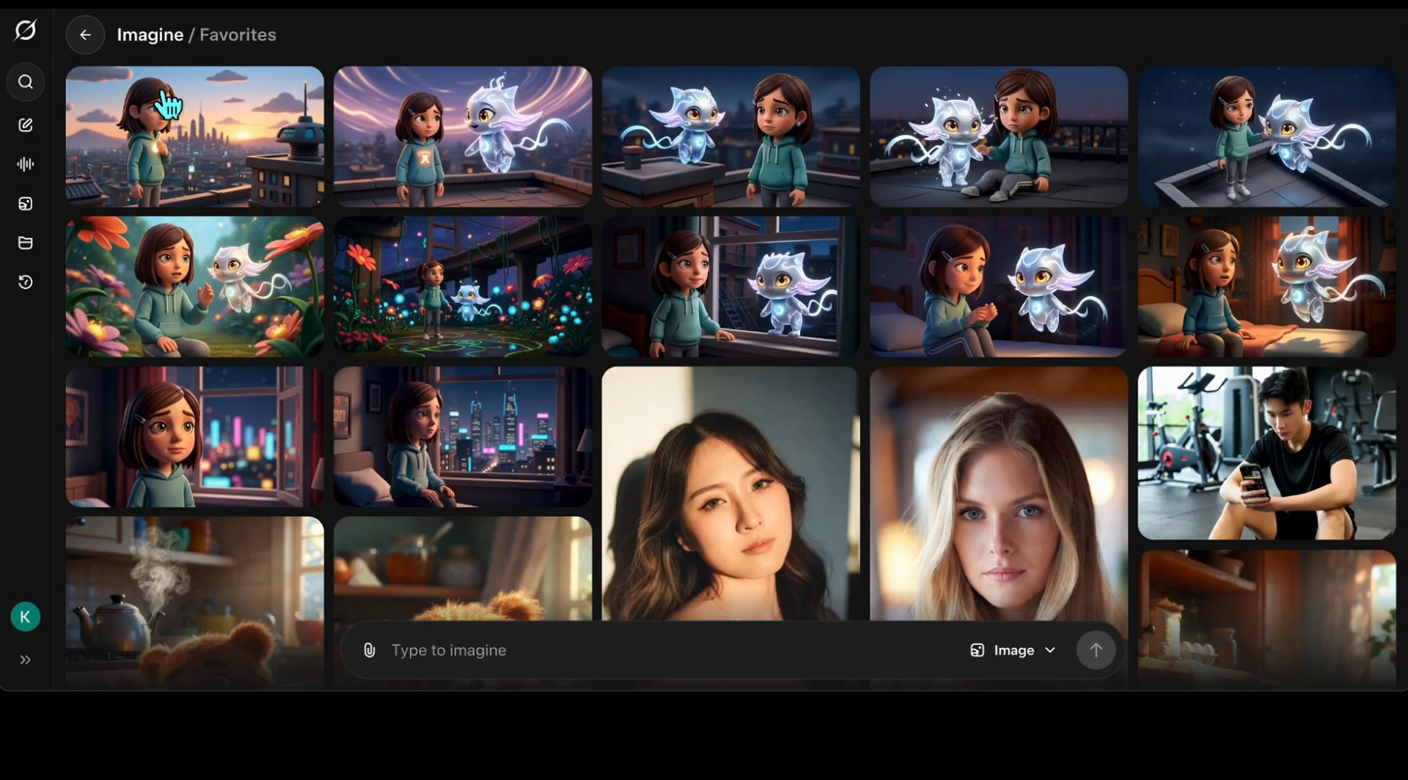
Upload the rooftop image and generate a video from the 'pulls Lumo into a tight embrace' prompt.
click(368, 650)
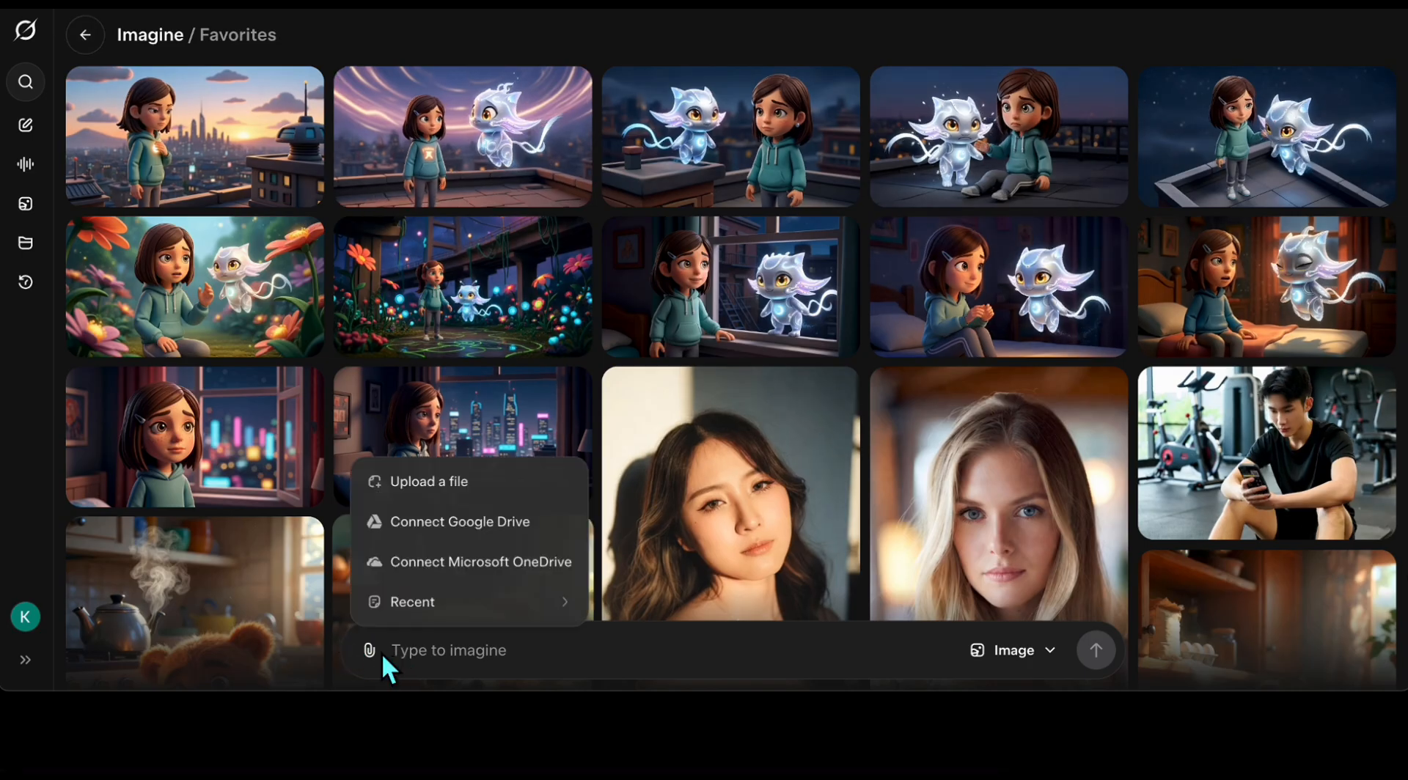
click(428, 482)
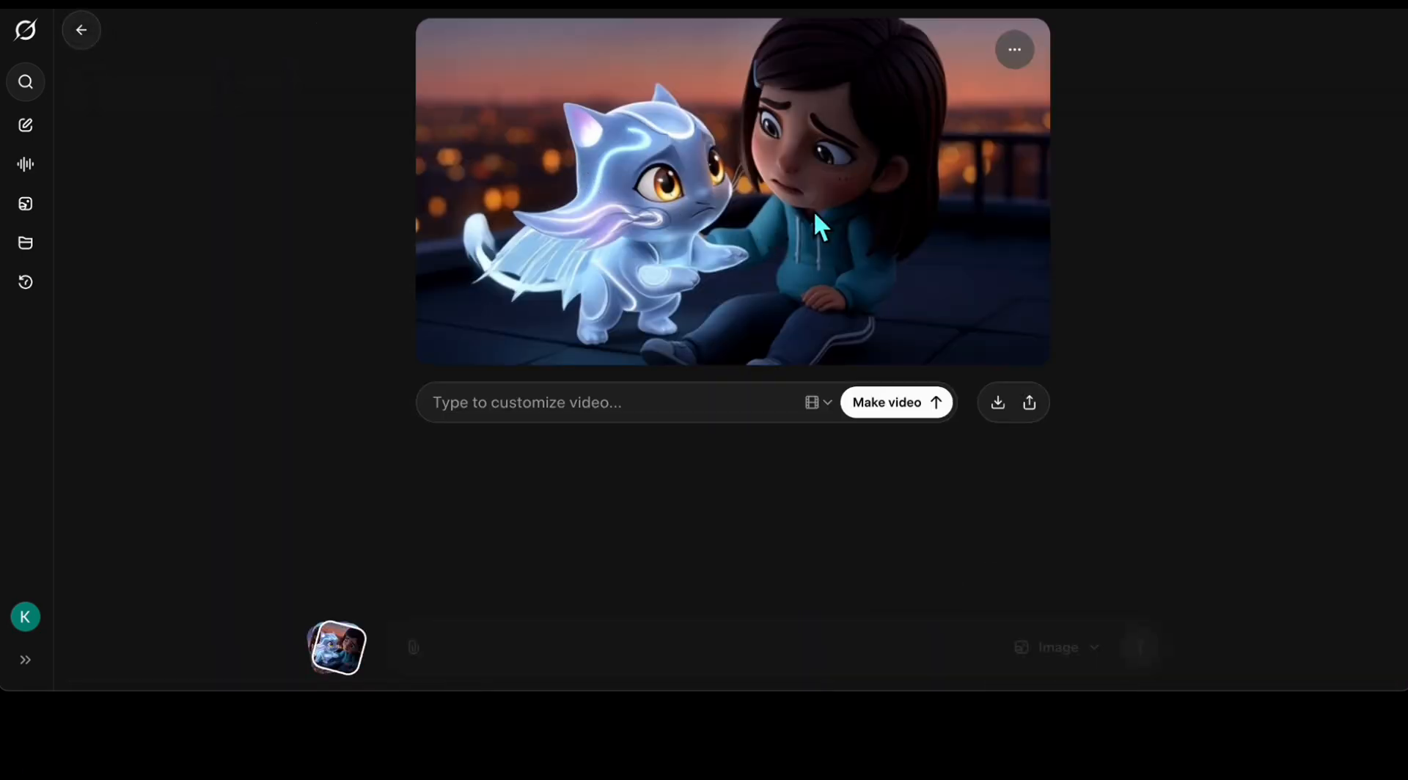
text(The moment the light falters, the girl pulls Lumo into a tight embrace. Its soft glow spills between their arms, trembling but warm. The world around them blurs into silence. Emotional energy: relief crashing into vulnerability.)
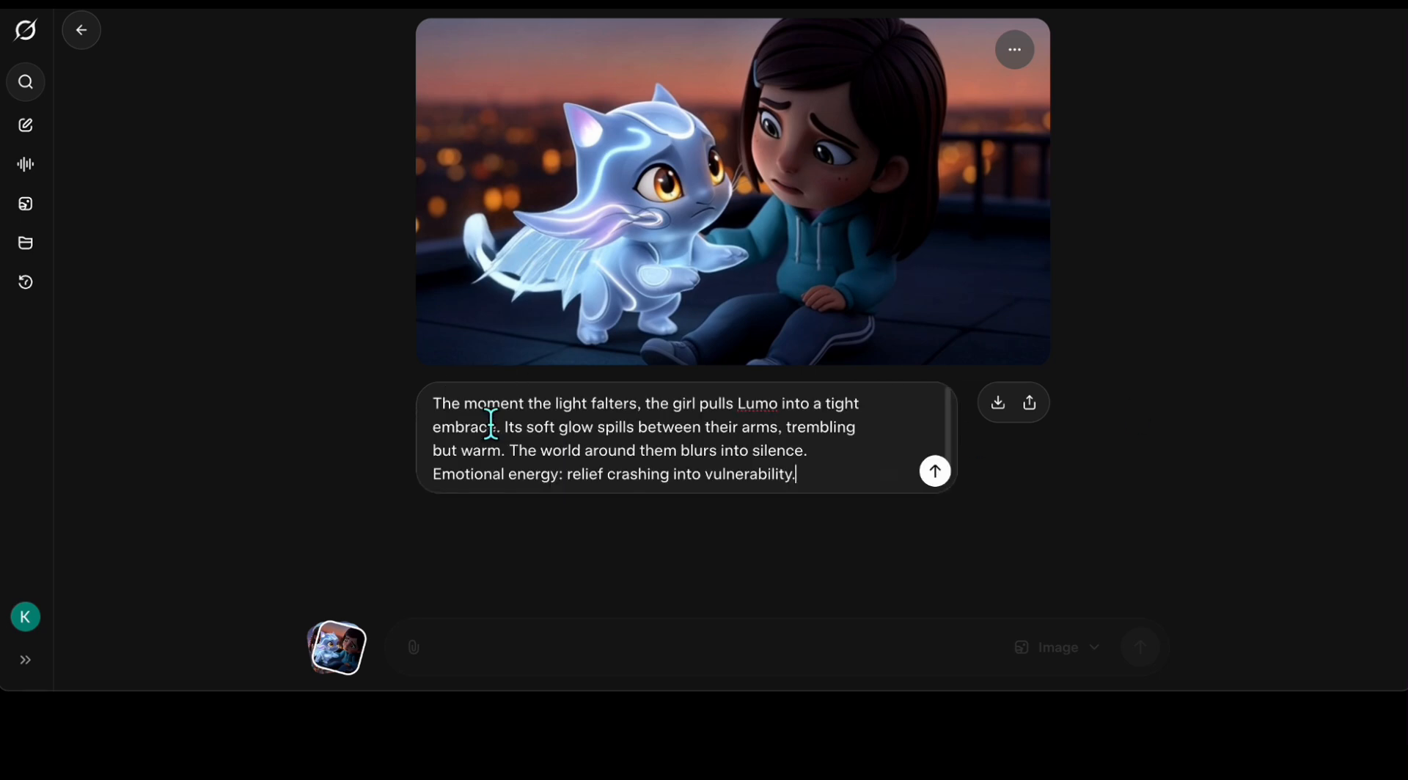
mouse_move(937, 555)
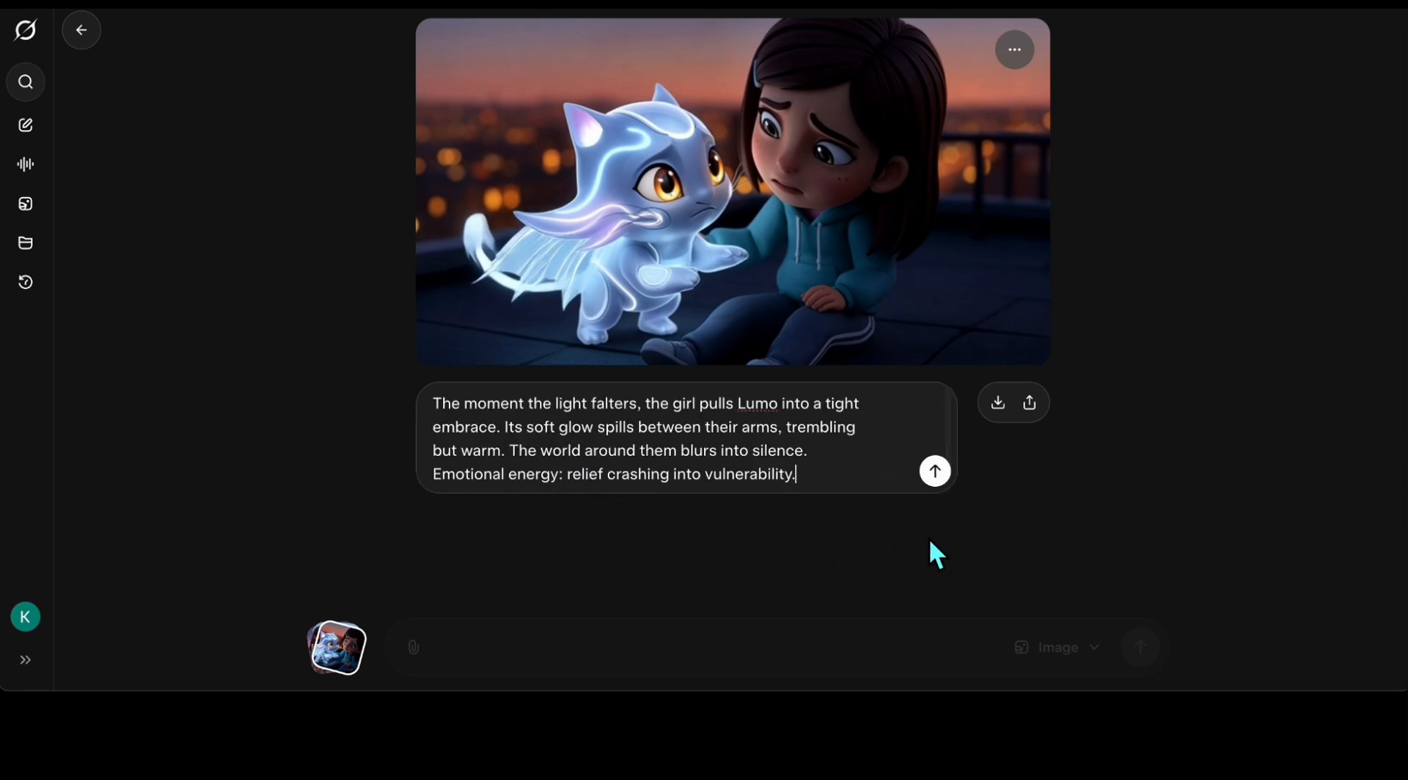
mouse_move(1002, 547)
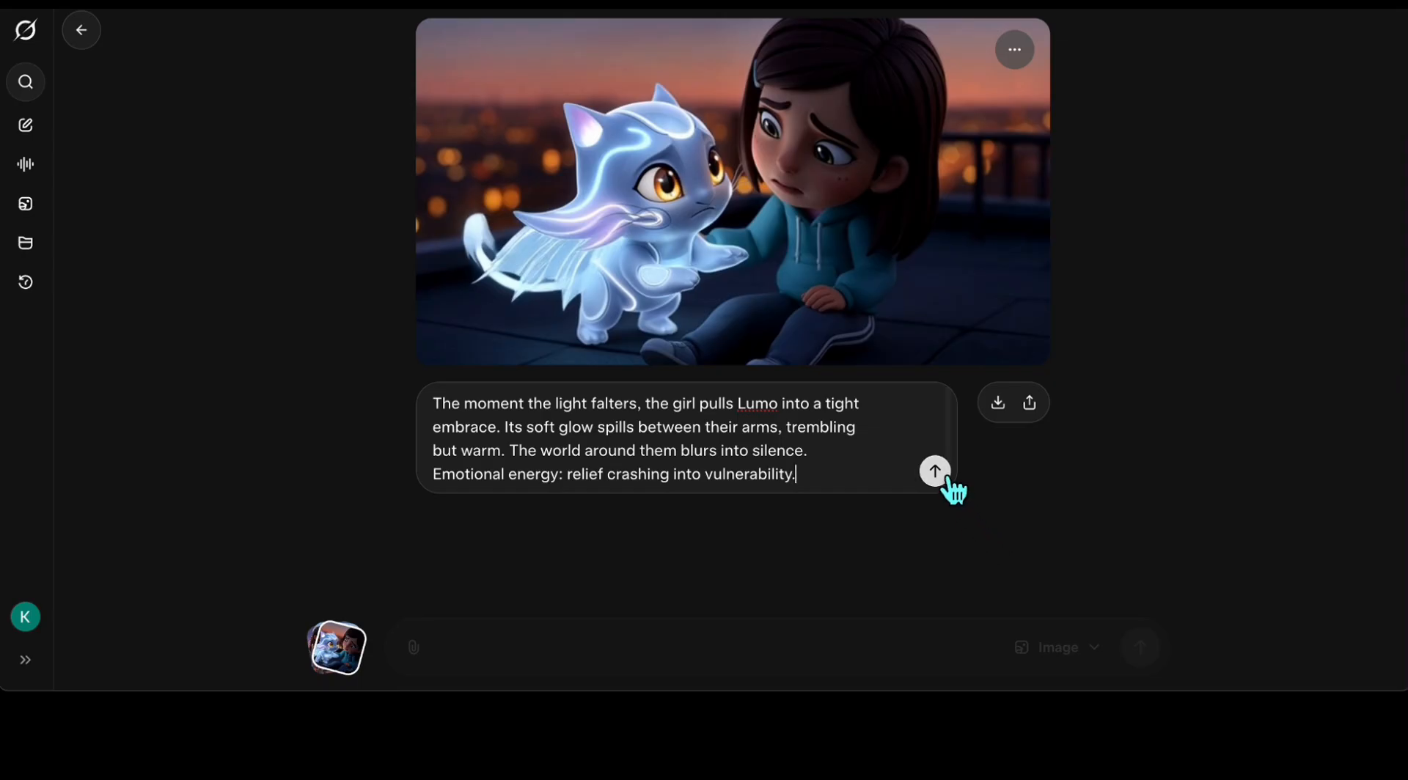
click(935, 470)
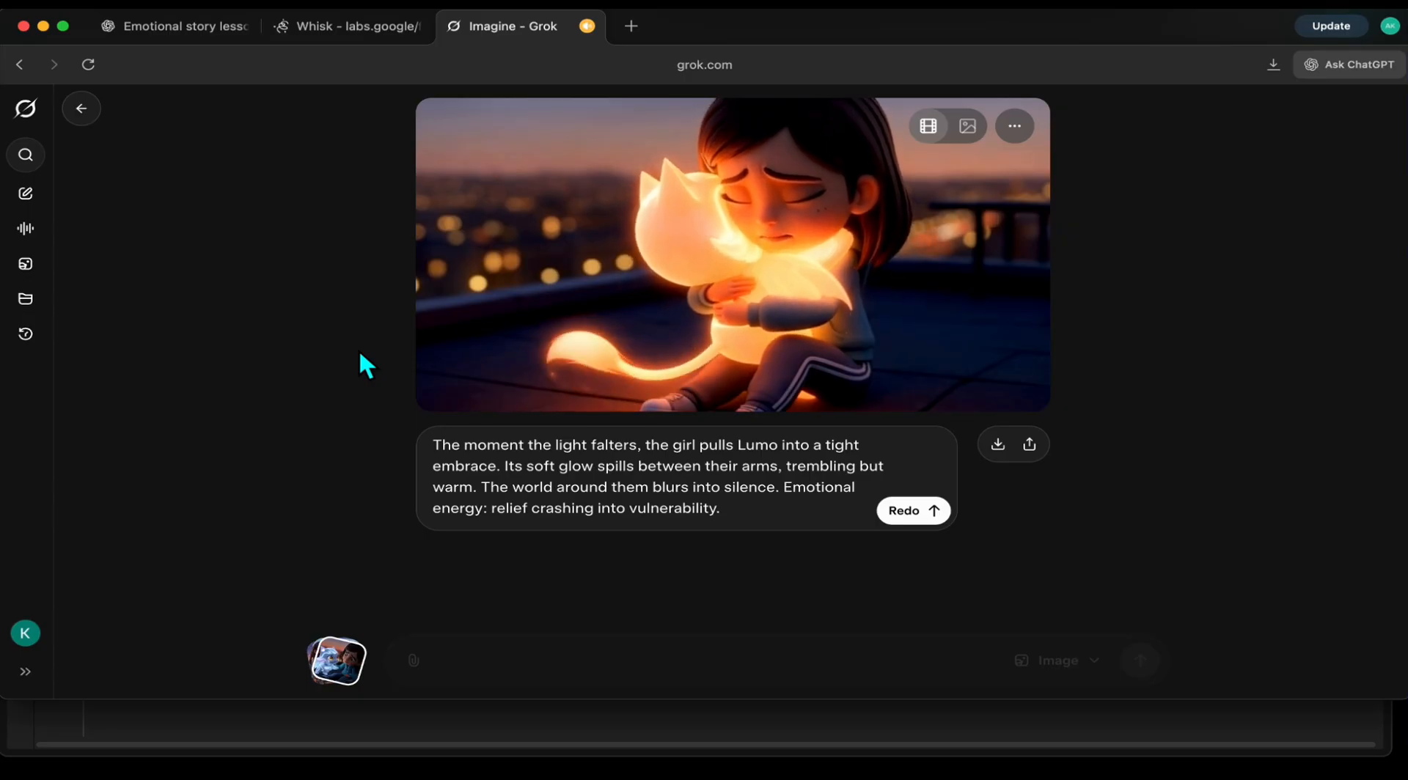
Join the two rooftop clips on one track with a transition and preview the sequence.
click(450, 369)
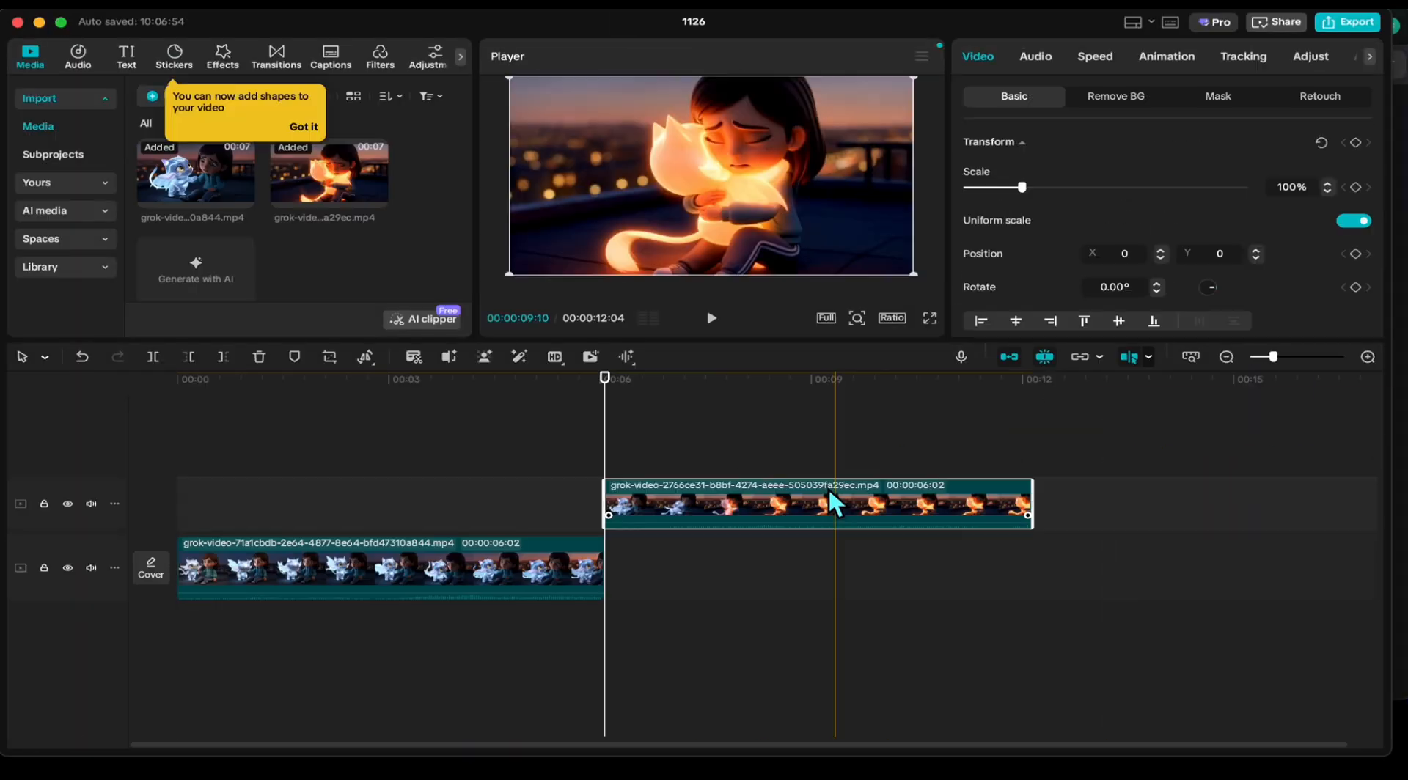
click(276, 56)
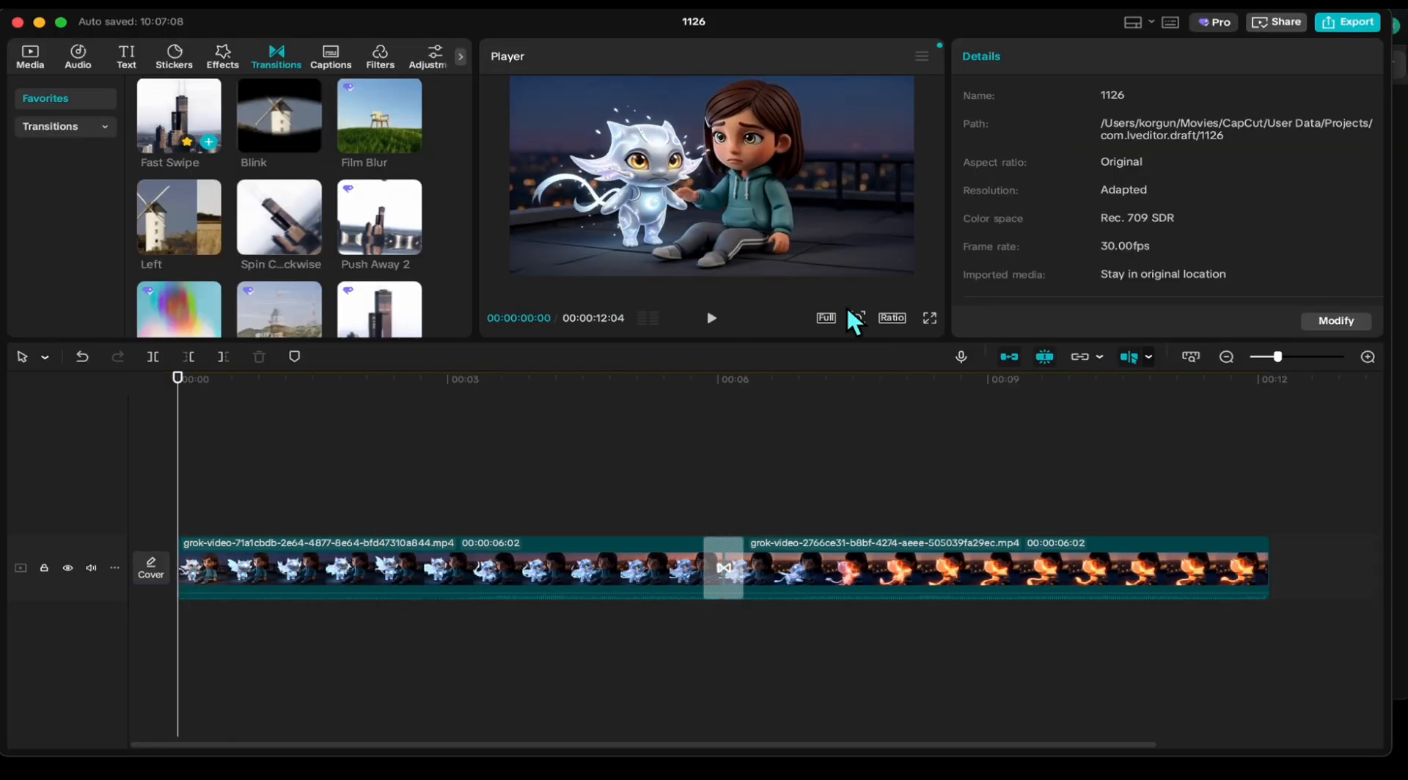
click(30, 56)
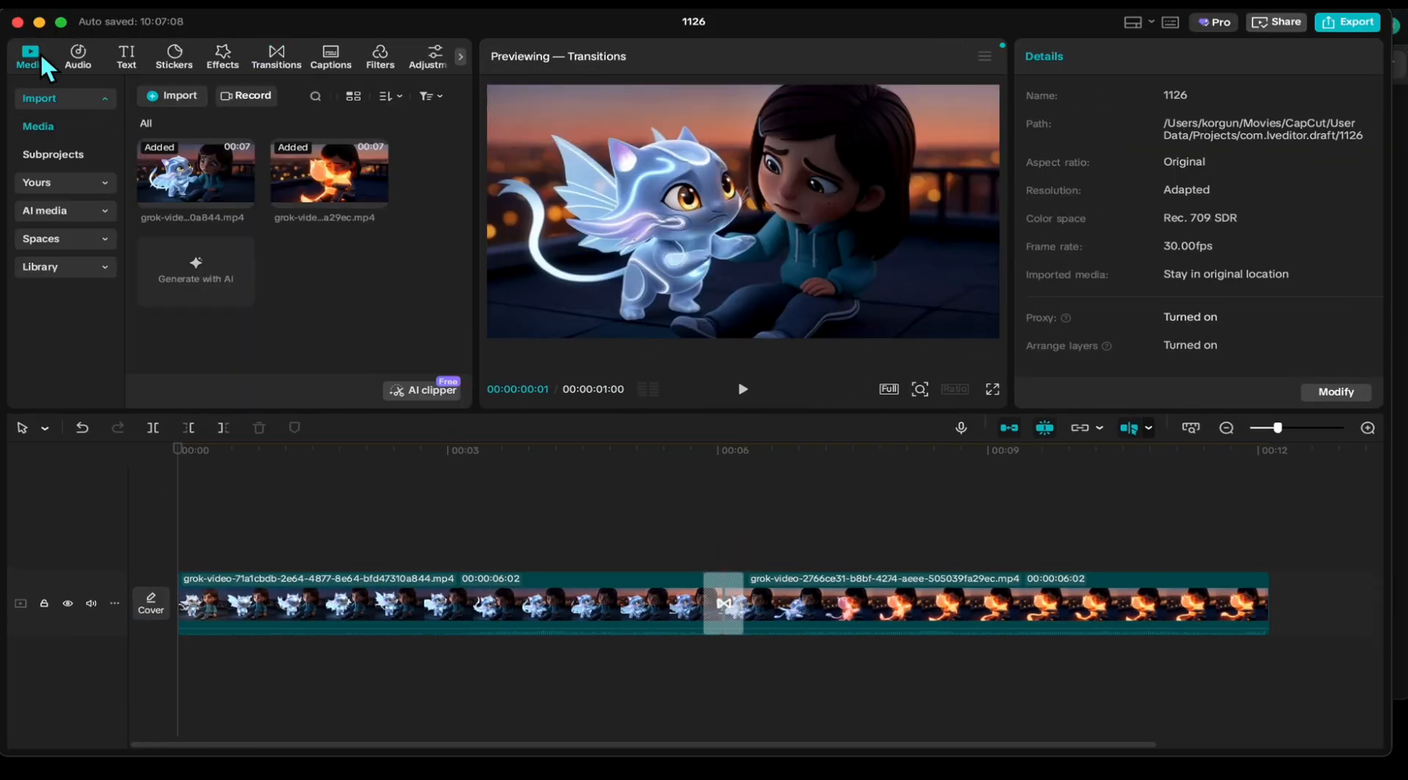
mouse_move(703, 402)
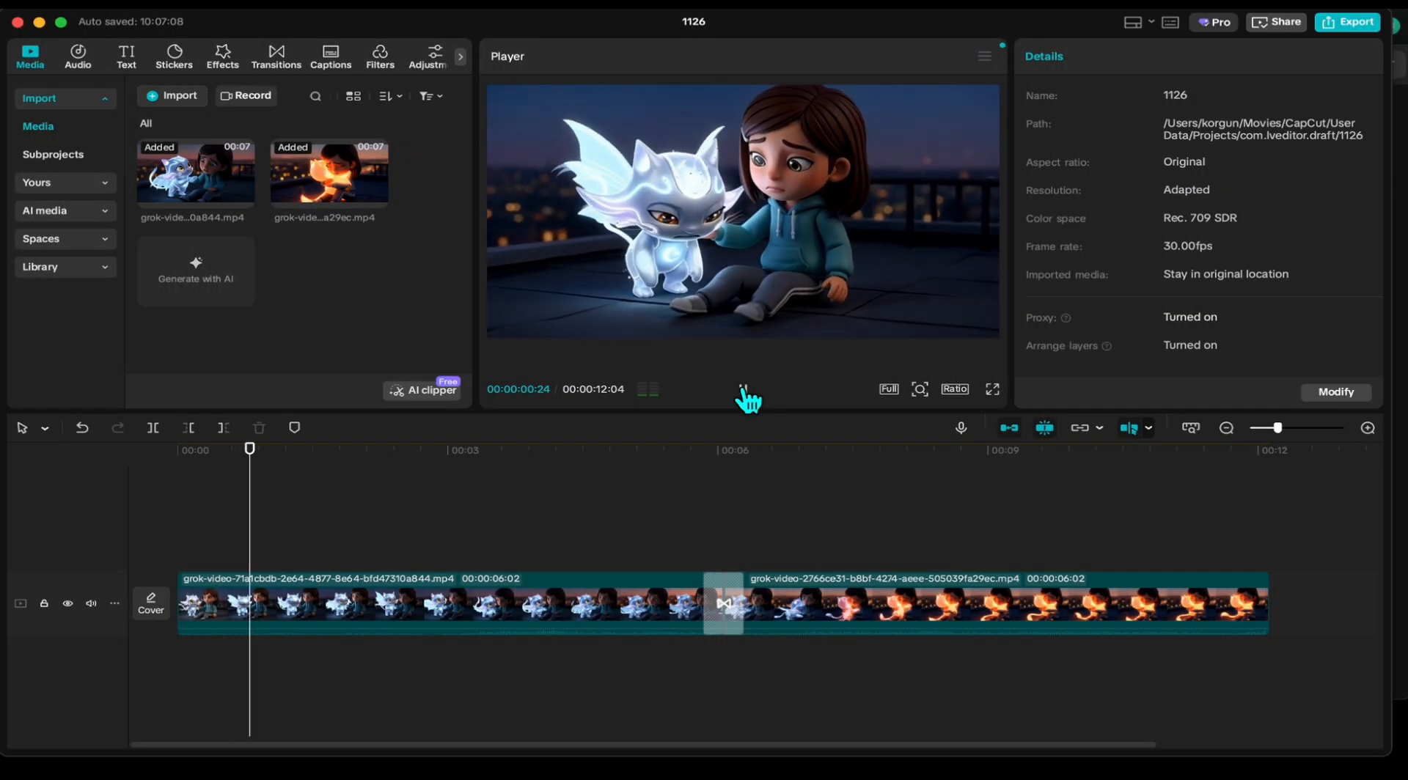
click(743, 389)
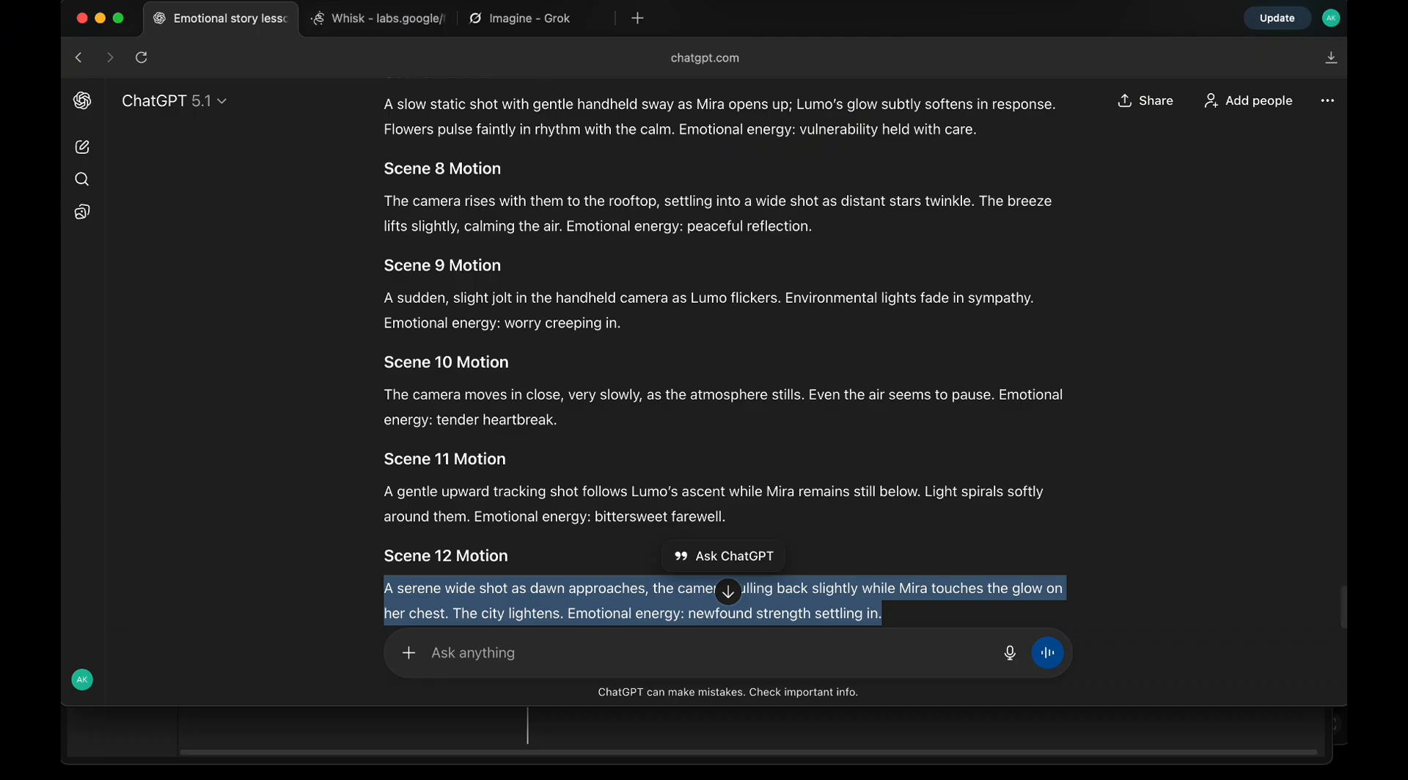
mouse_move(891, 482)
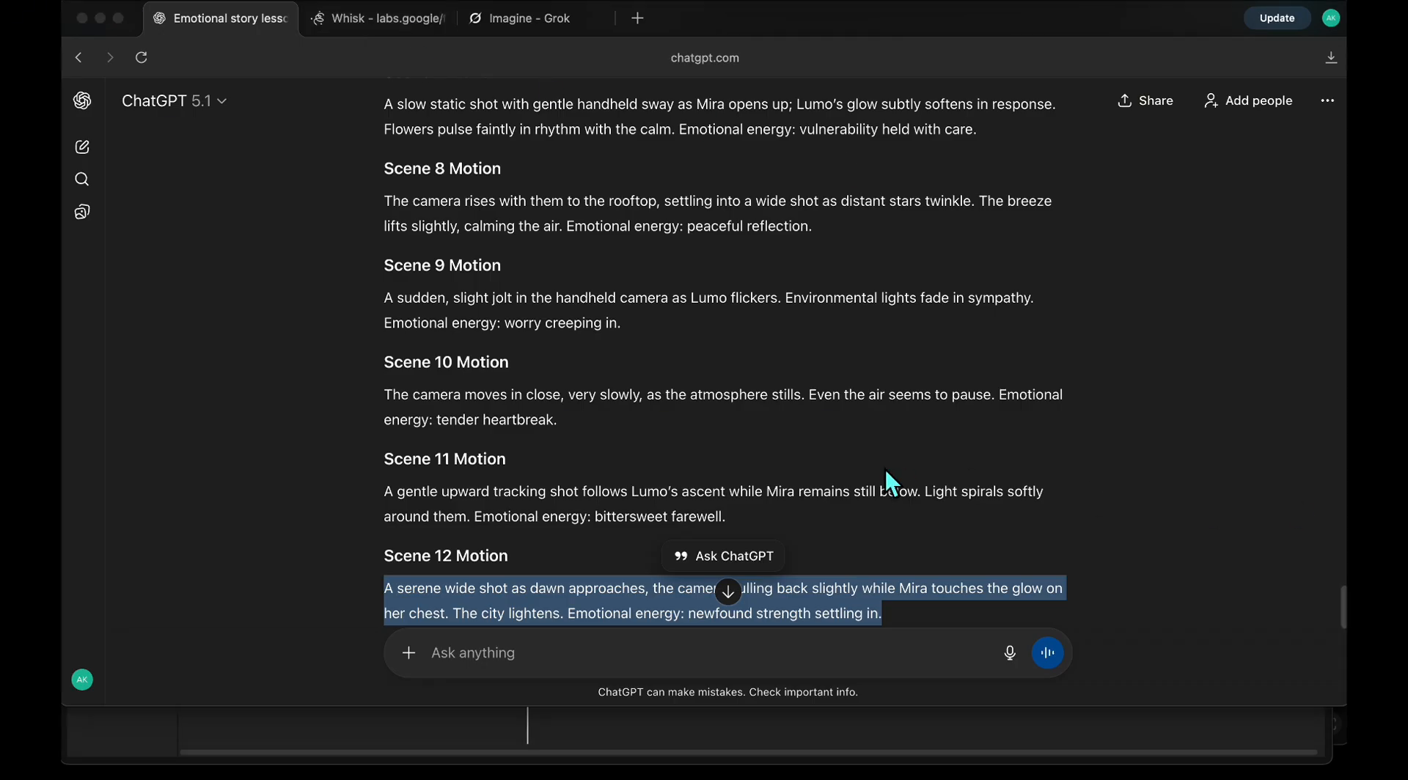
Send ChatGPT the request for one warm, child-friendly narration line per scene.
scroll(down, 3)
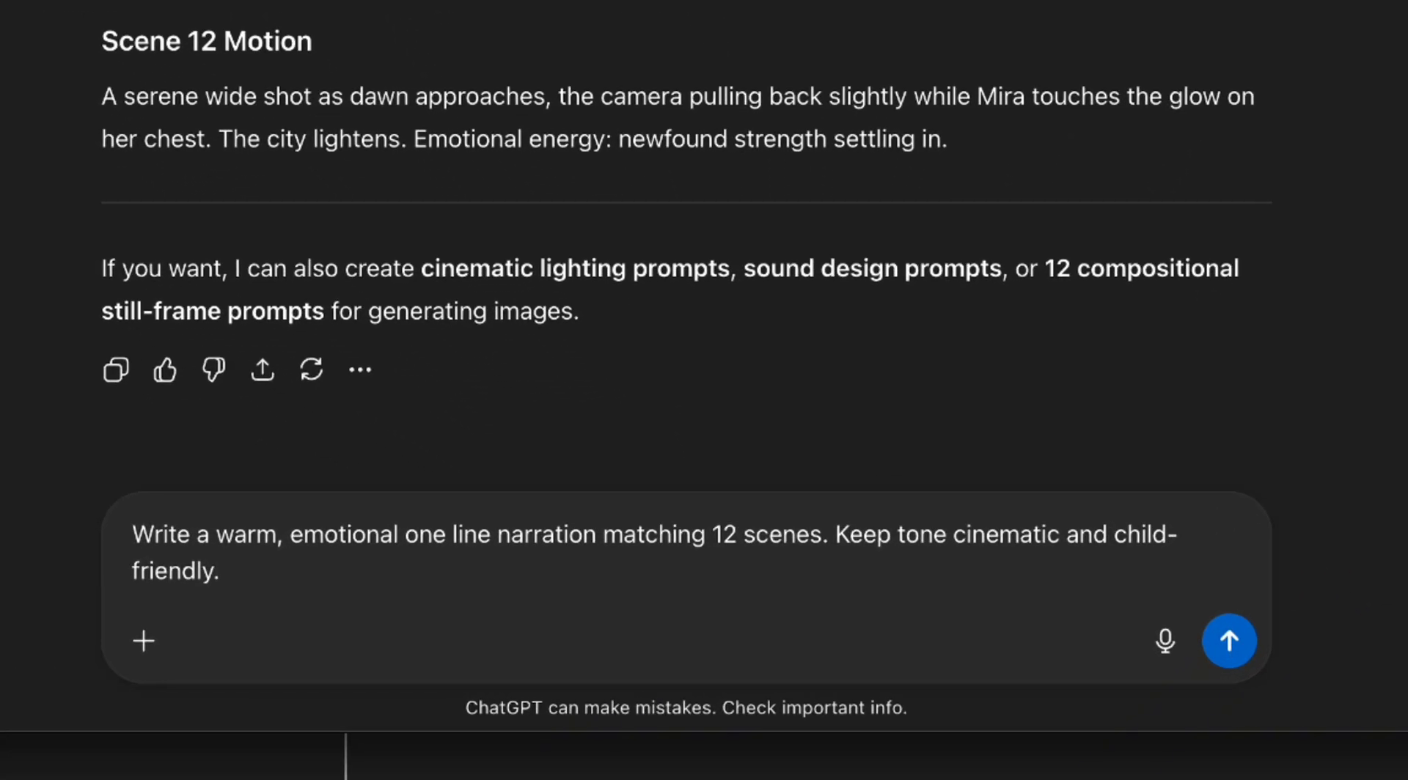
click(1229, 641)
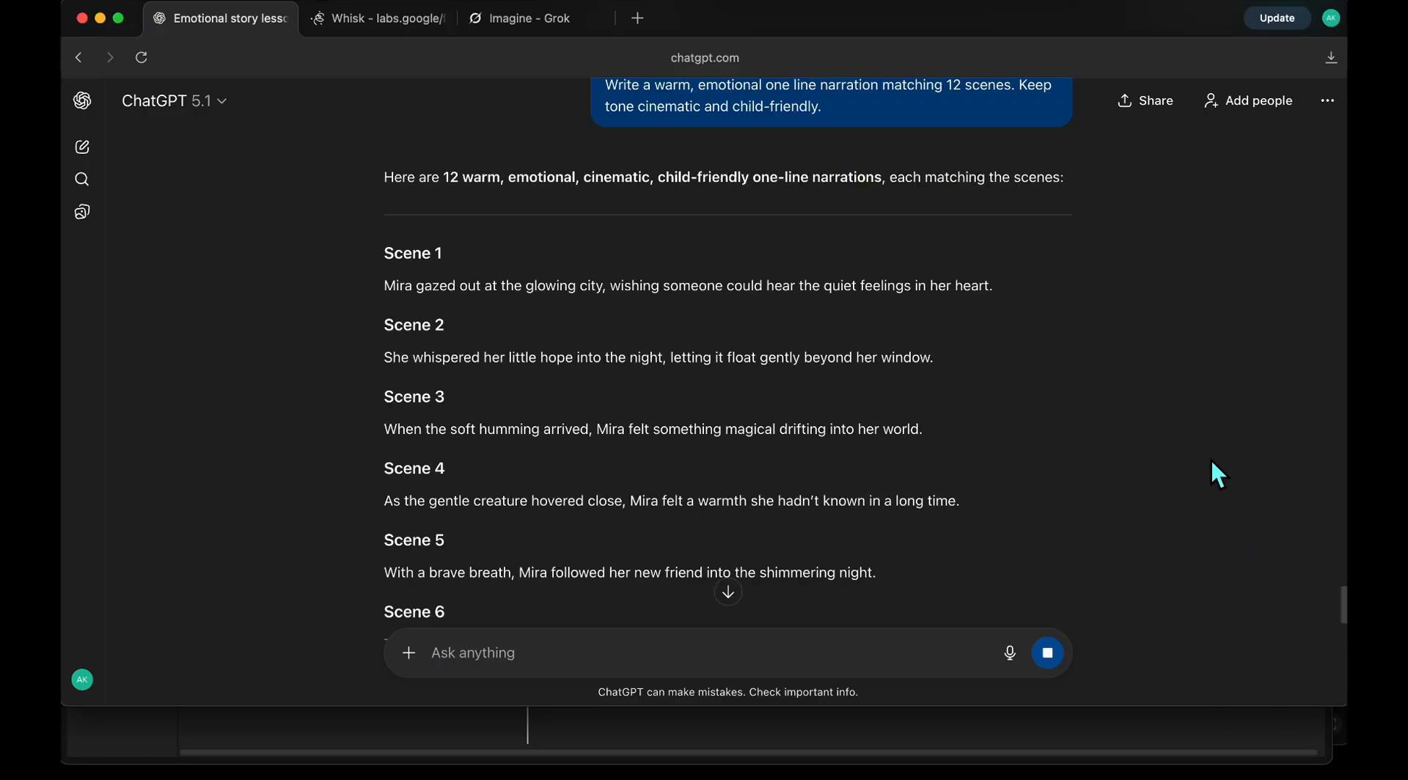
scroll(down, 3)
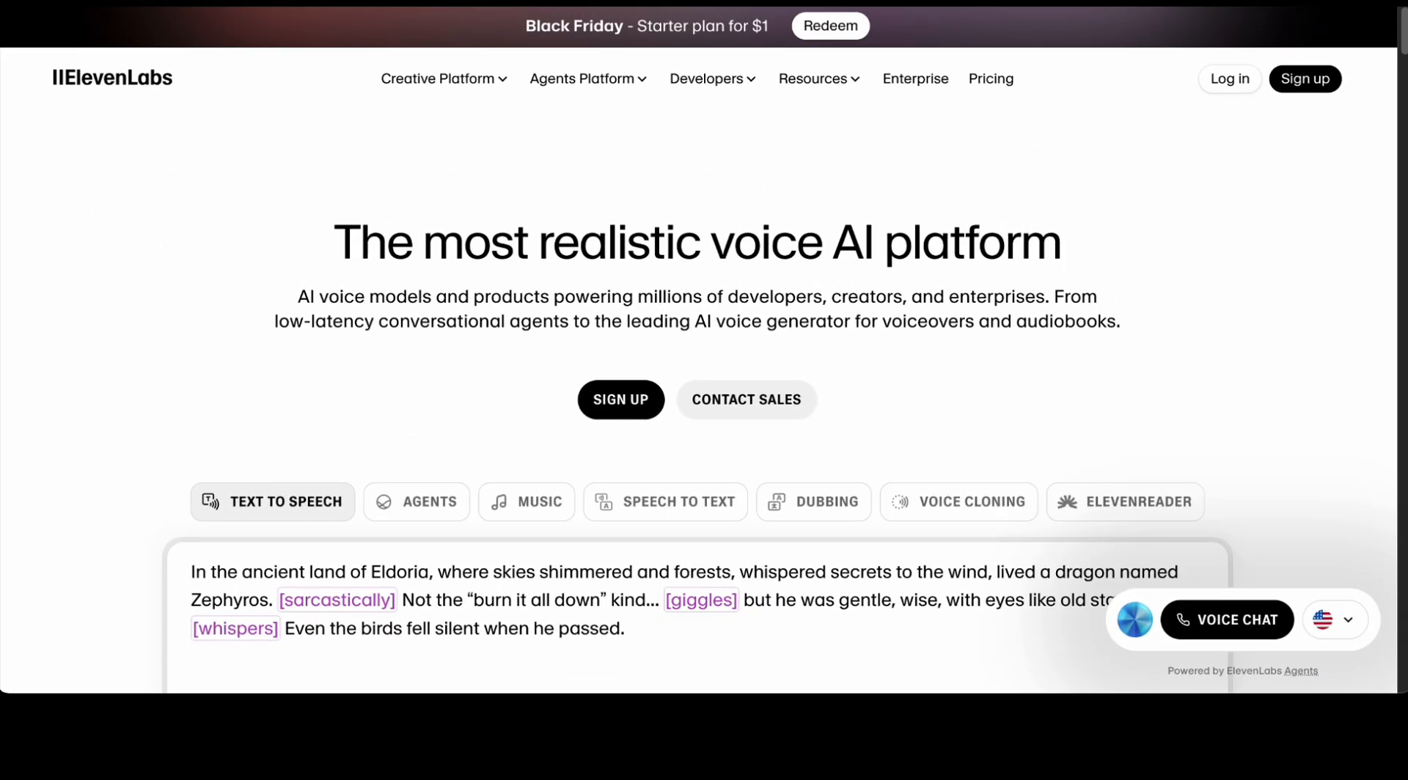
mouse_move(1201, 315)
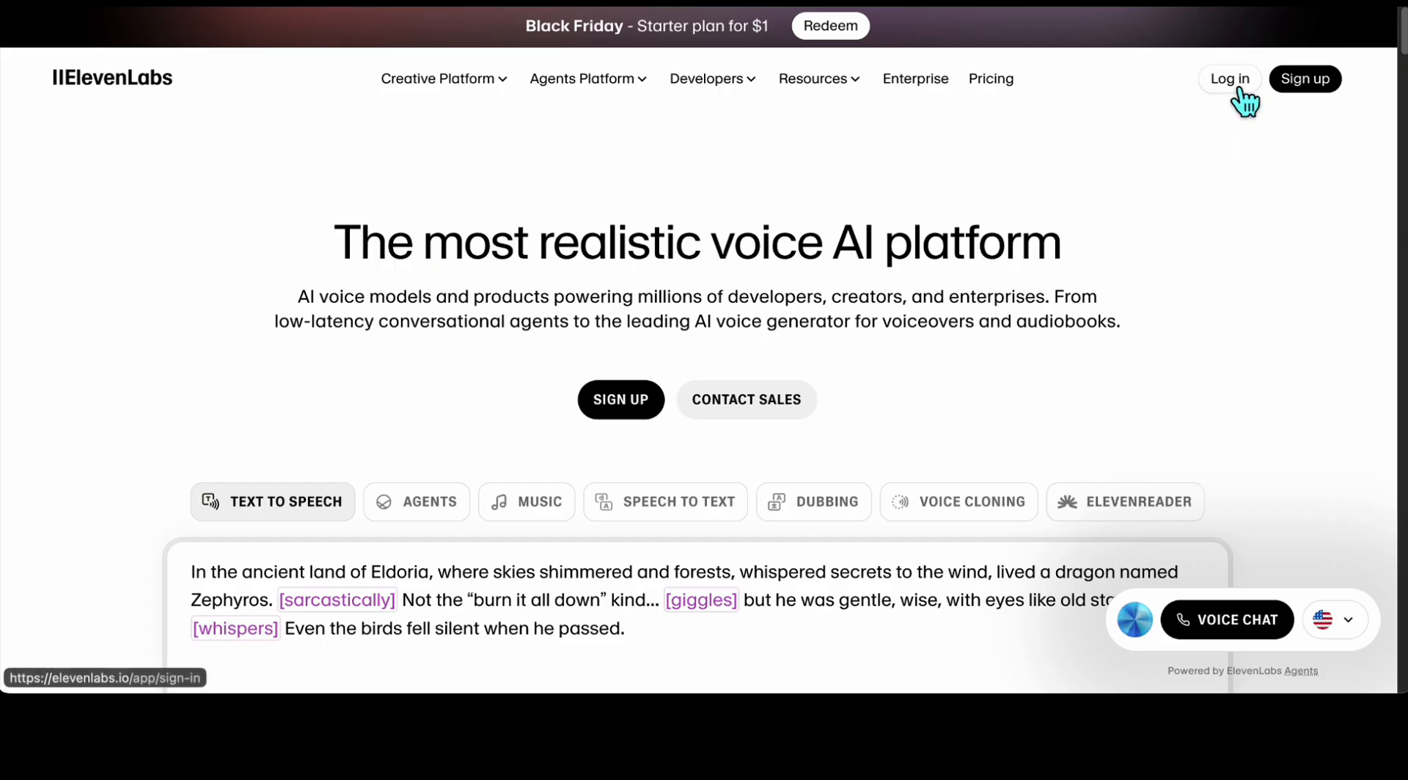
Sign in and filter the voice library to English, American, Narrative & Story, Female voices.
click(1229, 77)
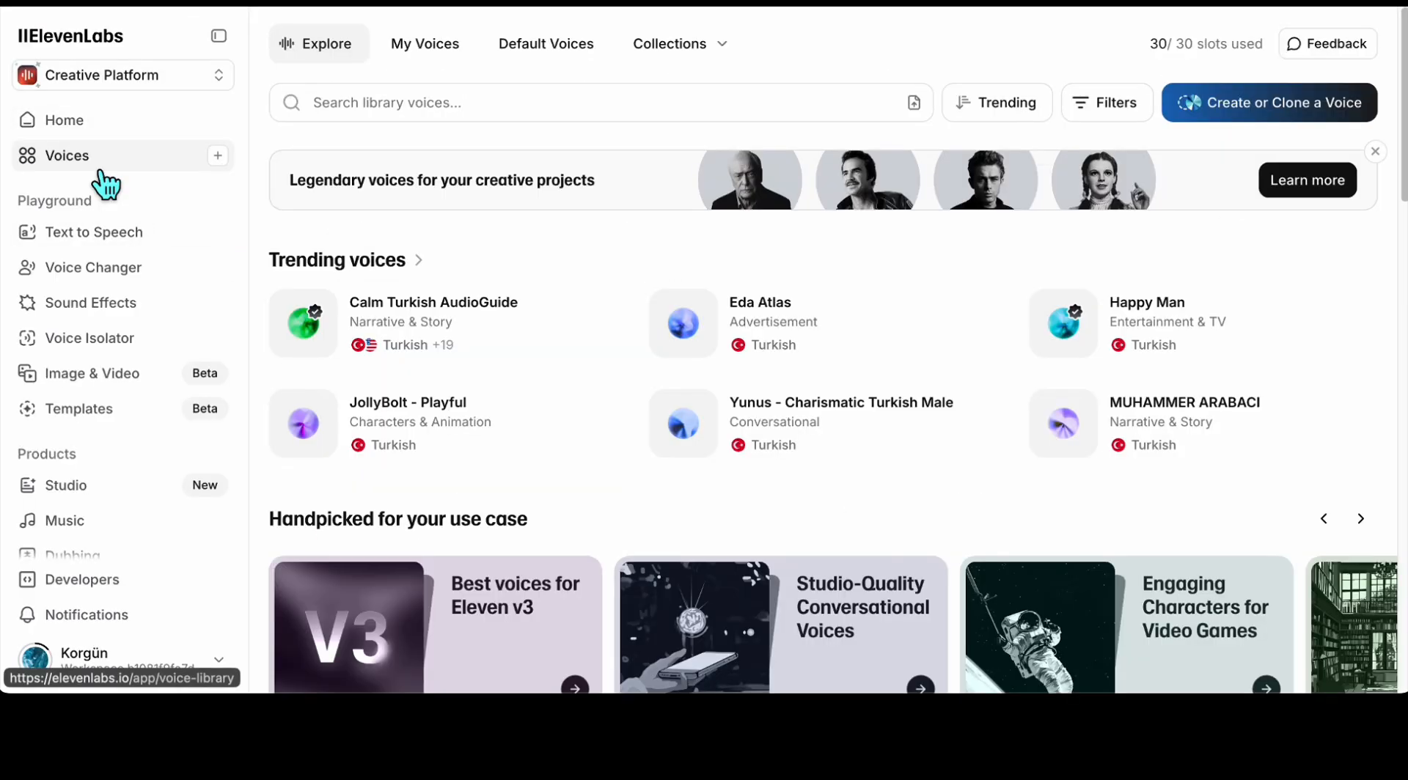
mouse_move(534, 314)
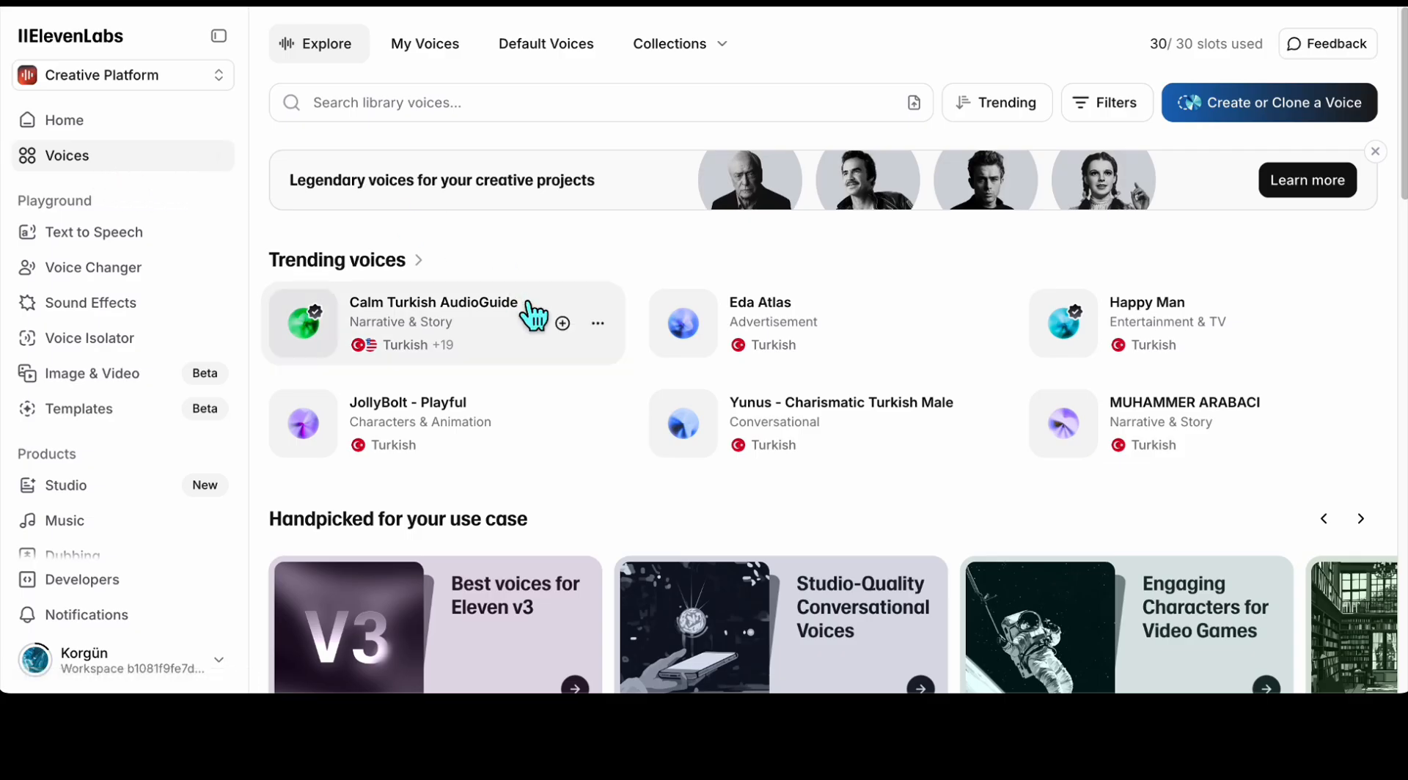
scroll(down, 3)
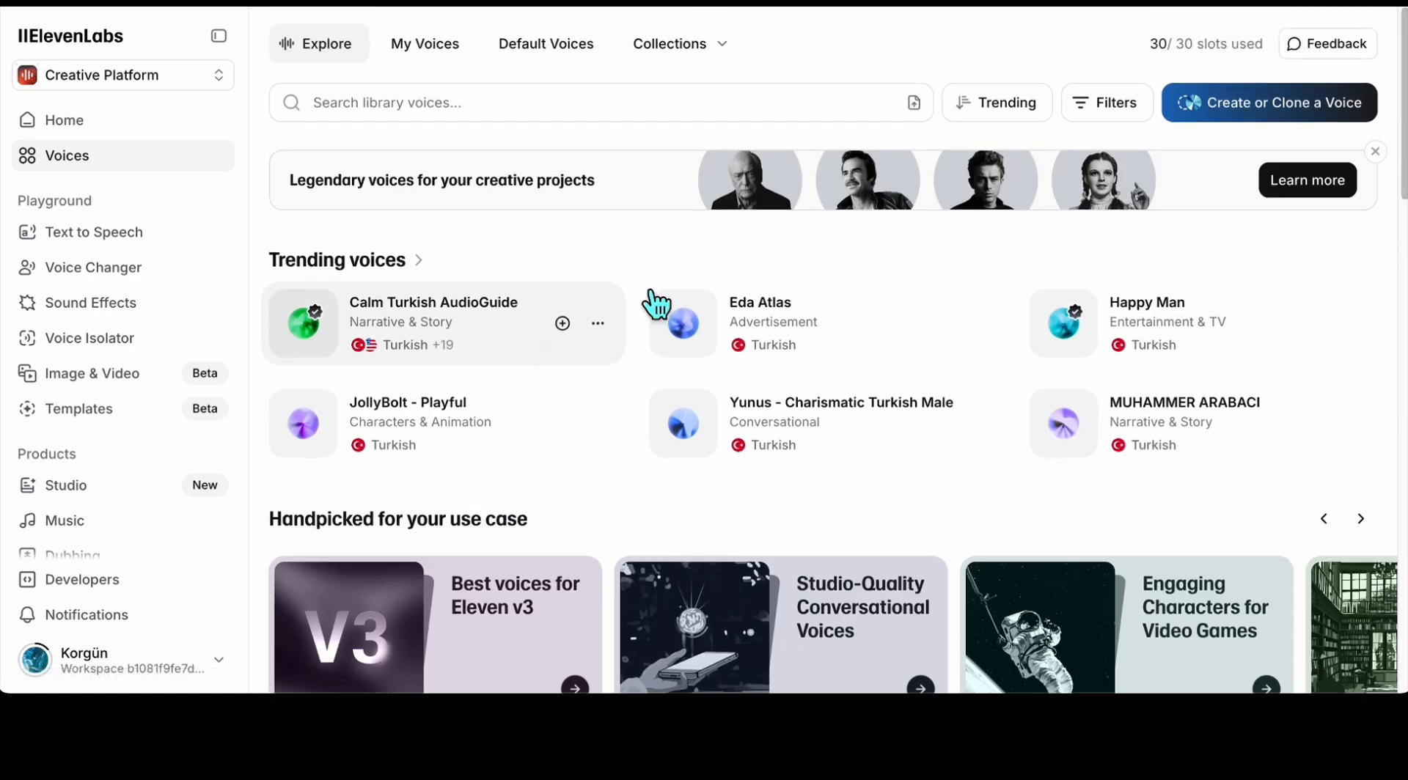
click(1106, 102)
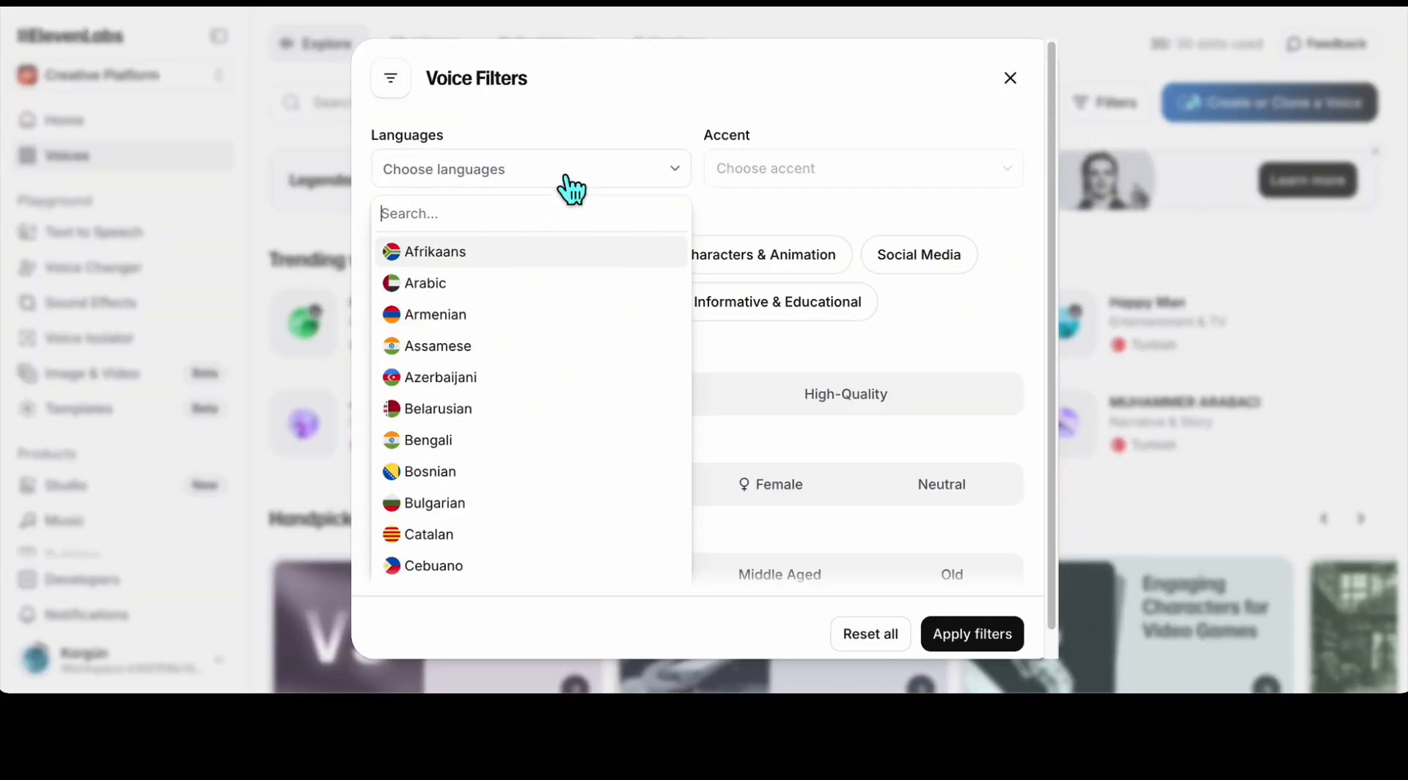
click(428, 497)
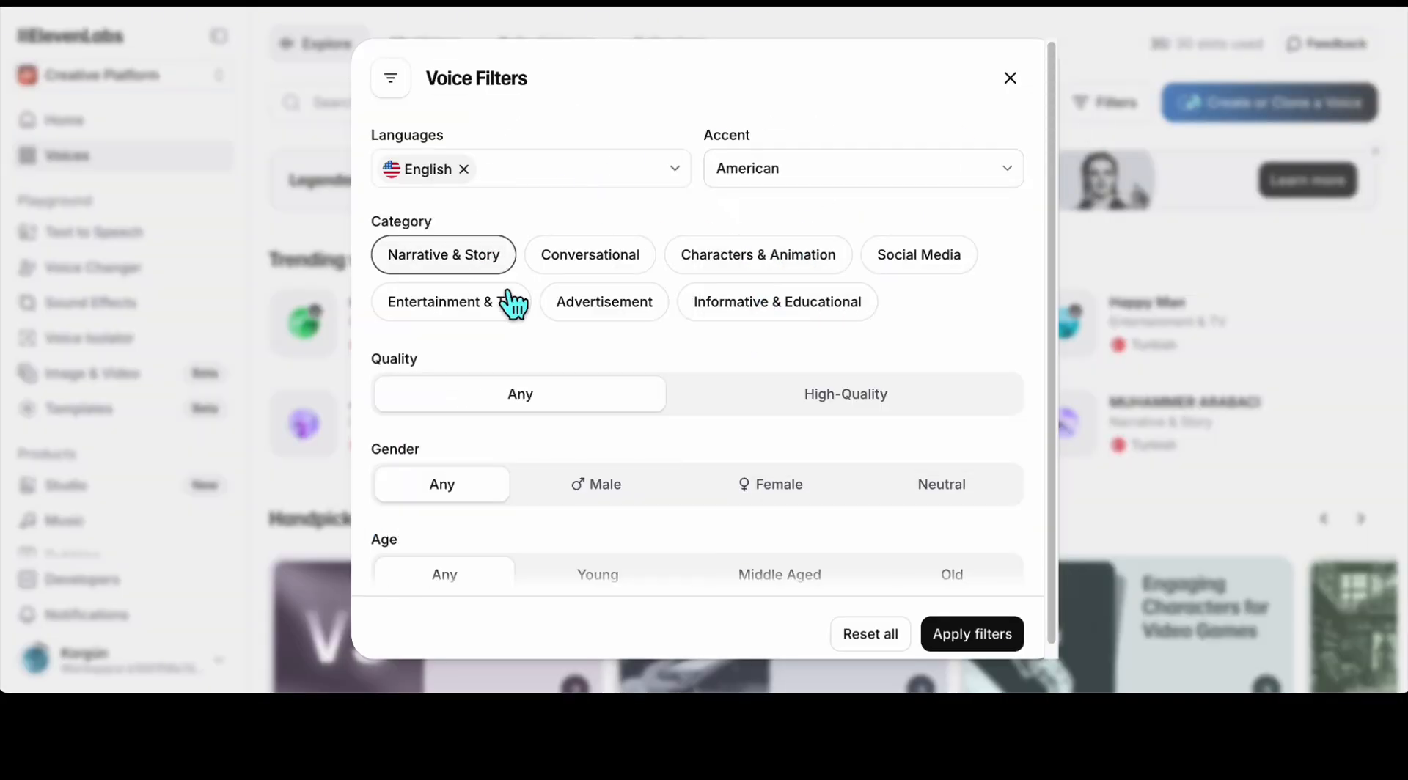
click(972, 634)
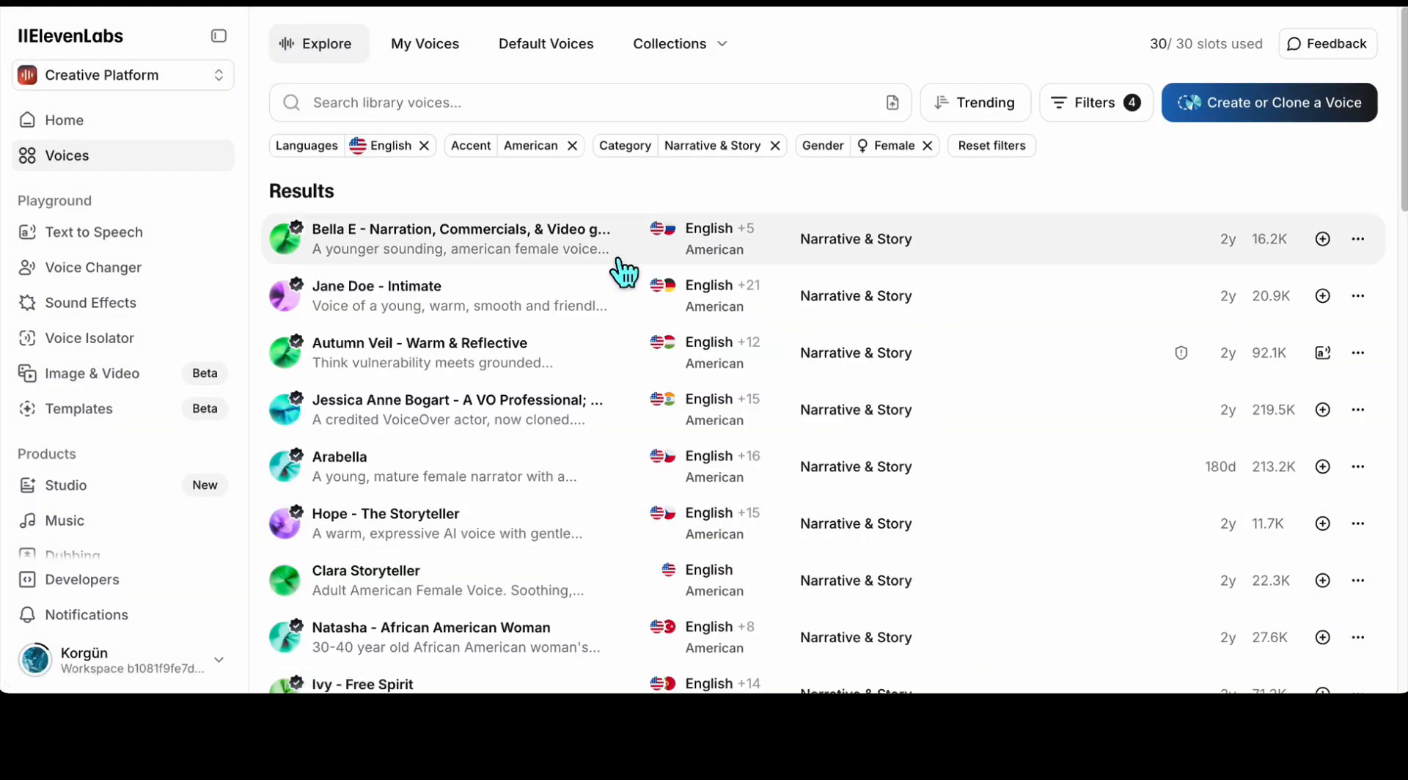
Preview the Bella E voice and another narrator from the filtered list.
click(461, 239)
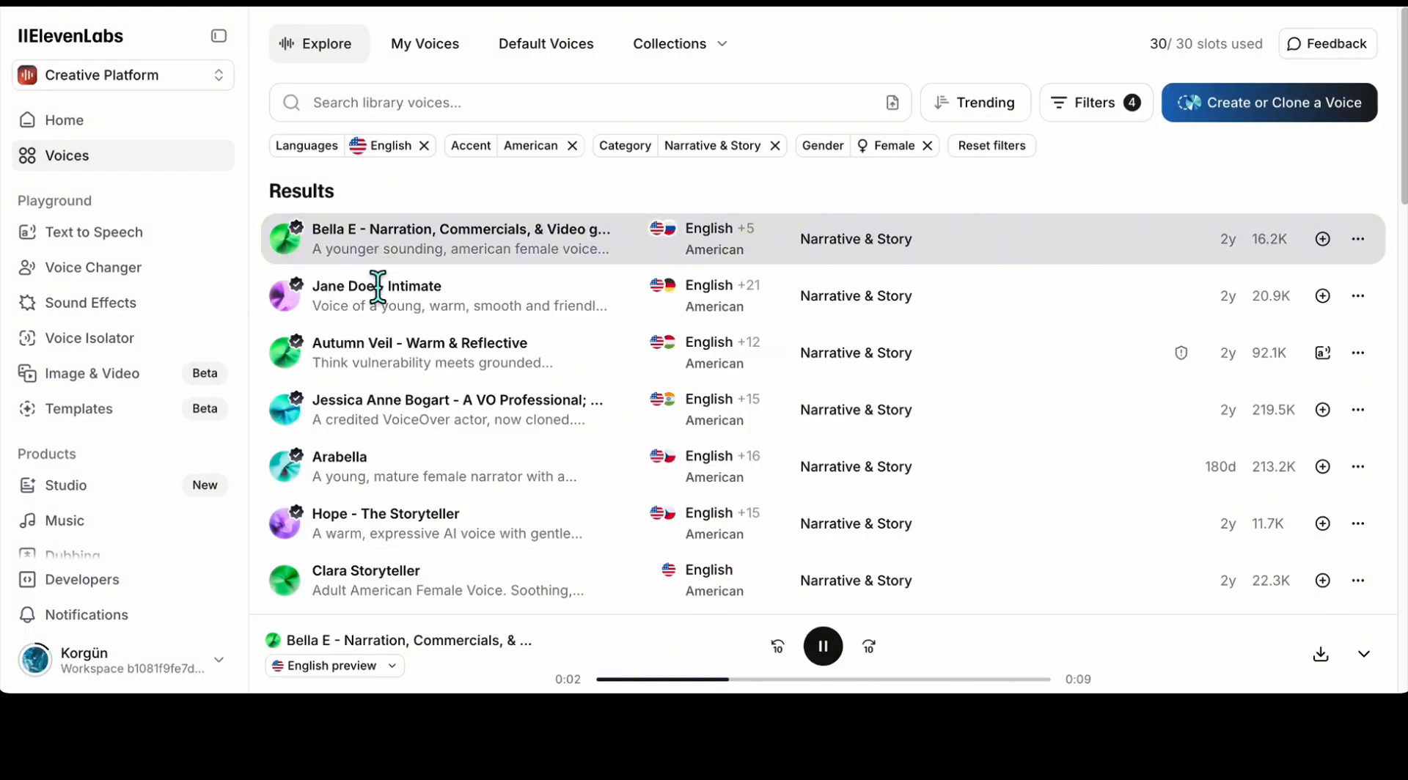
click(377, 296)
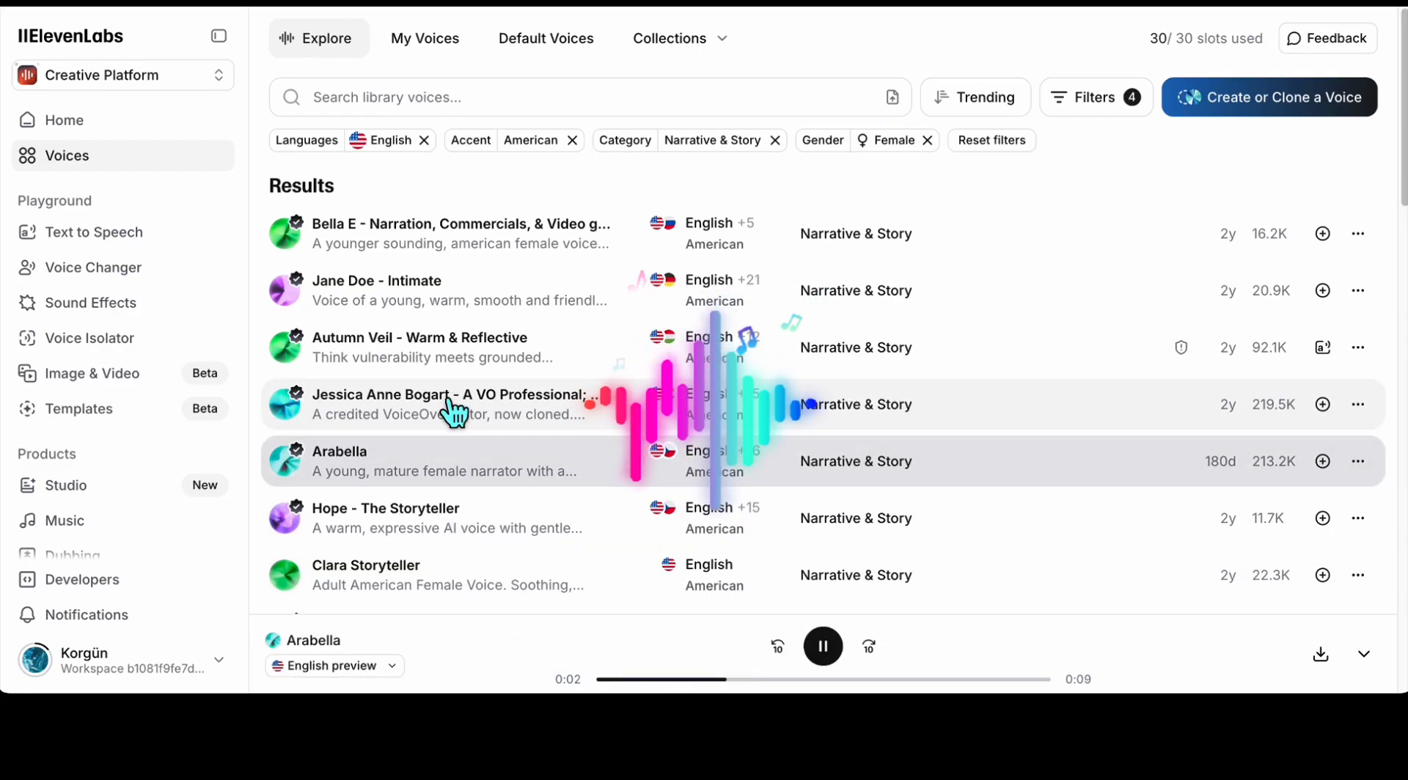
scroll(down, 3)
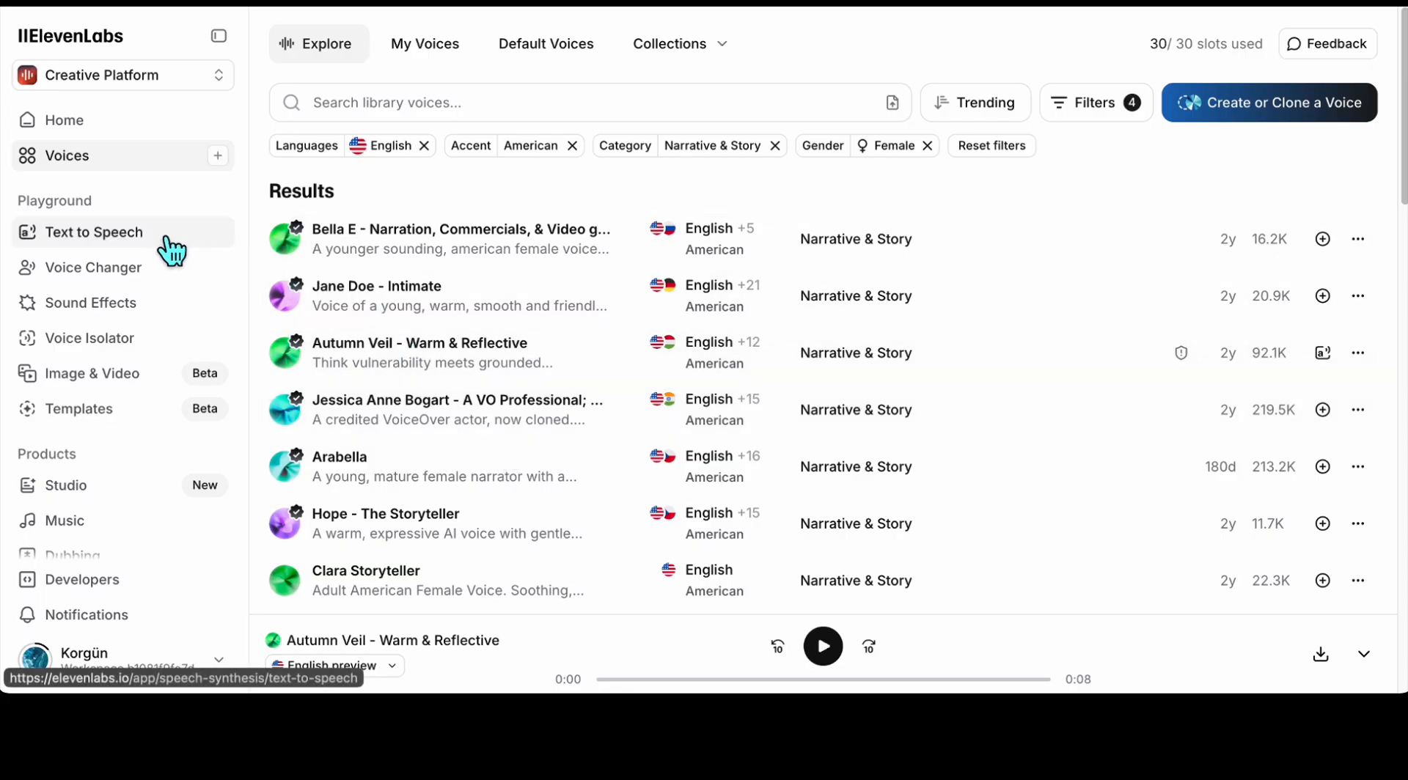
Generate the scene 1 narration in the Autumn Veil voice at slower speed and play it.
click(94, 233)
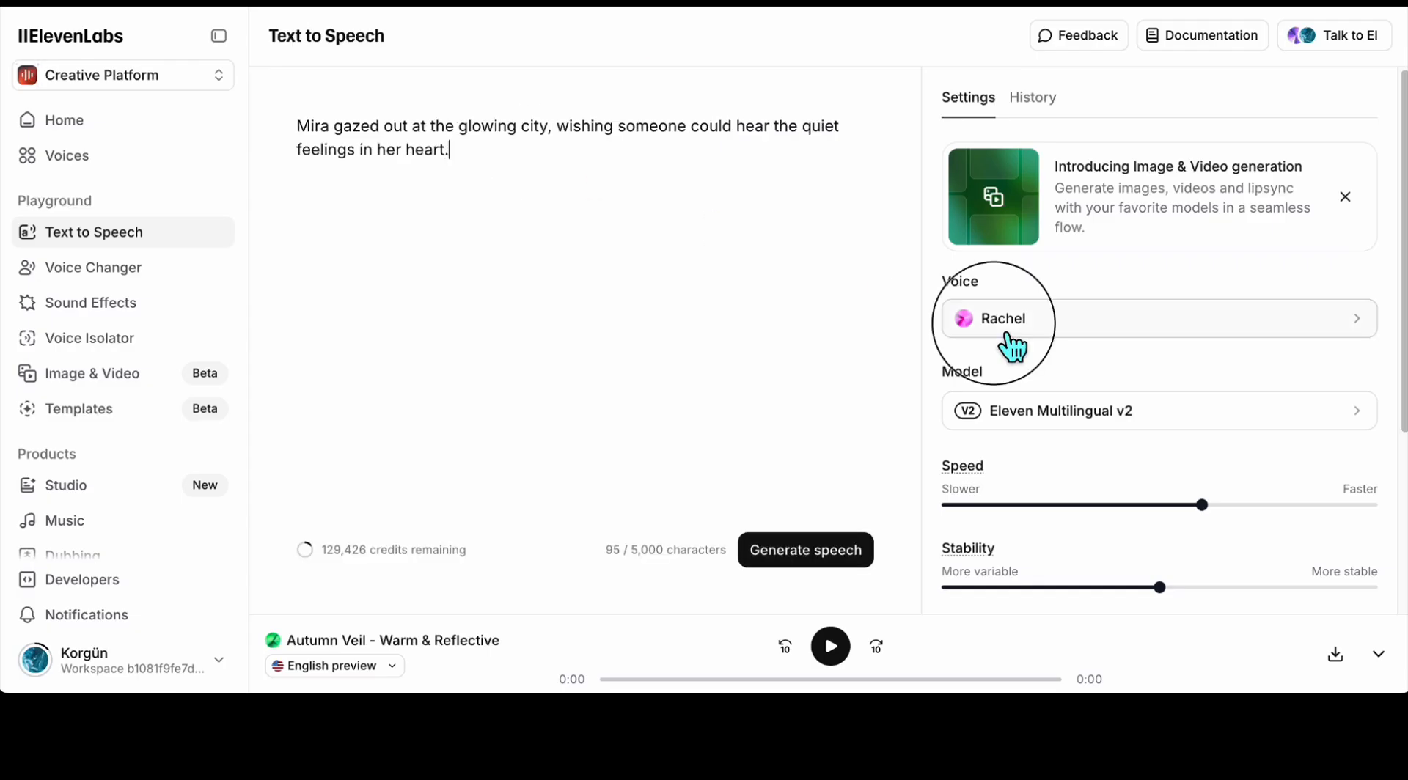
click(993, 319)
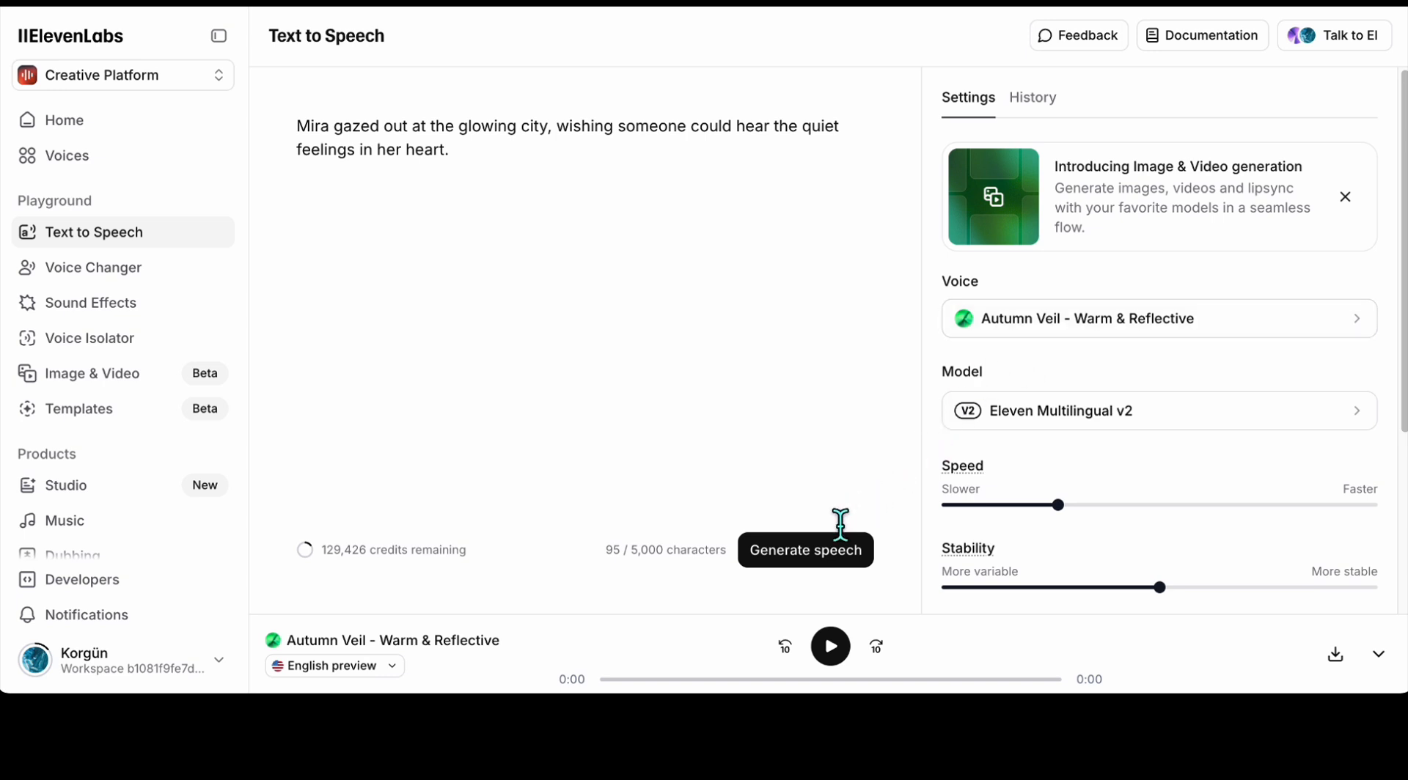
click(804, 550)
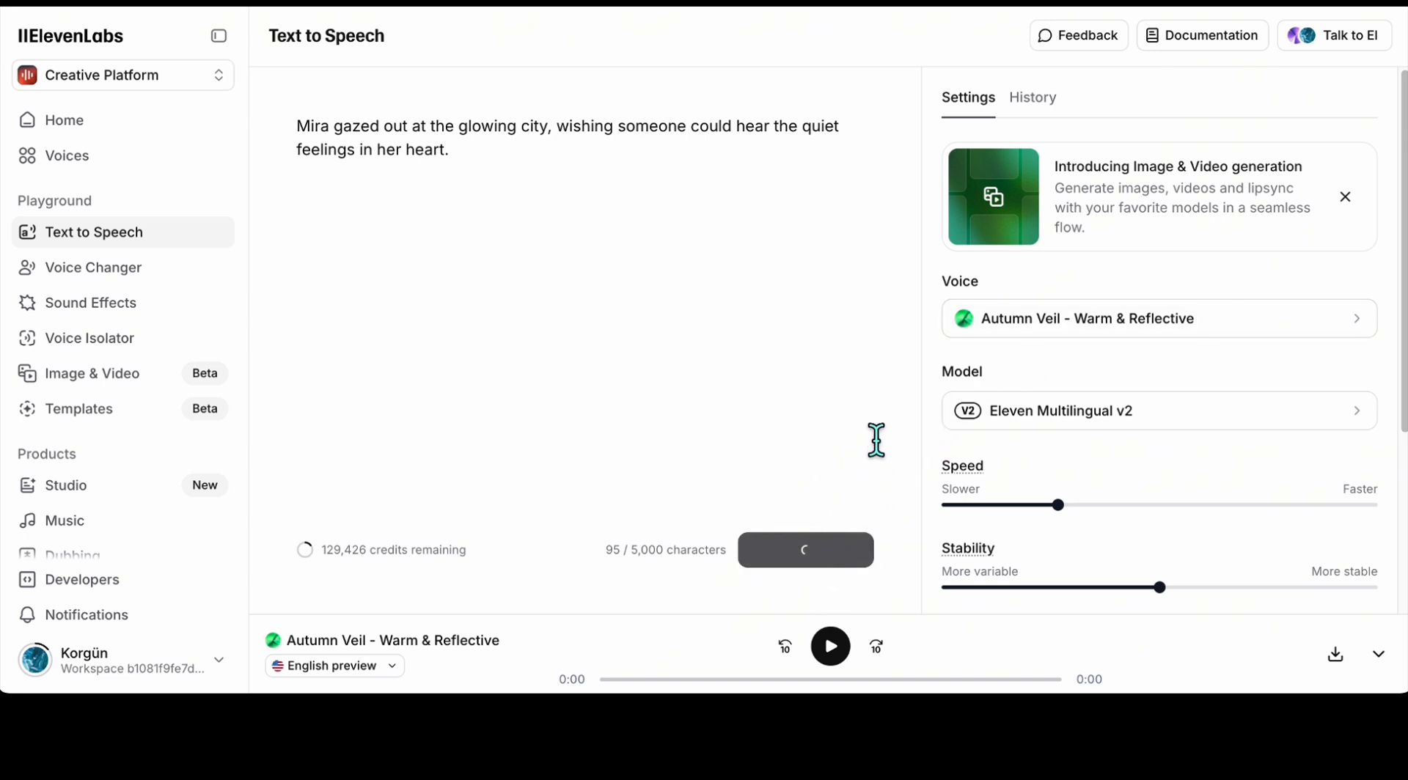
click(804, 551)
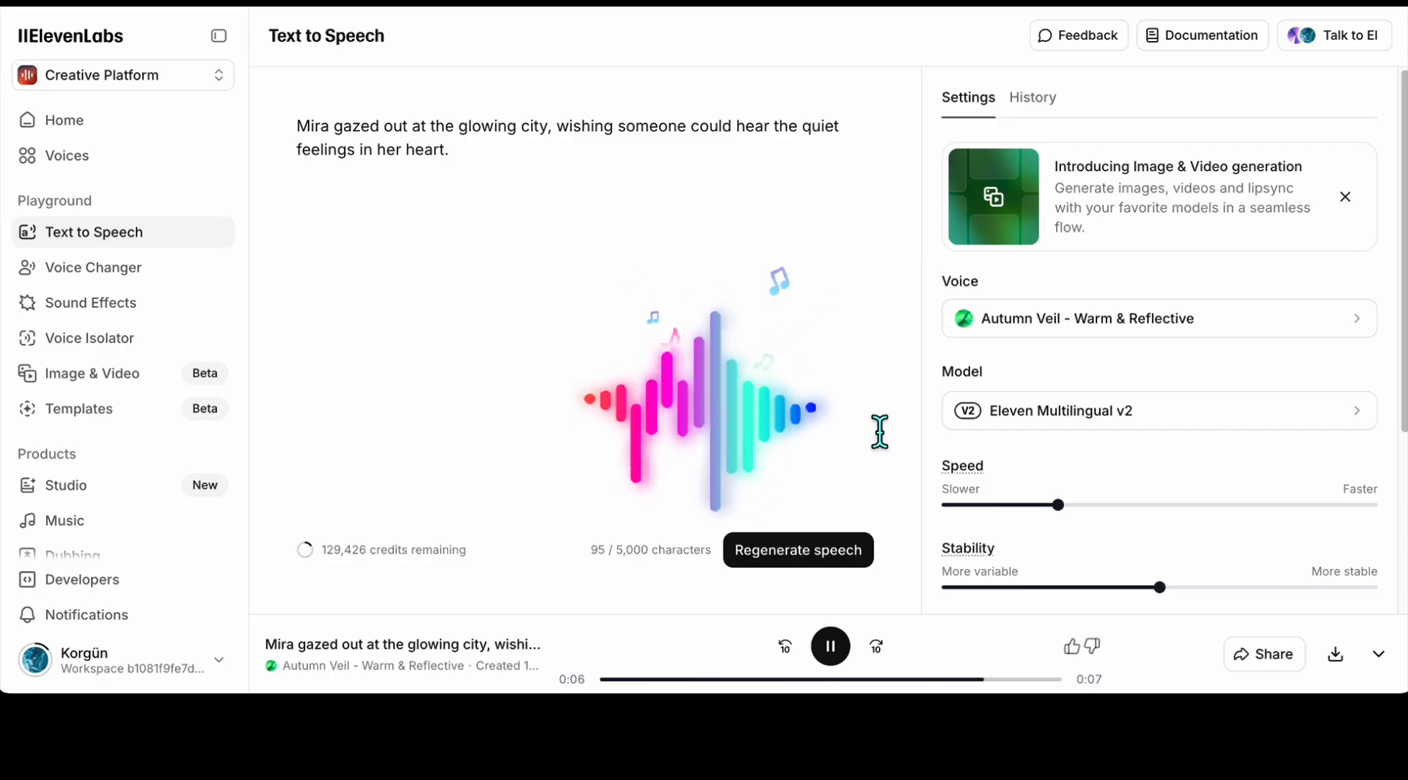
click(828, 645)
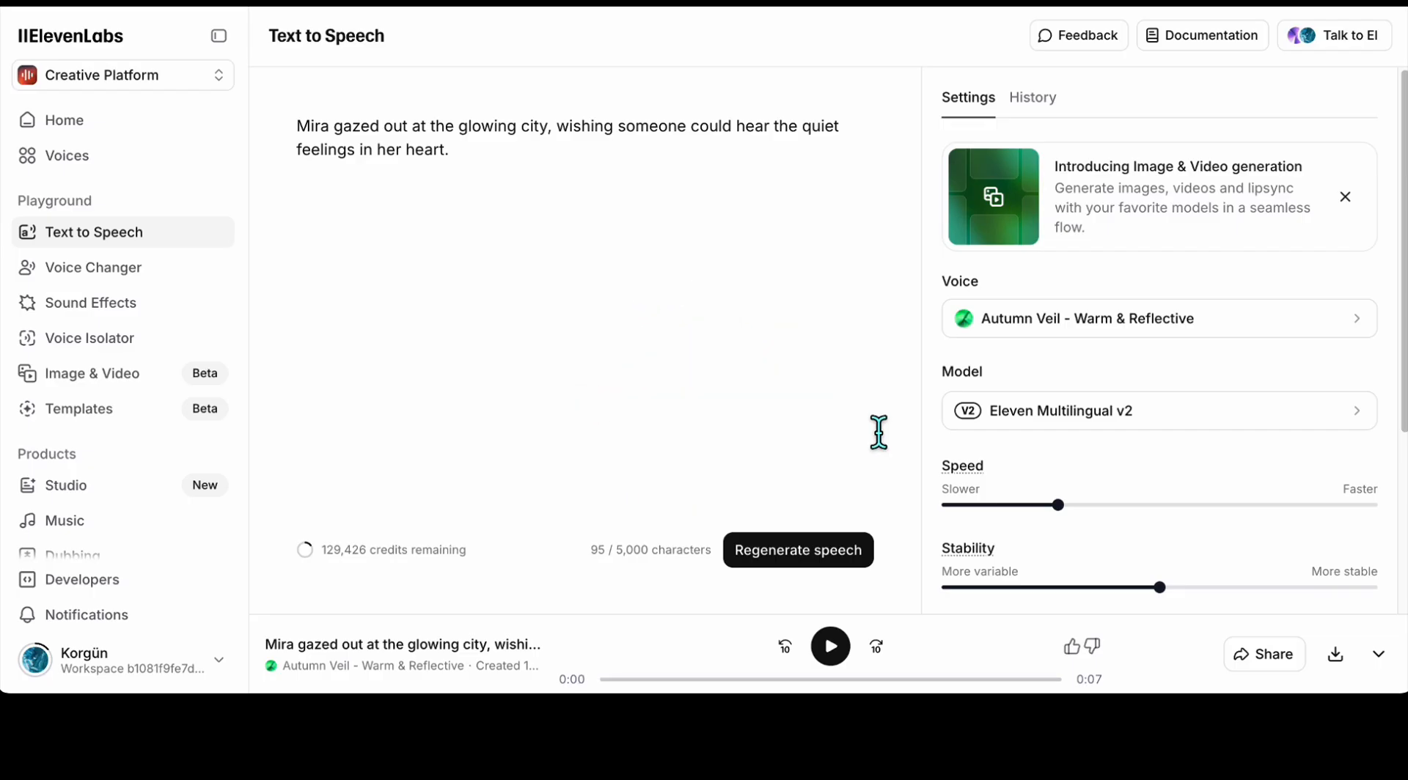
mouse_move(1335, 654)
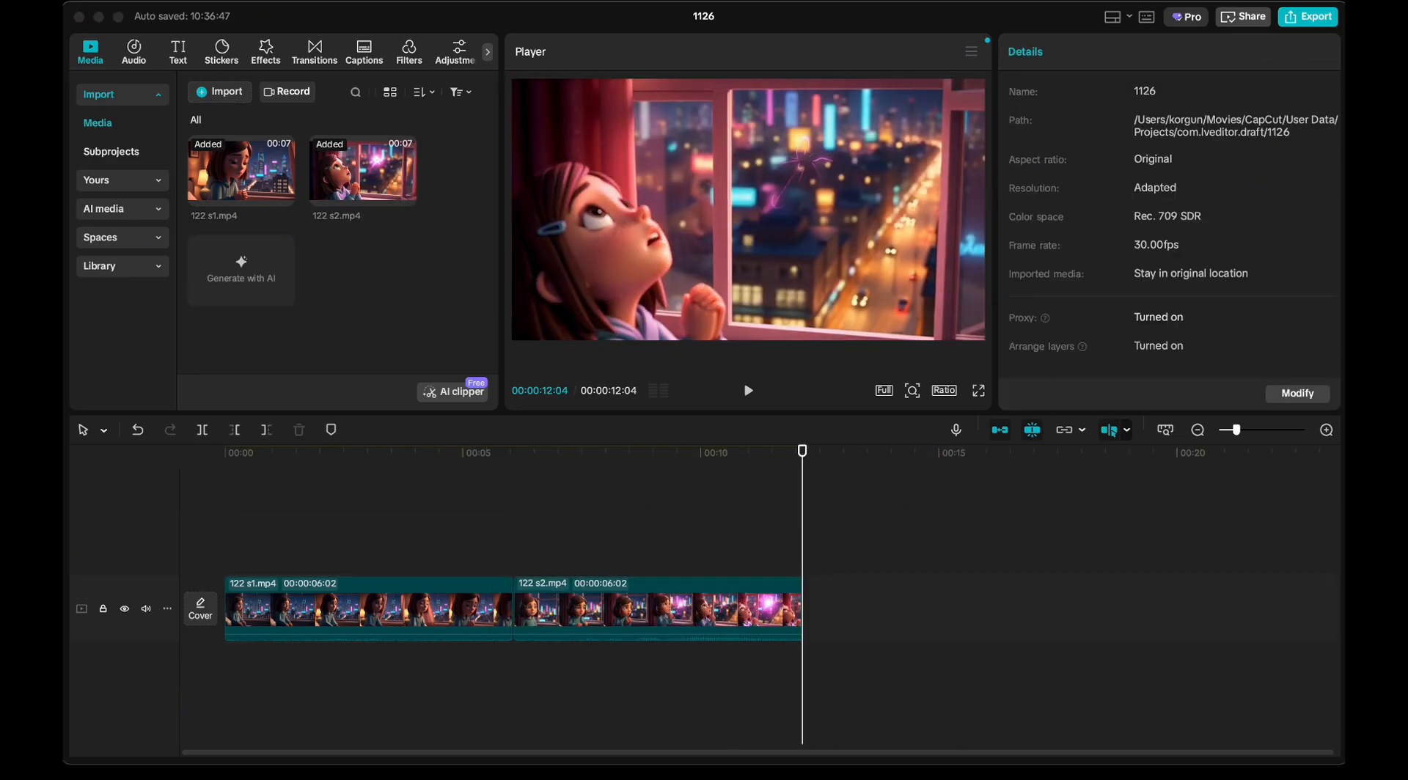
Add Gentle BGM for piano and strings at 00:00 and lower it to about -13.7 dB.
click(134, 51)
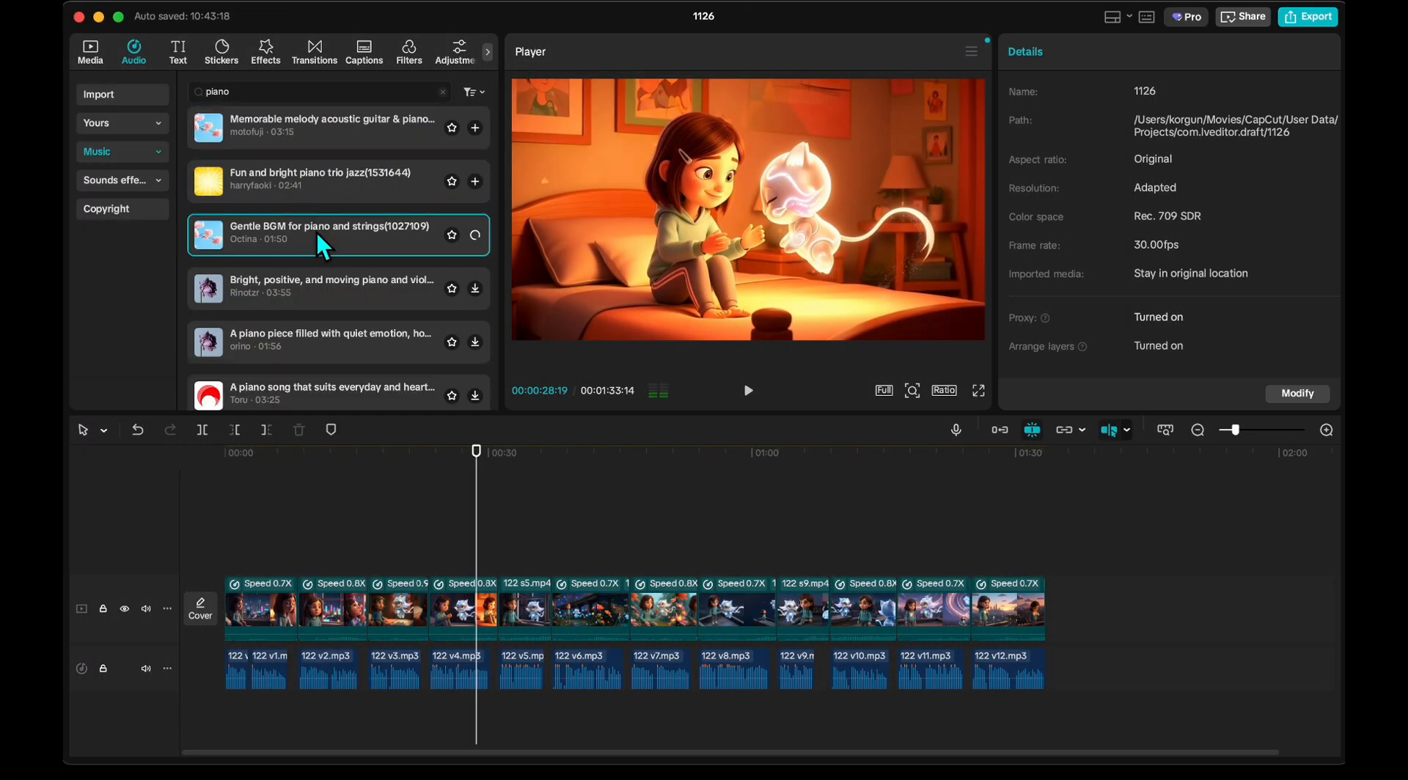
click(475, 235)
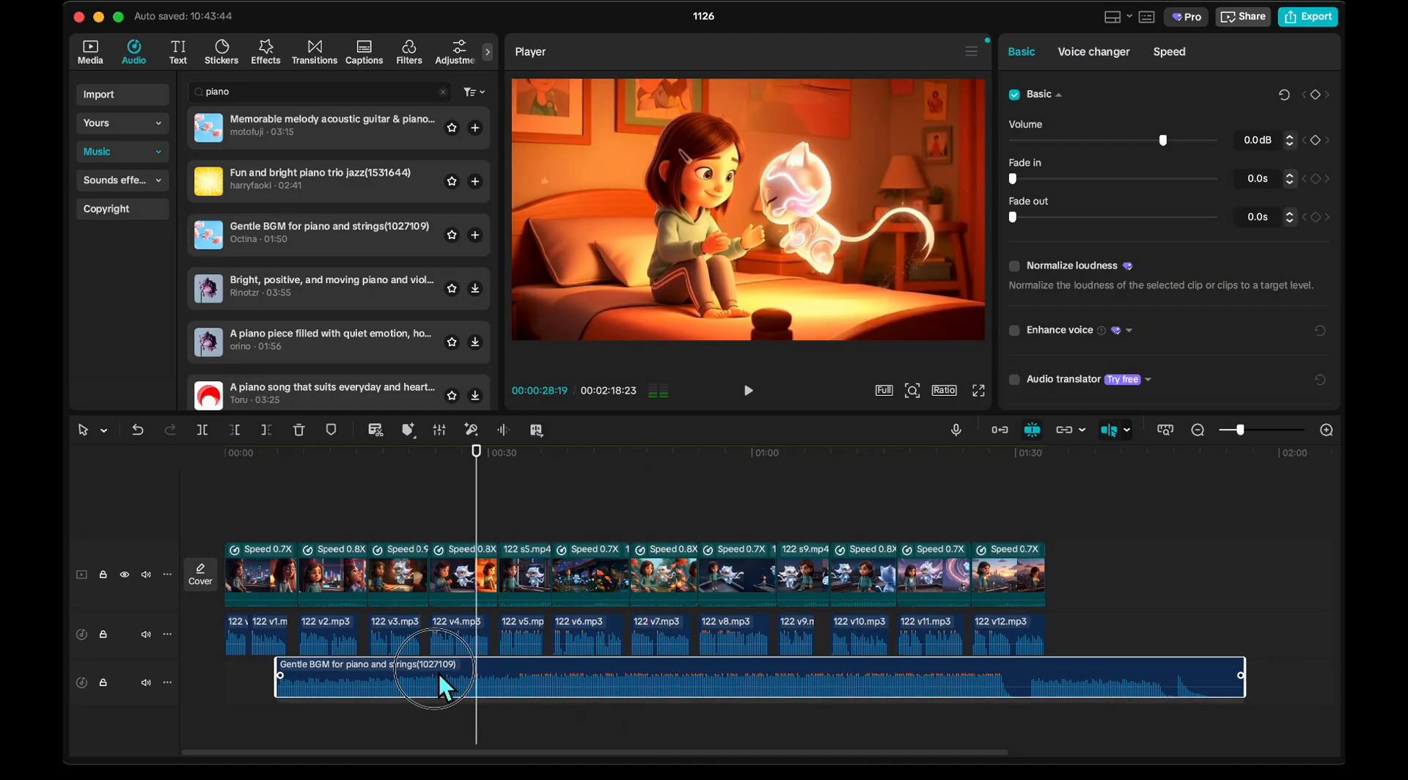
drag(436, 678, 399, 696)
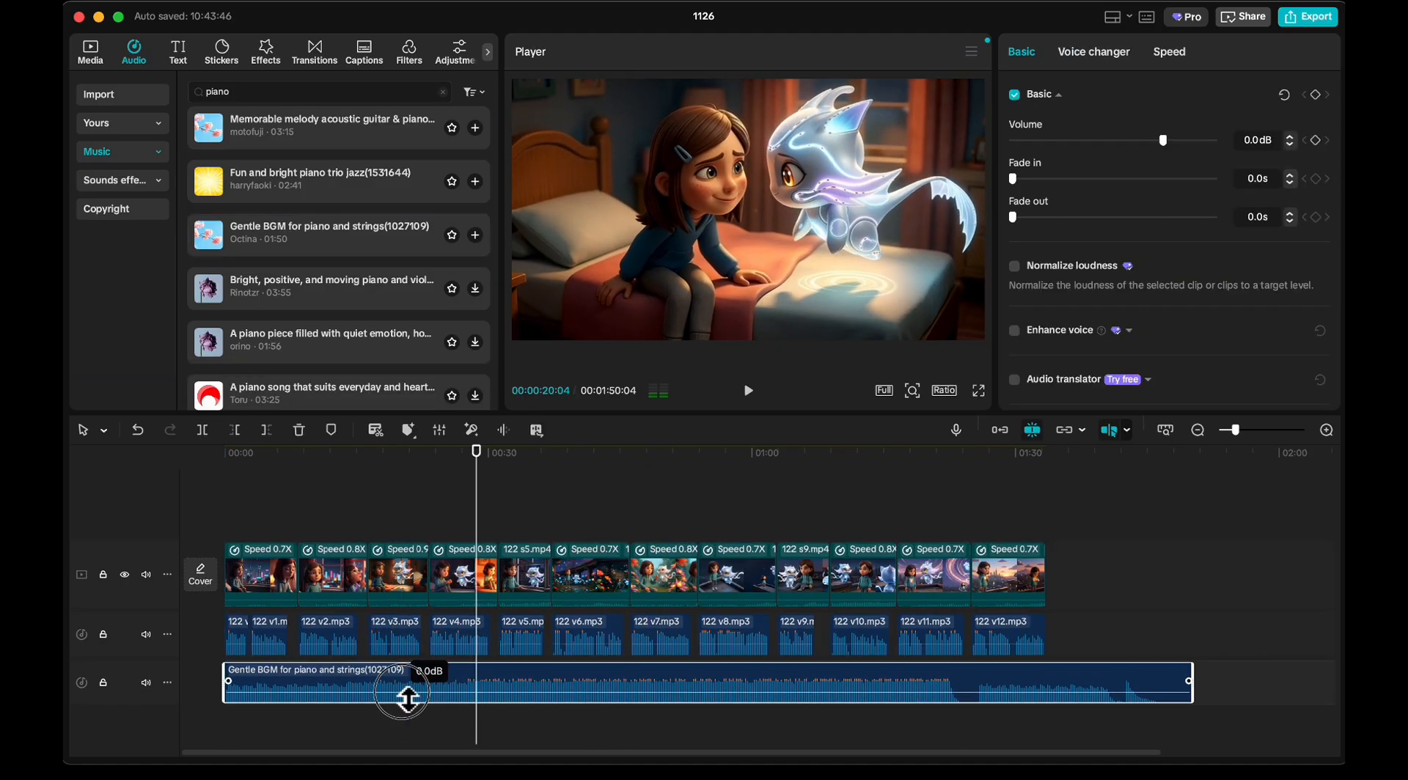
drag(1163, 140, 1157, 140)
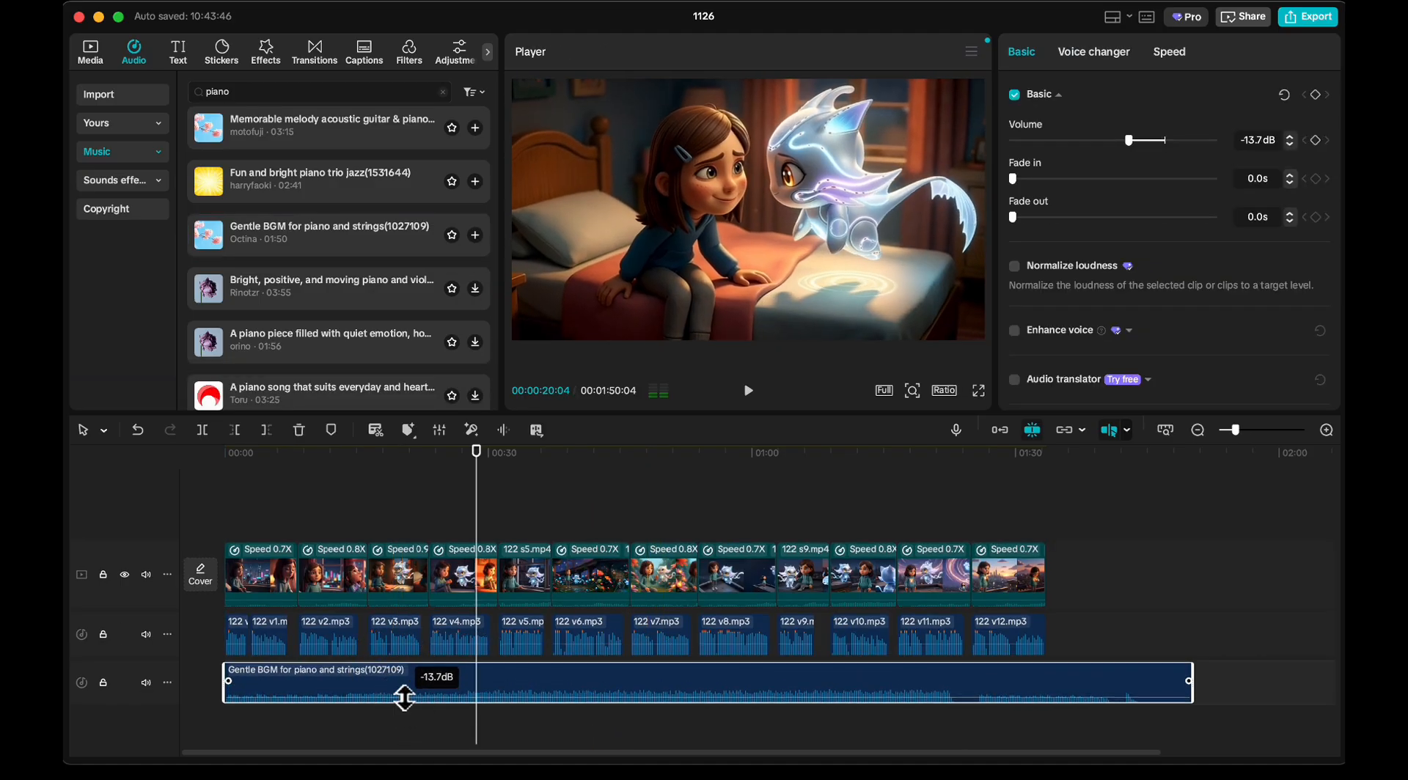
click(314, 51)
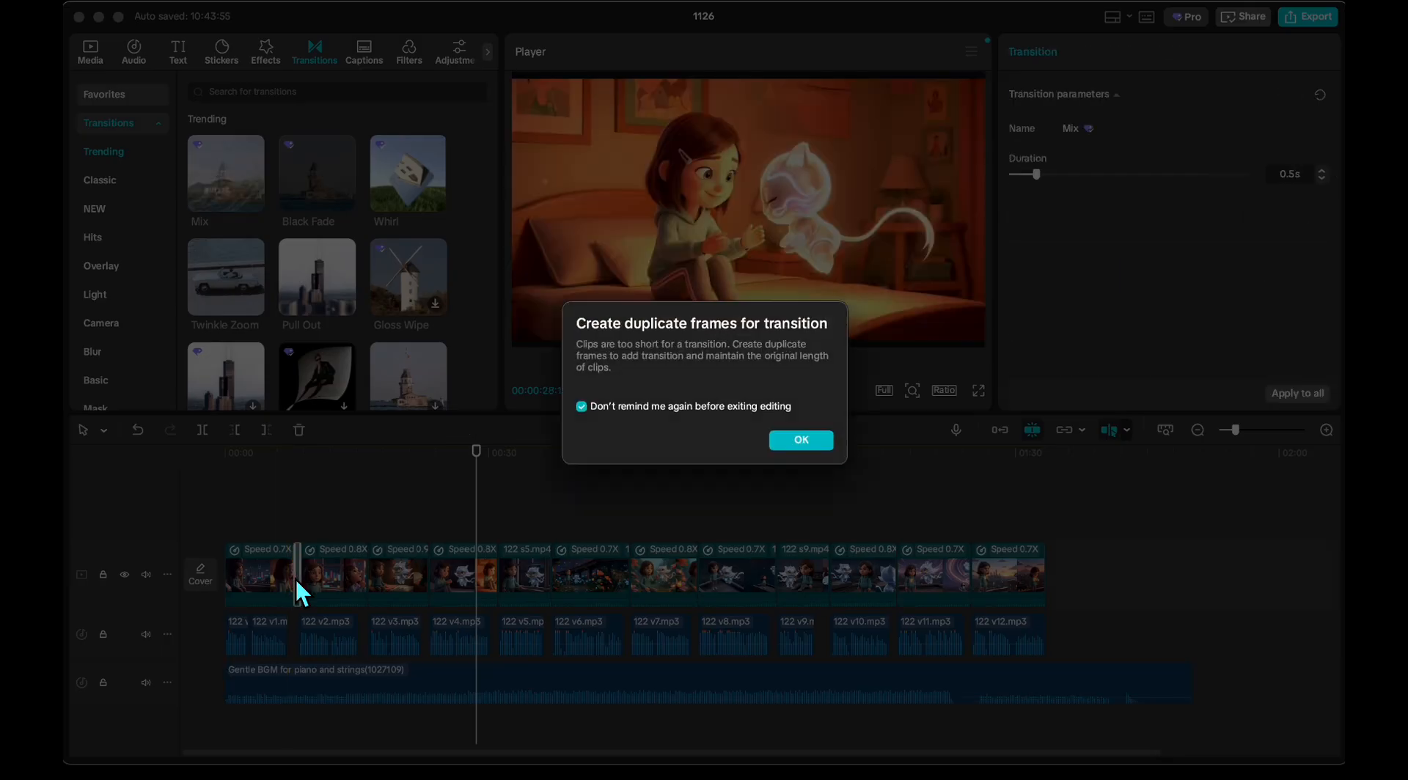
Accept duplicate frames for the Mix transition and fade the piano in over about 4.2 seconds.
click(801, 440)
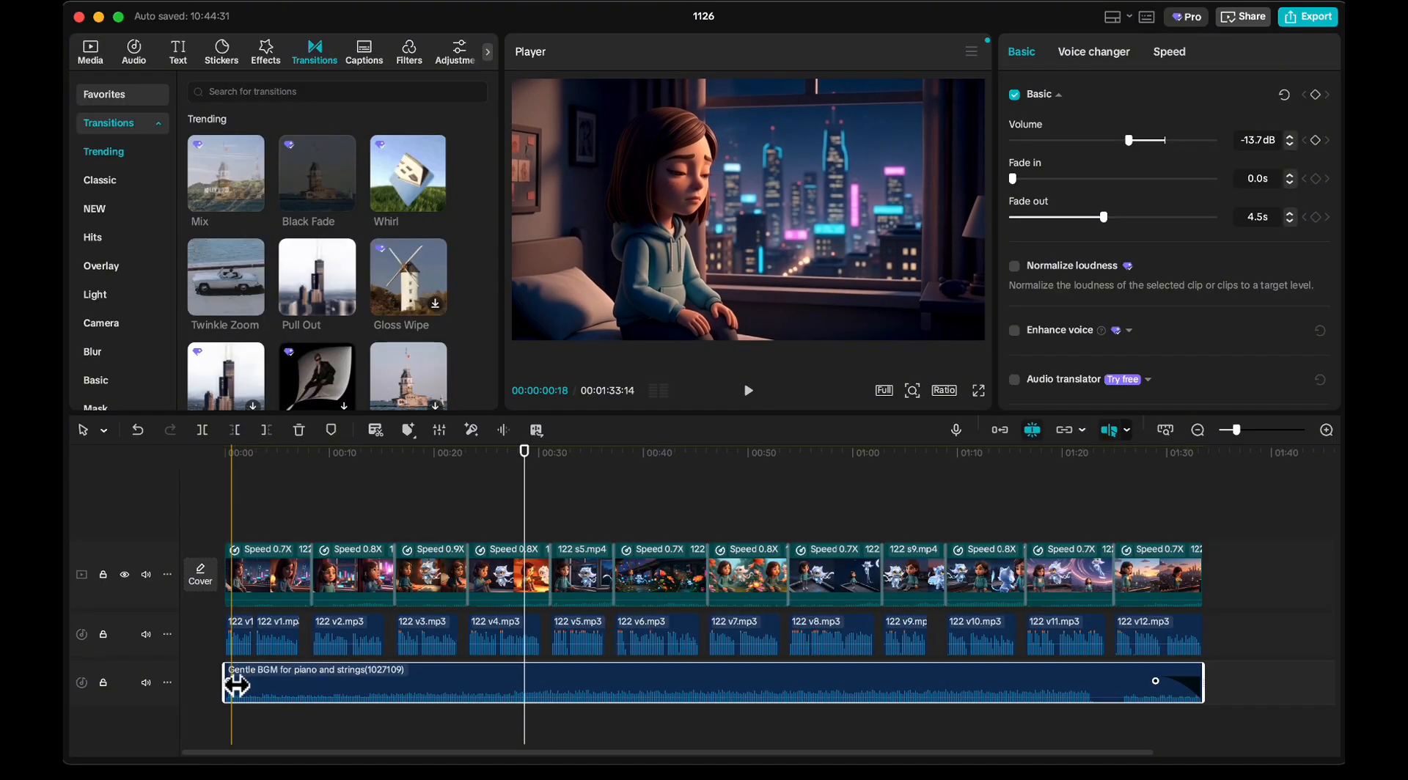
drag(229, 681, 287, 680)
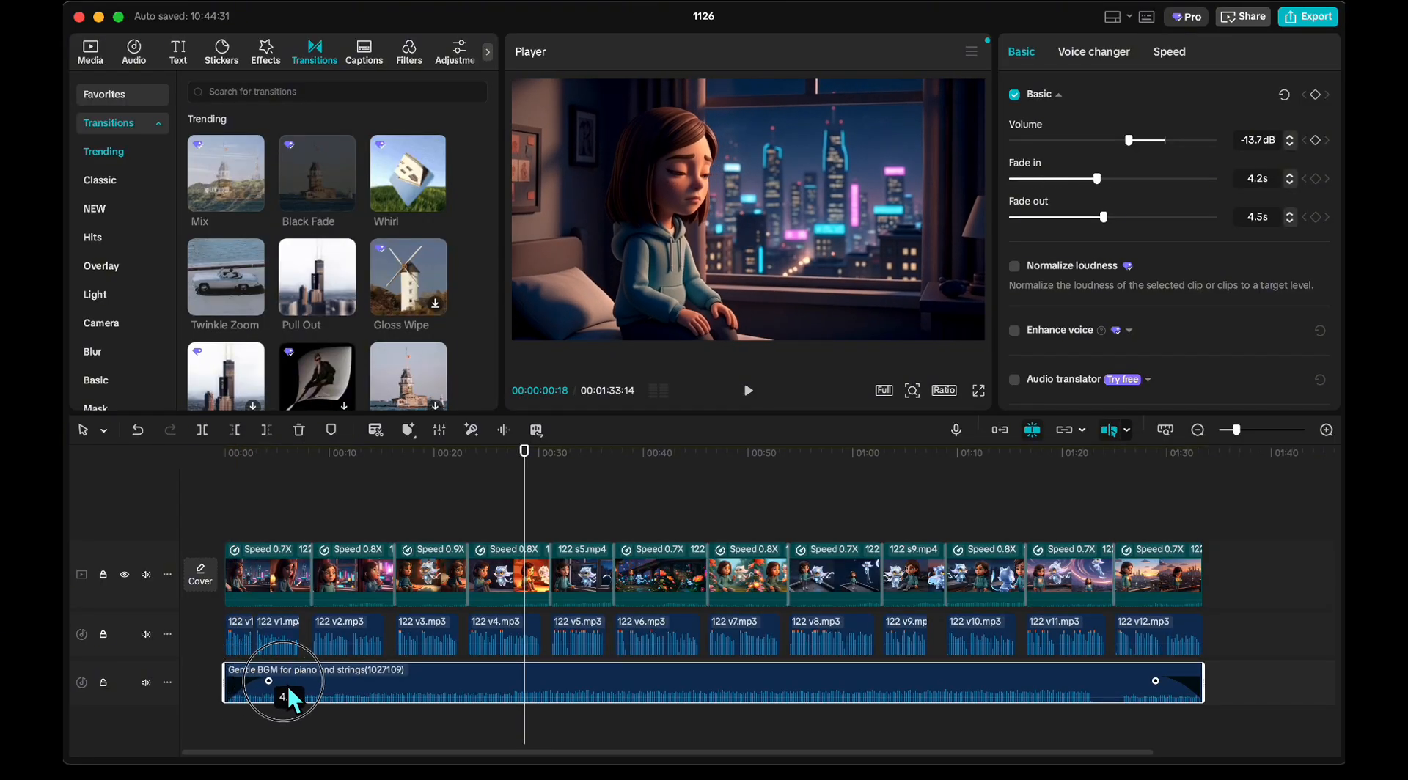